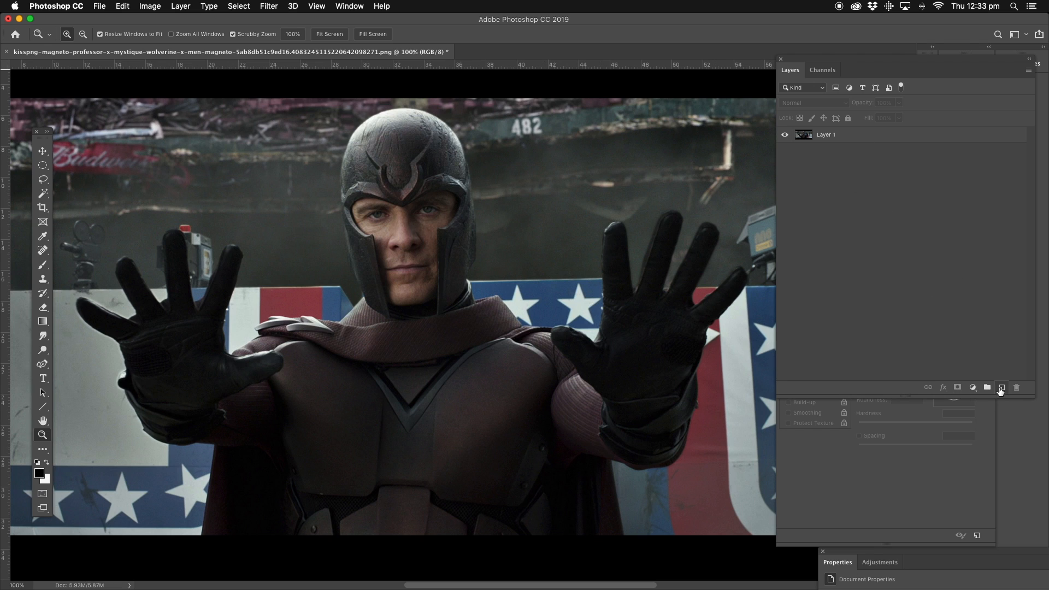
Create a new empty Layer 2 above the Magneto photo layer
left_click(1002, 387)
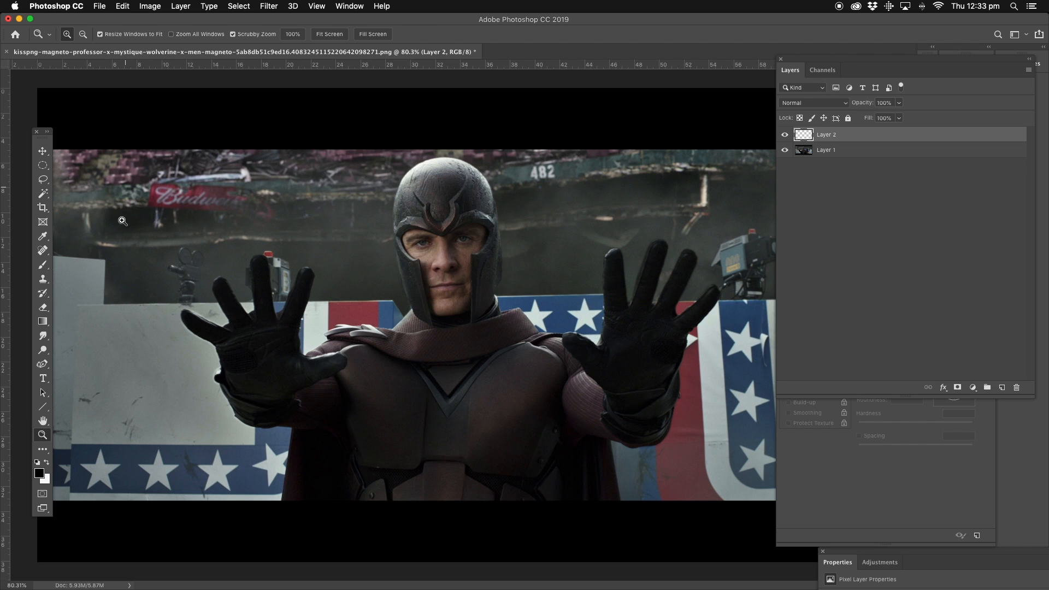
mouse_move(42, 308)
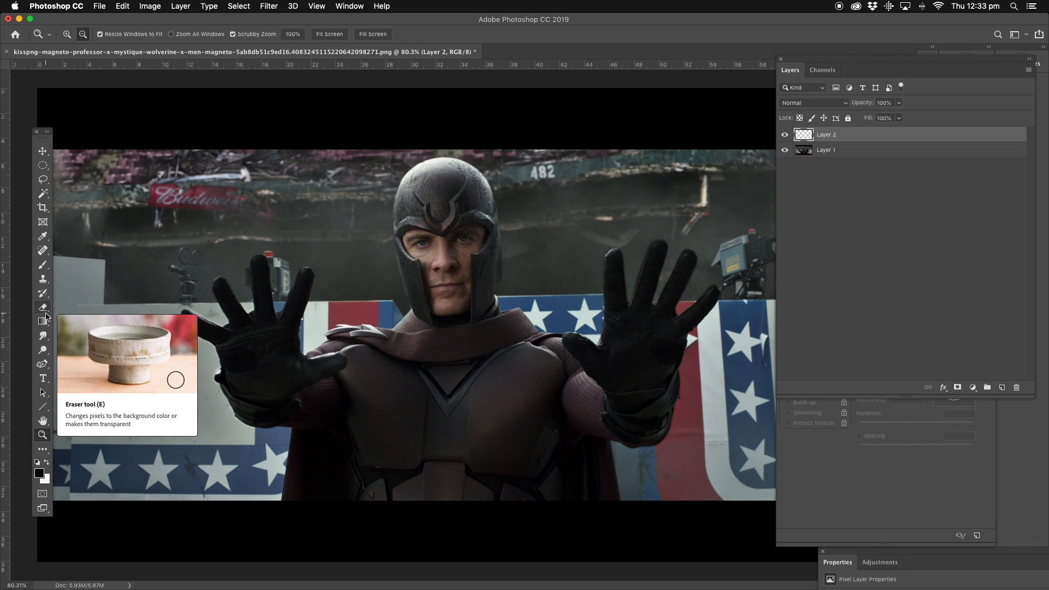
With the Gradient tool, fill Layer 2 left-to-right black-to-white, redrawn with a shorter transition
left_click(41, 322)
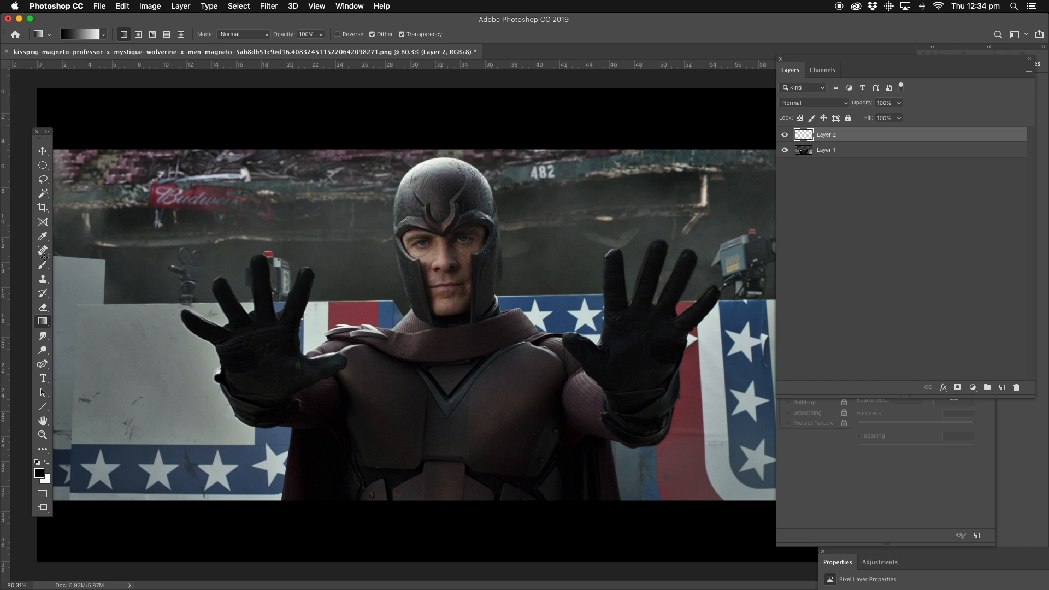
mouse_move(43, 321)
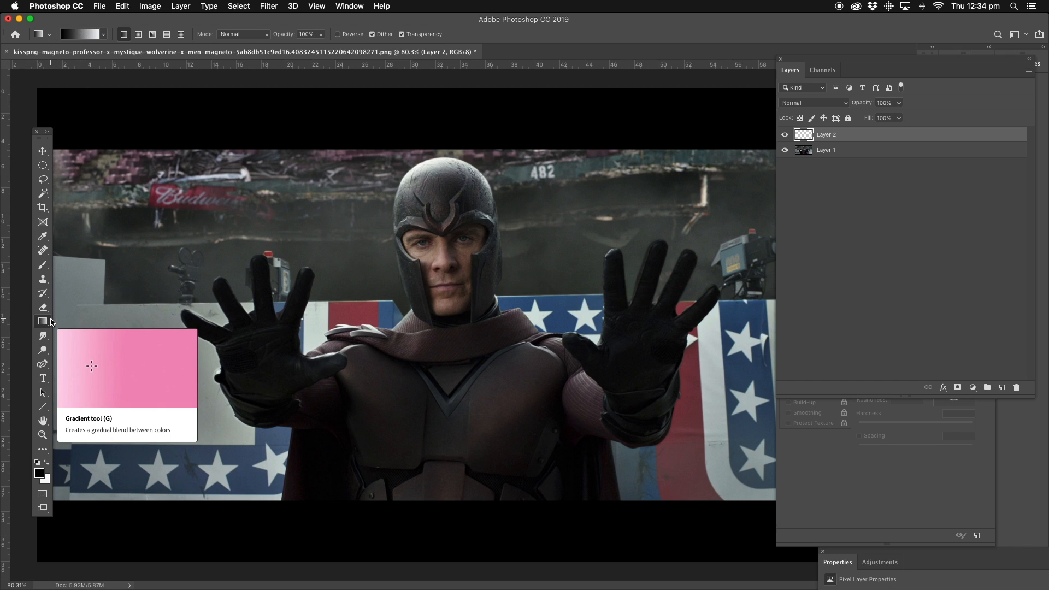
left_click_drag(64, 318, 656, 318)
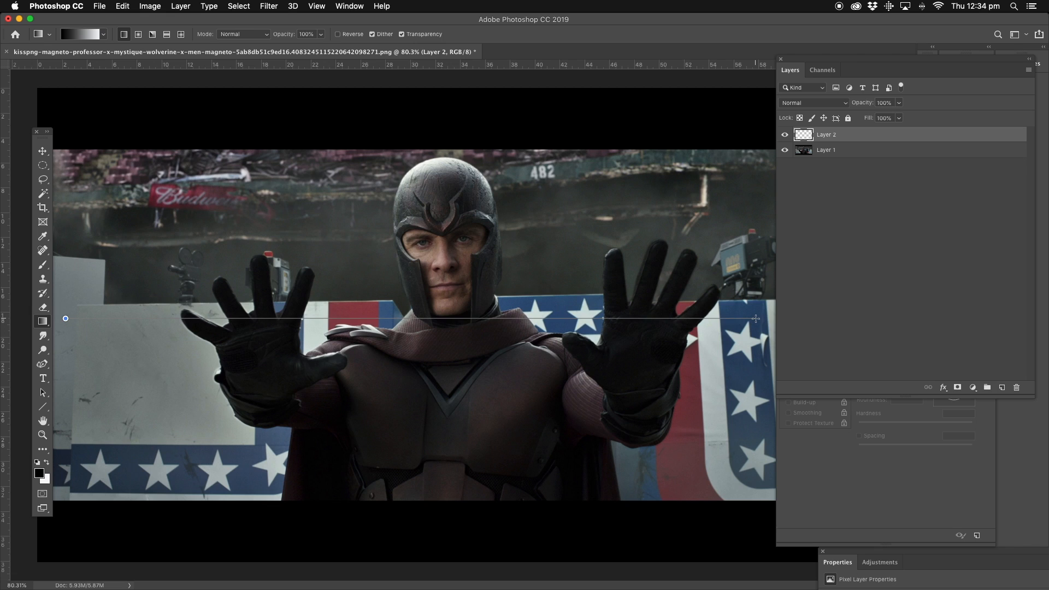
left_click_drag(64, 318, 756, 318)
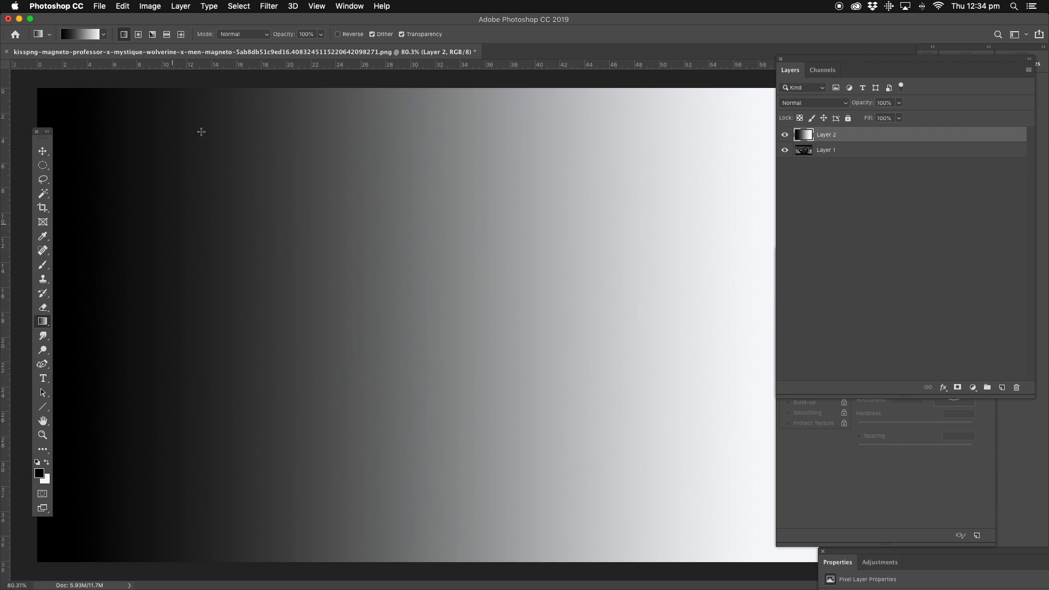
mouse_move(201, 440)
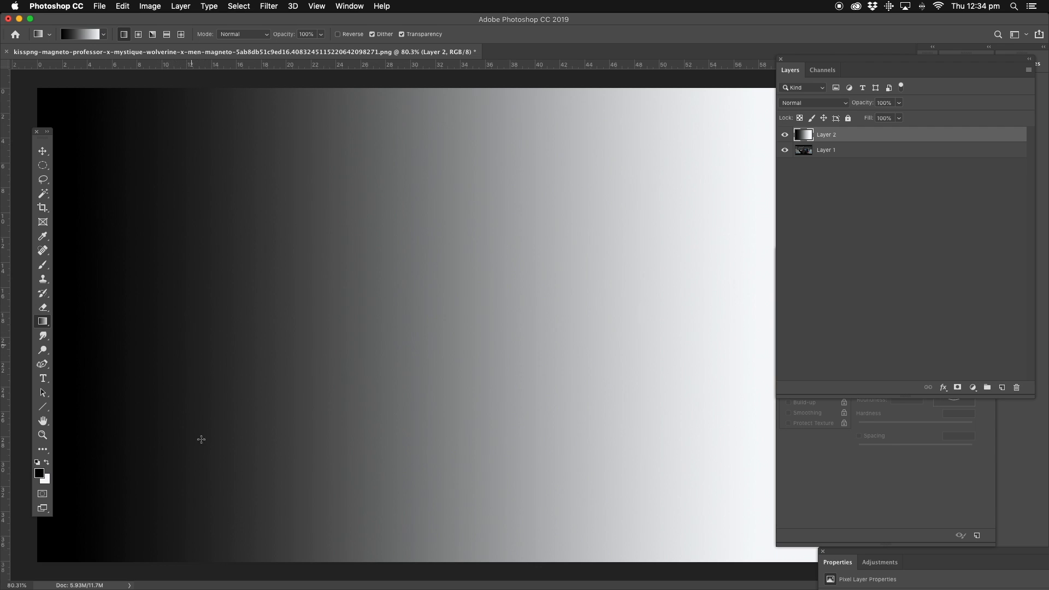
mouse_move(94, 314)
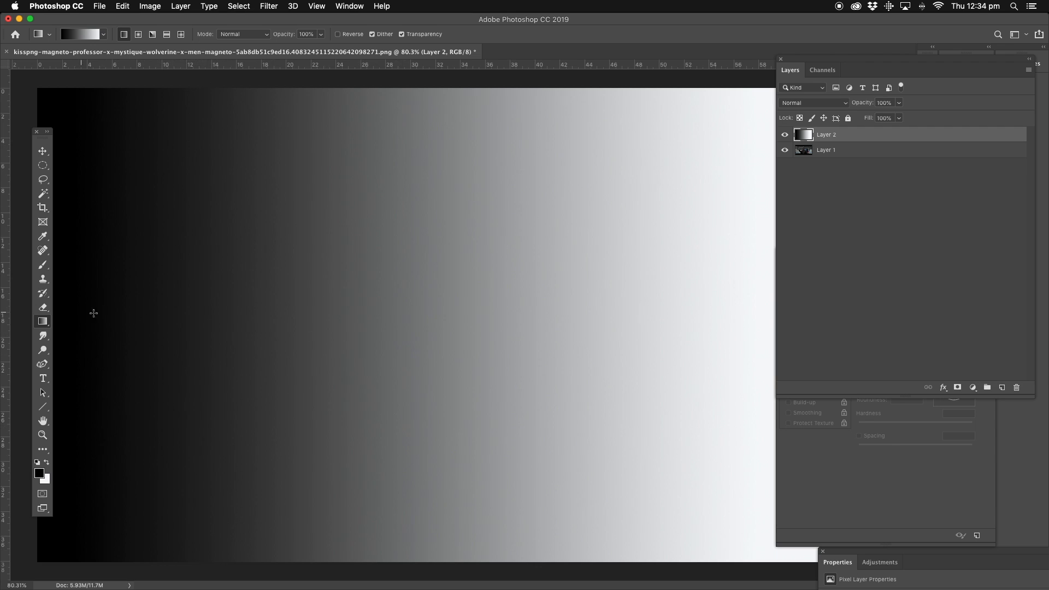
mouse_move(148, 317)
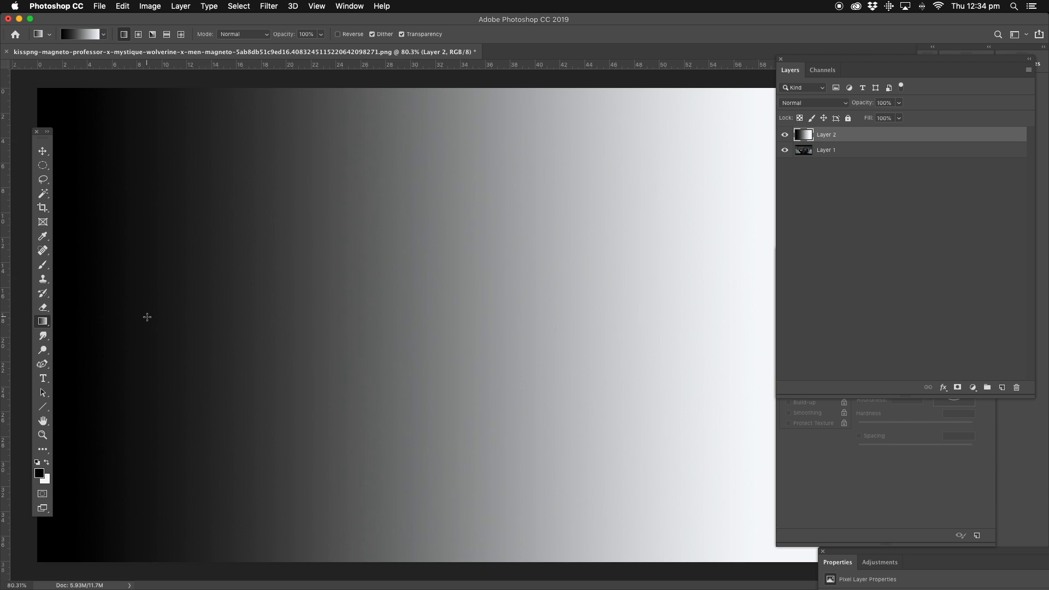
left_click_drag(147, 317, 589, 315)
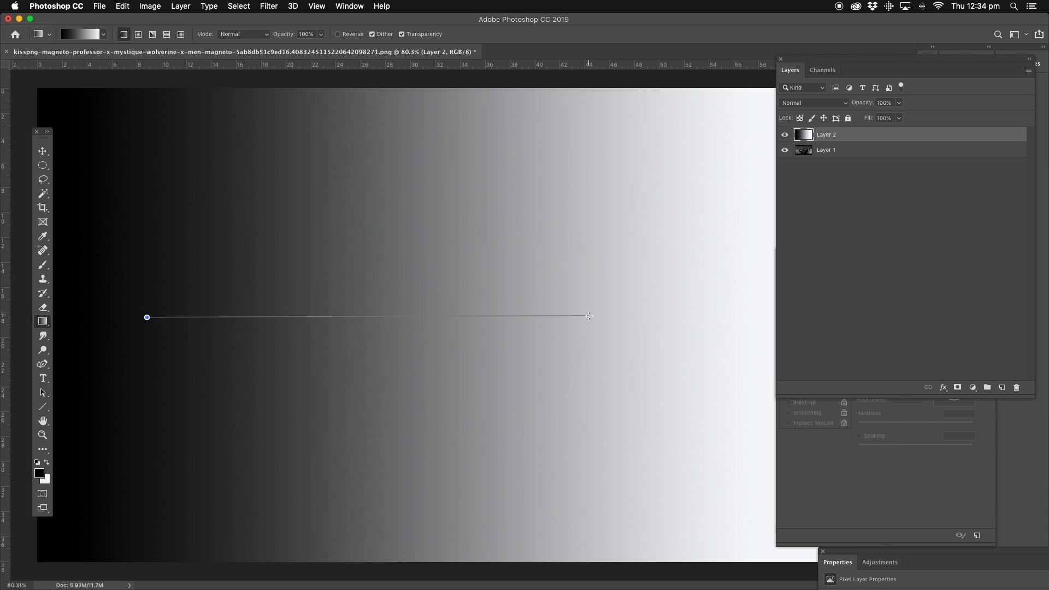
left_click_drag(147, 317, 626, 326)
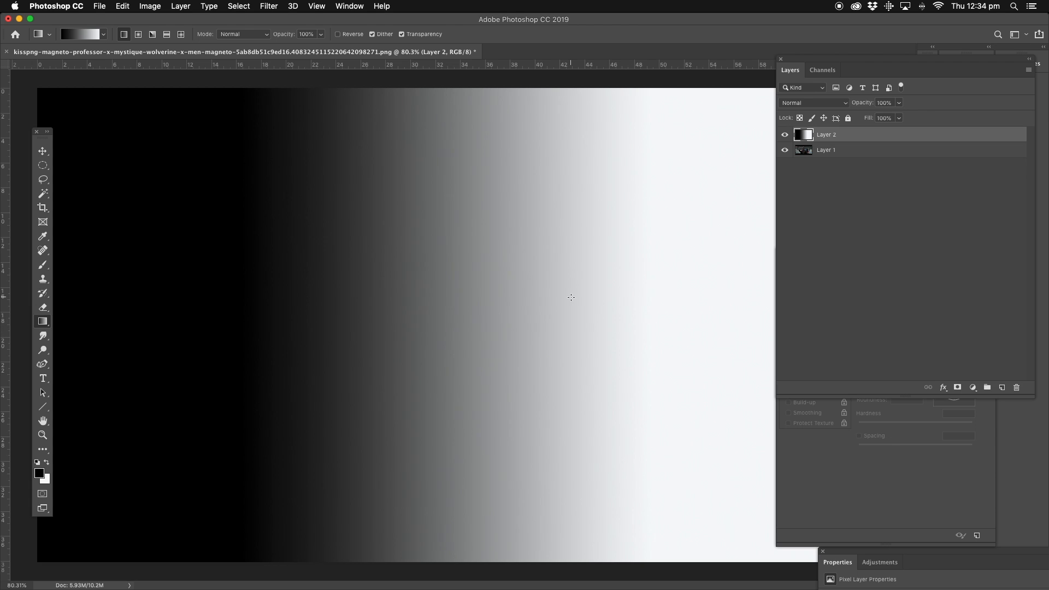
Render Difference Clouds on the gradient, try a second pass, then undo back to the first pattern
left_click(269, 7)
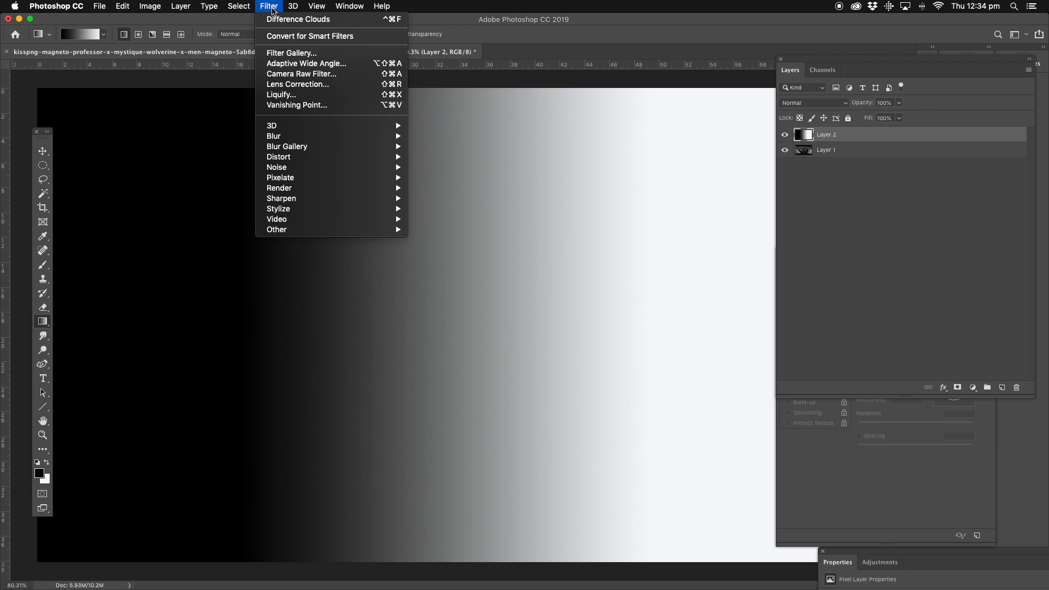
mouse_move(293, 34)
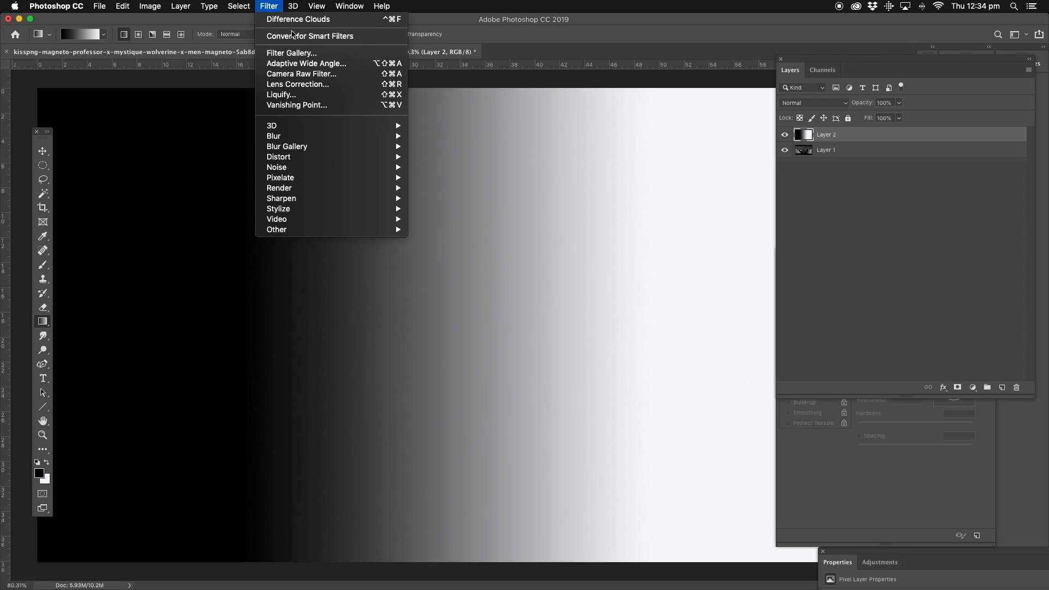
mouse_move(274, 136)
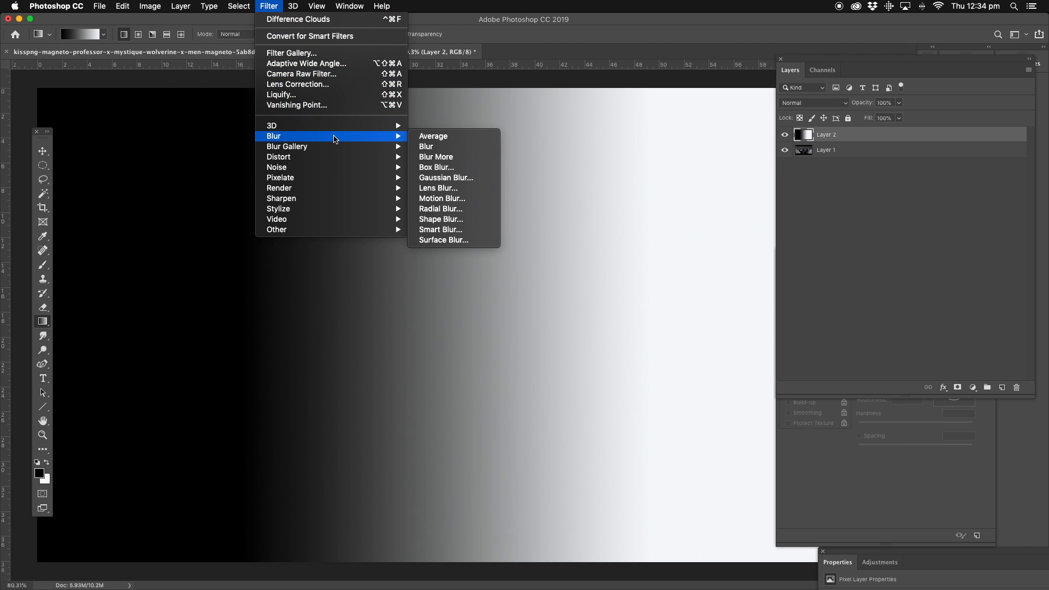
mouse_move(276, 167)
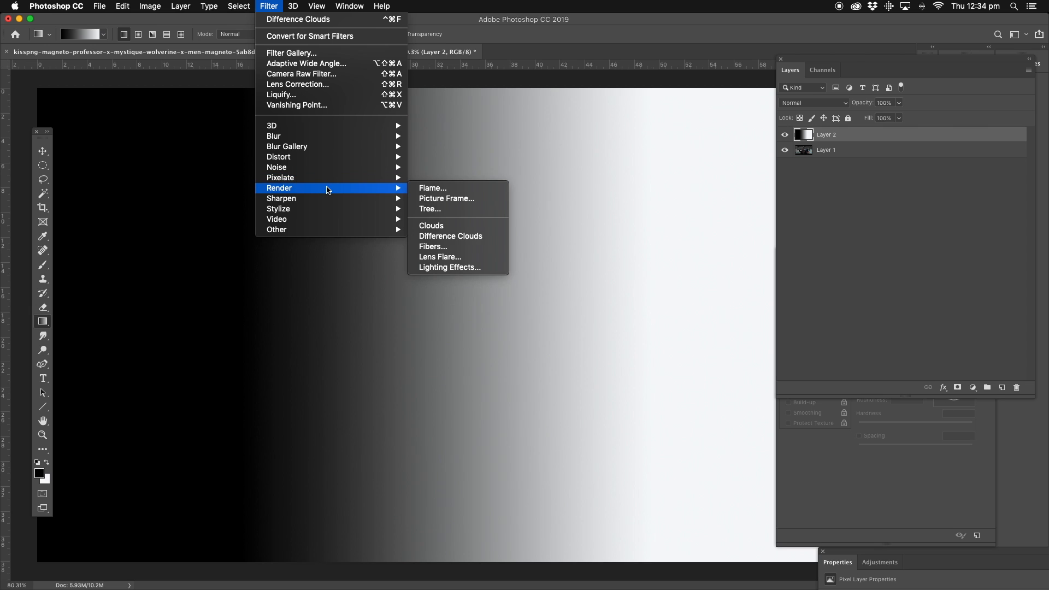
mouse_move(458, 236)
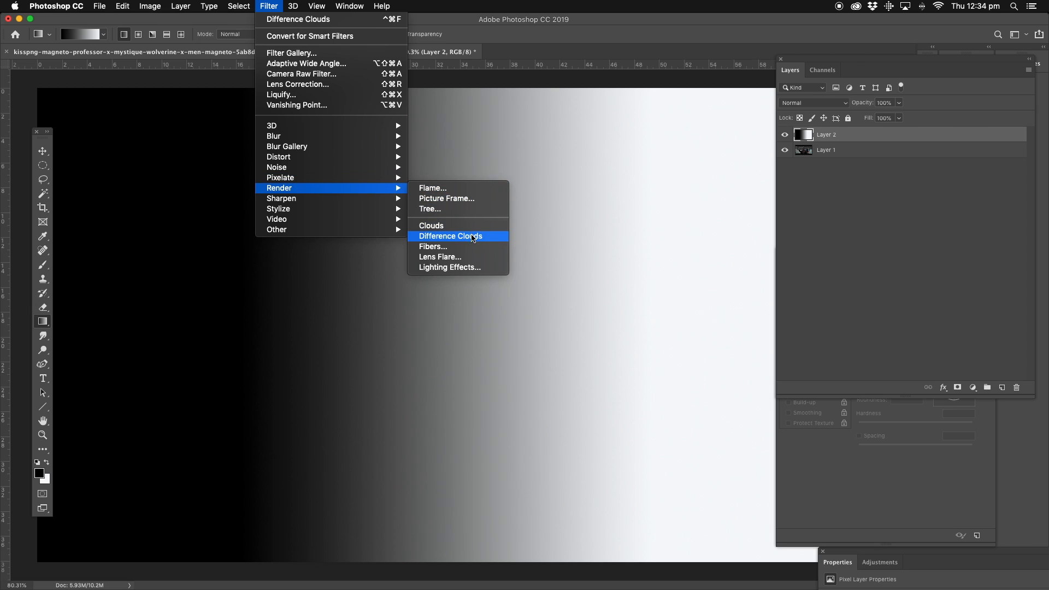
mouse_move(495, 239)
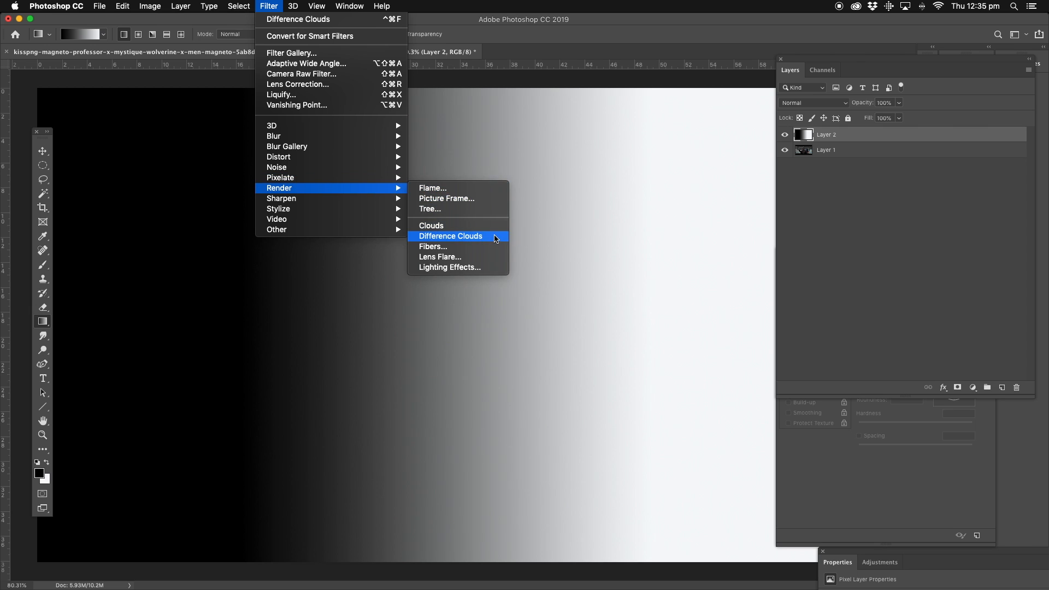
left_click(450, 236)
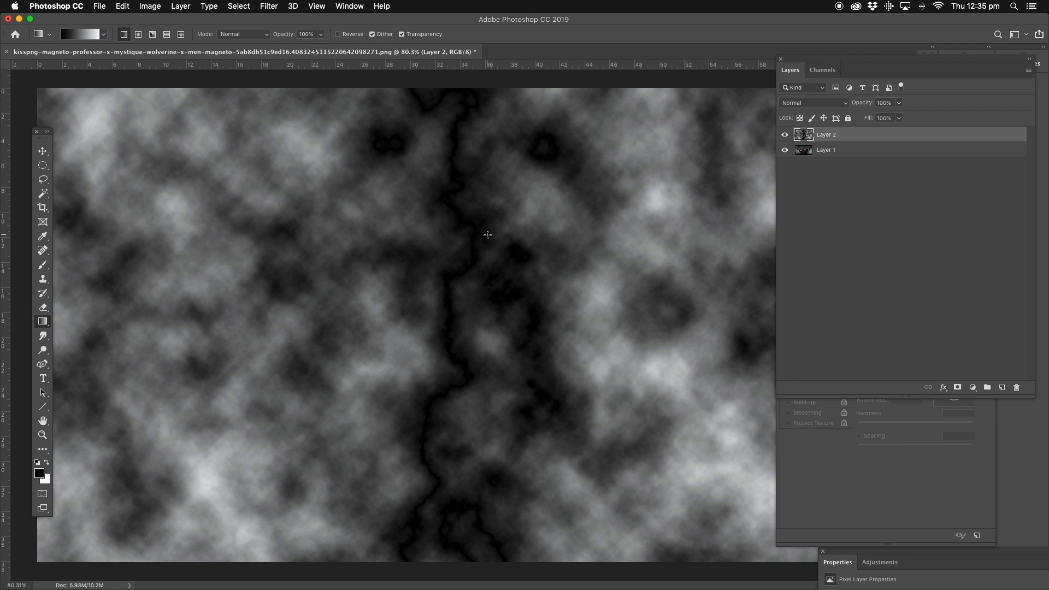
mouse_move(546, 111)
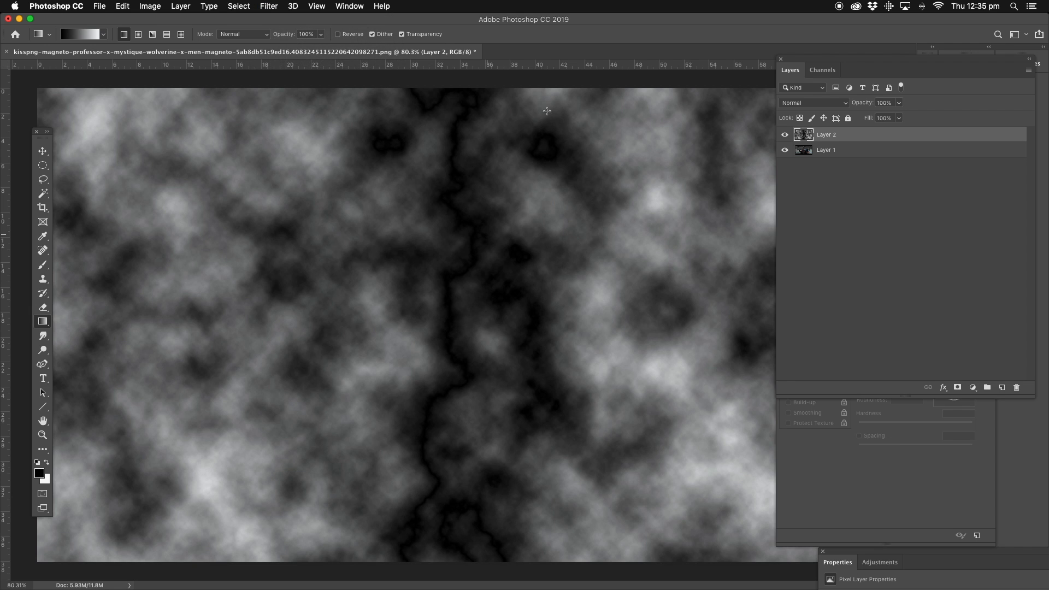
mouse_move(521, 139)
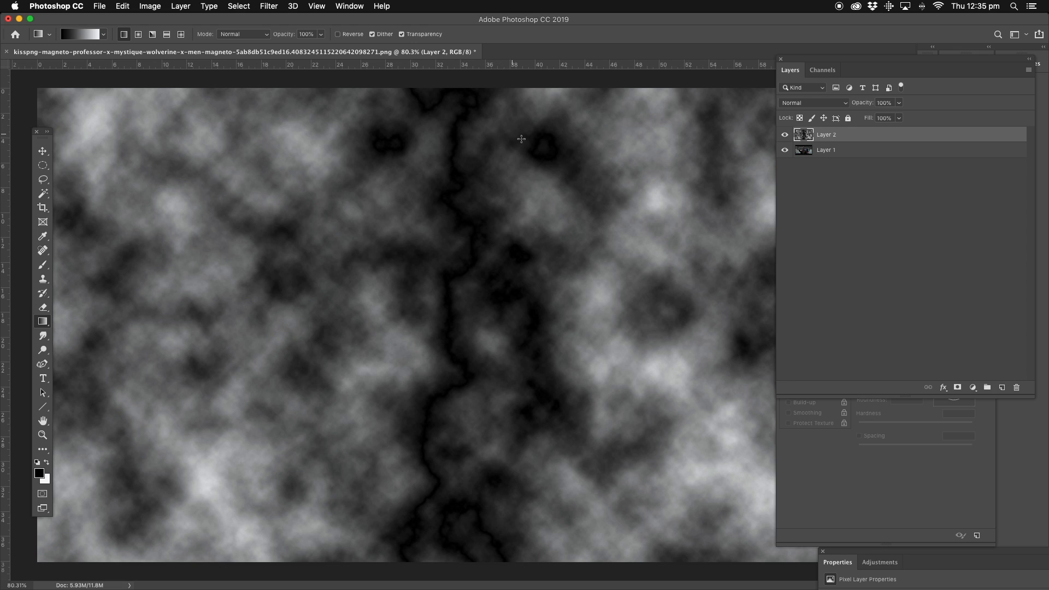
mouse_move(442, 466)
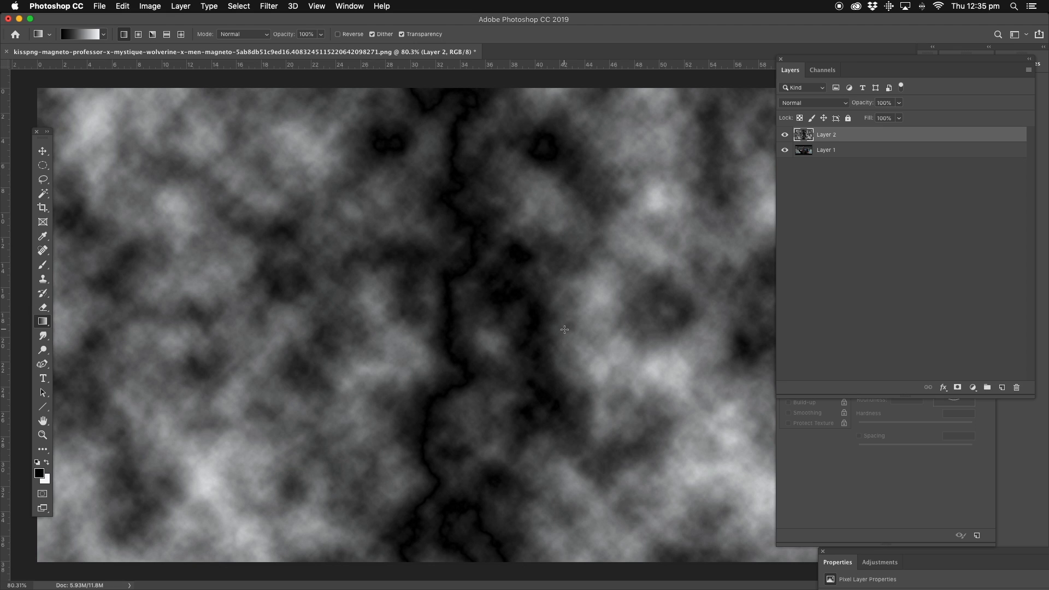
mouse_move(327, 19)
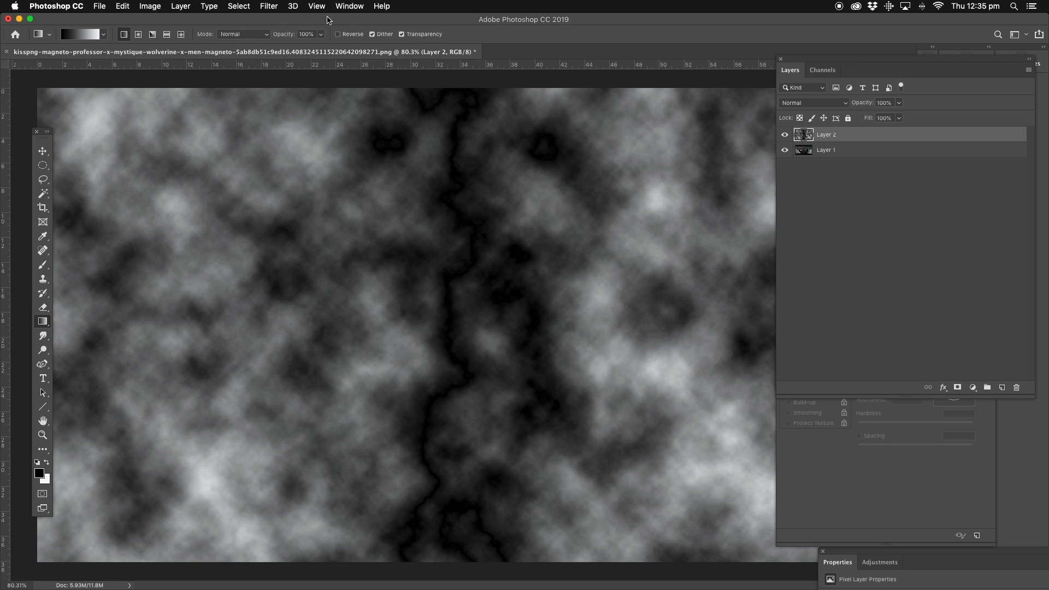
left_click(269, 7)
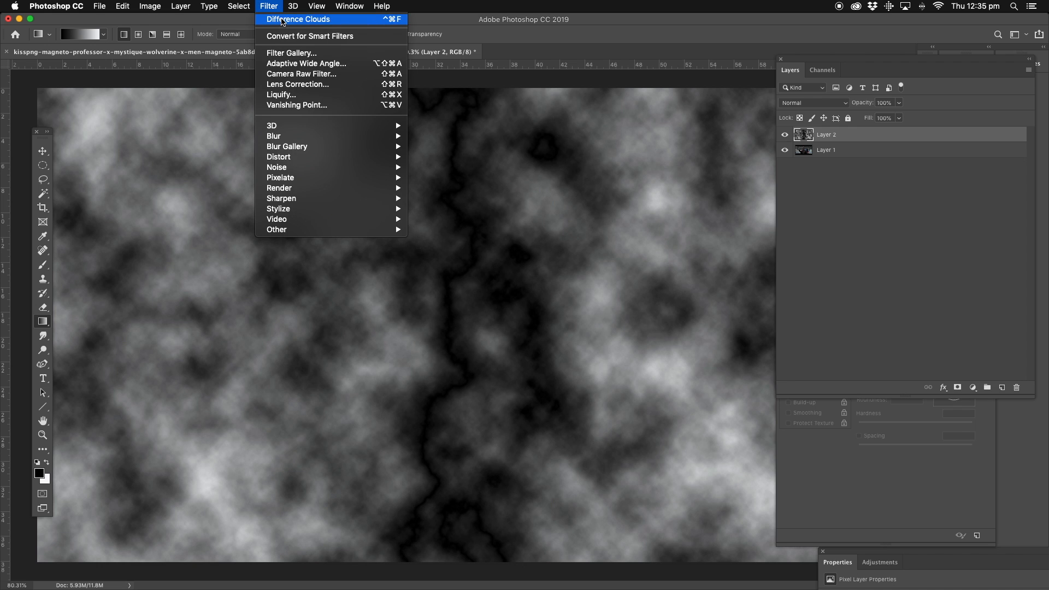
left_click(298, 19)
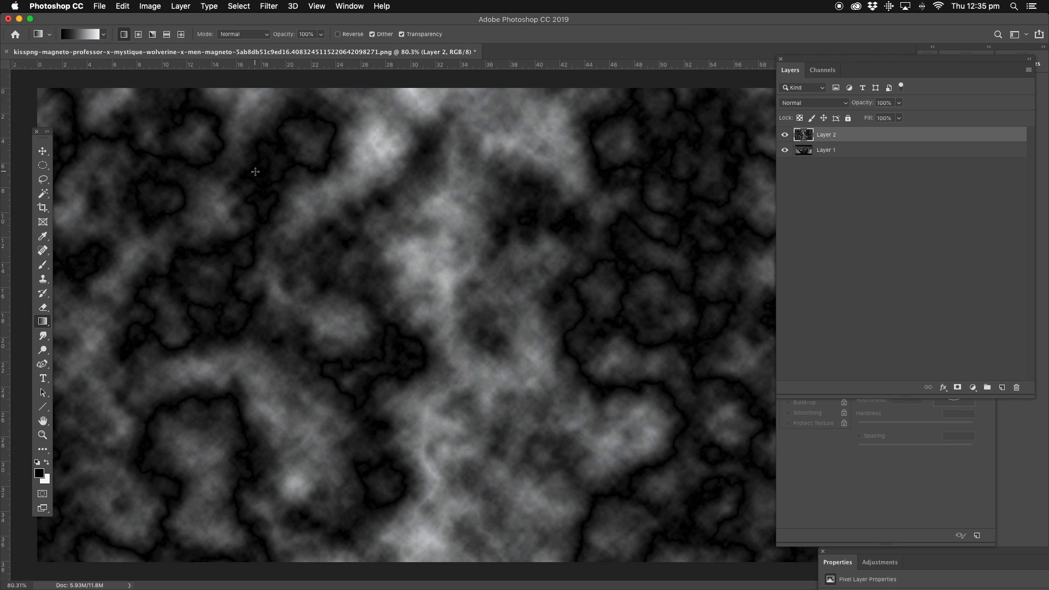
left_click(121, 7)
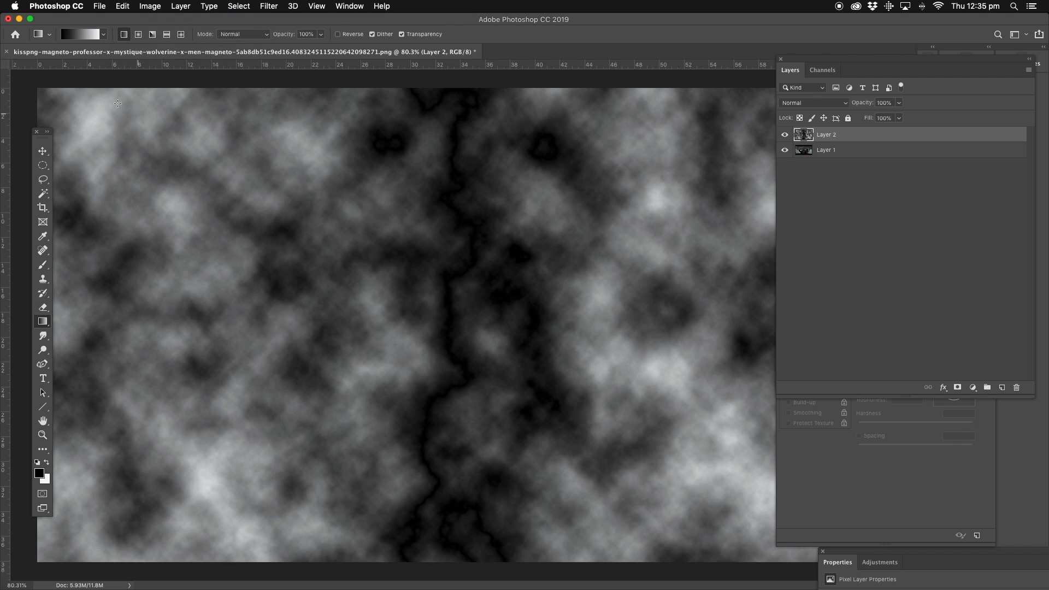
Invert the cloud texture so the dark crack becomes a bright lightning streak
left_click(150, 7)
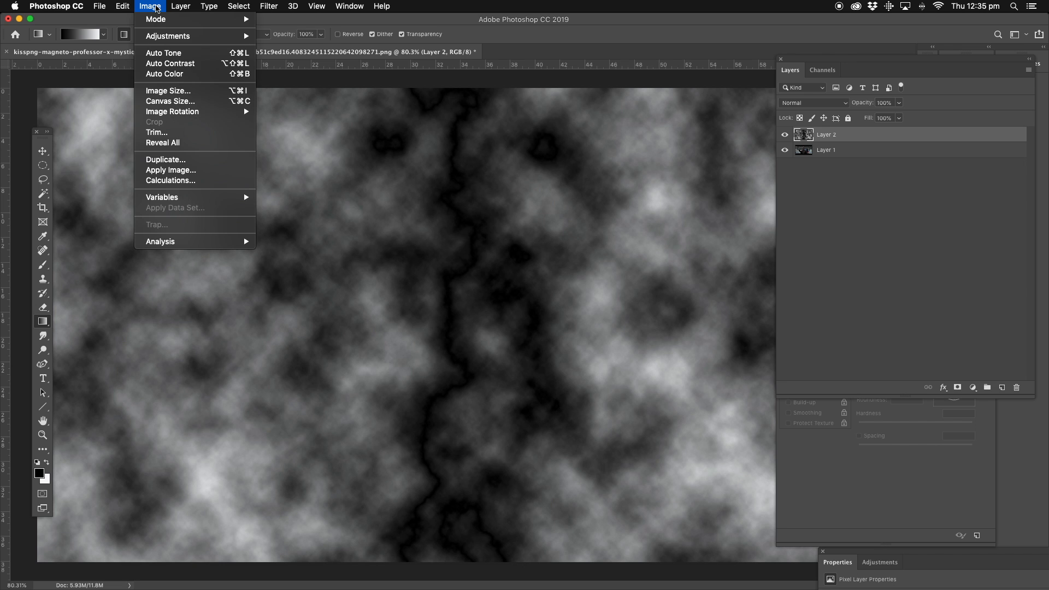
left_click(427, 7)
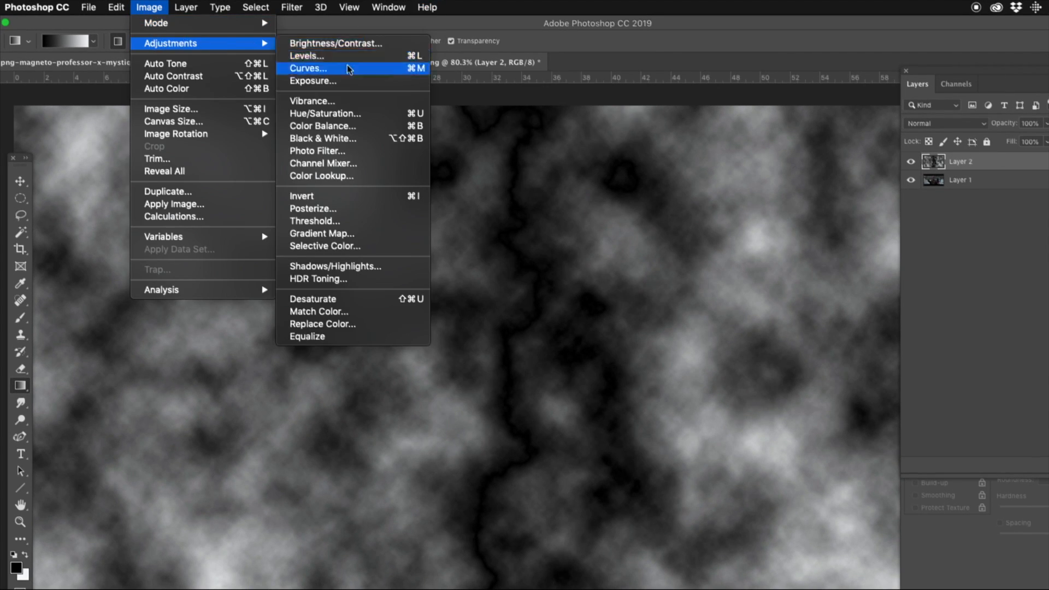
mouse_move(380, 196)
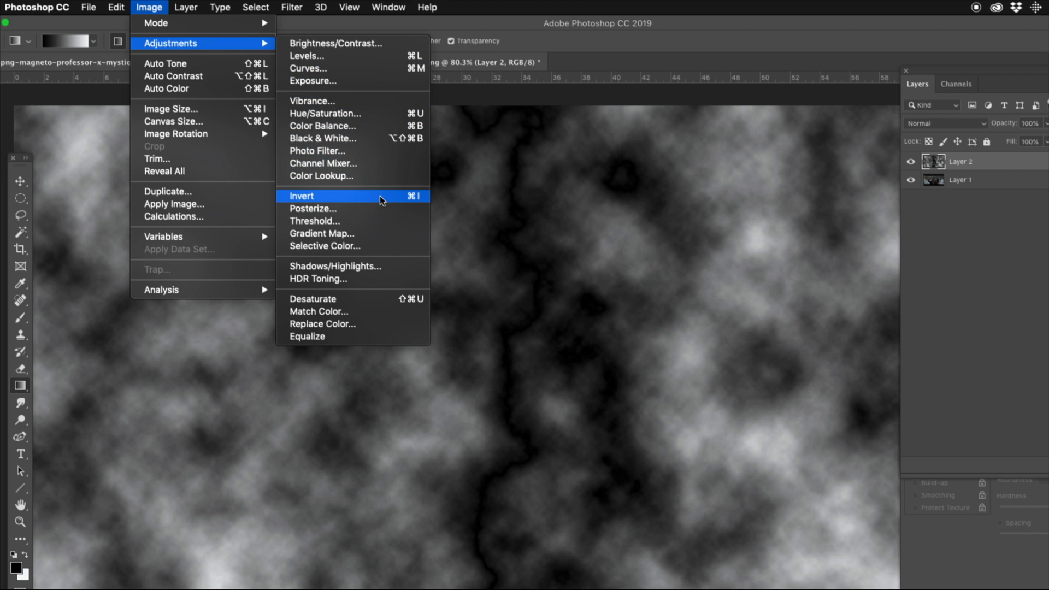
left_click(302, 196)
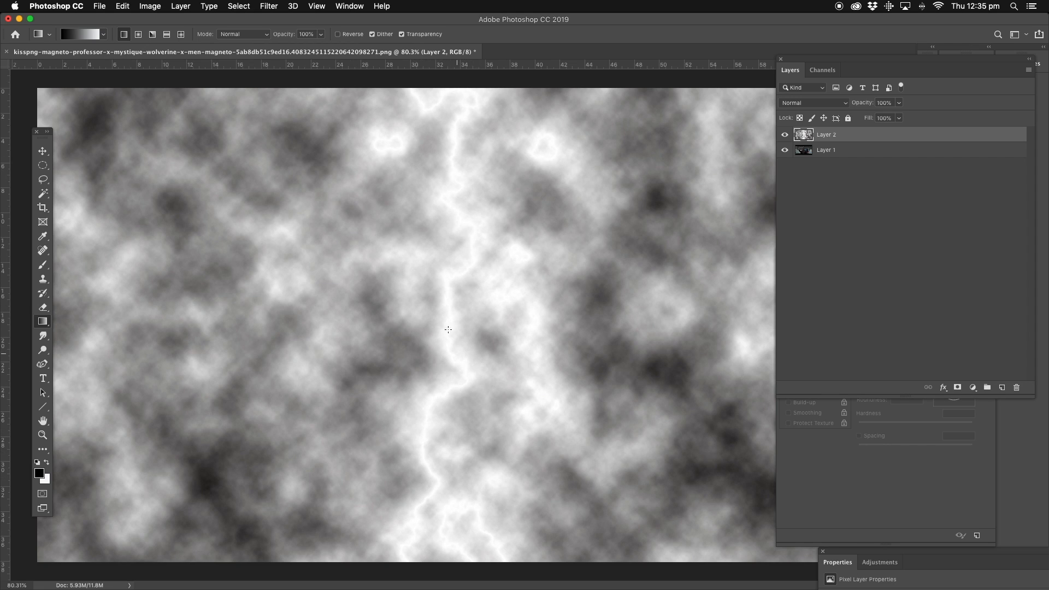
mouse_move(459, 189)
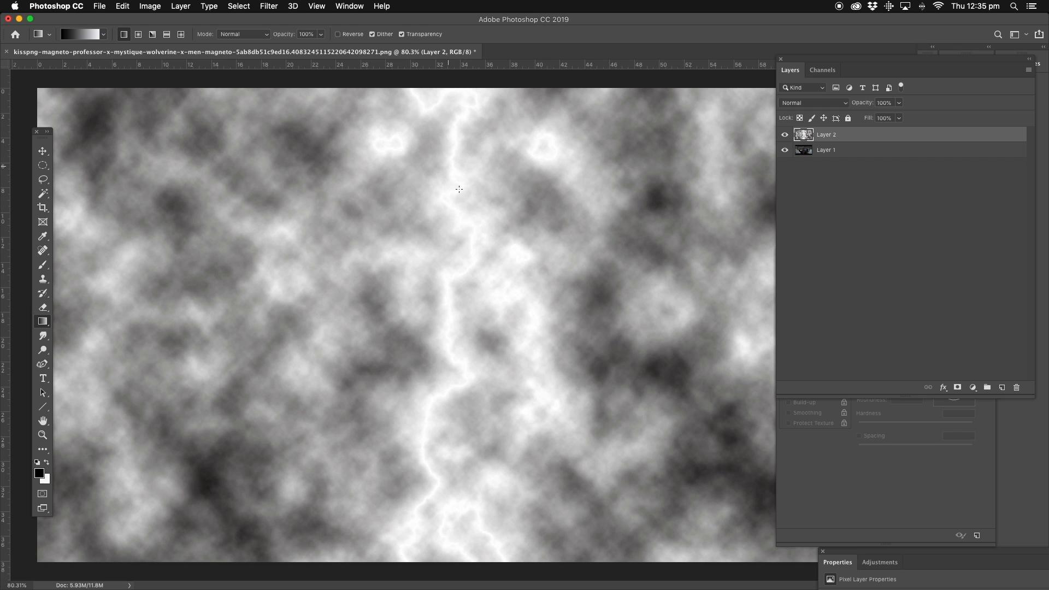
mouse_move(436, 368)
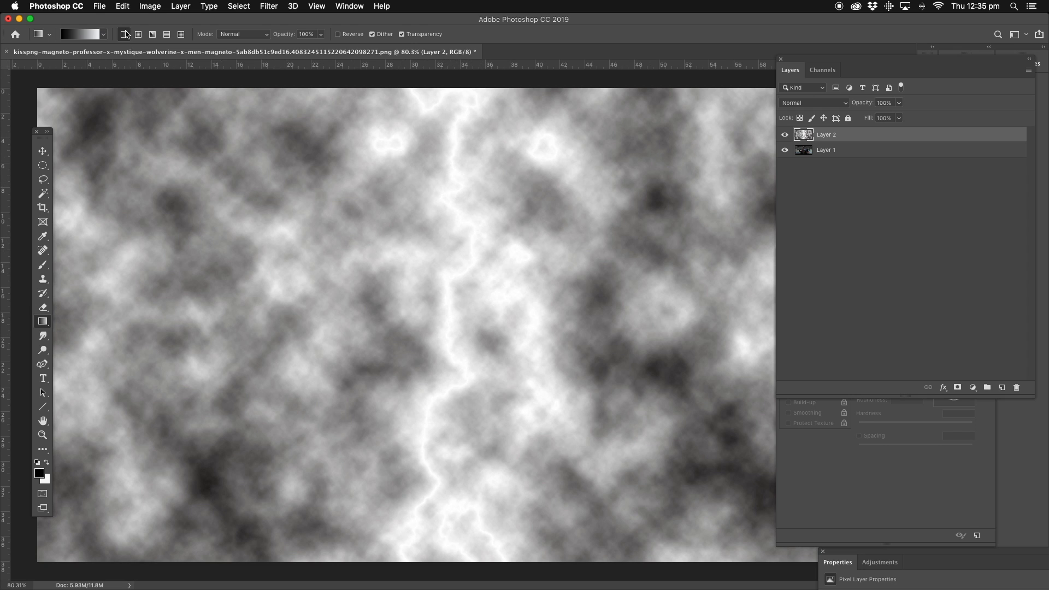
Apply Levels with the midtone slider pushed right to about 0.11 so only the bolt stands out
left_click(150, 6)
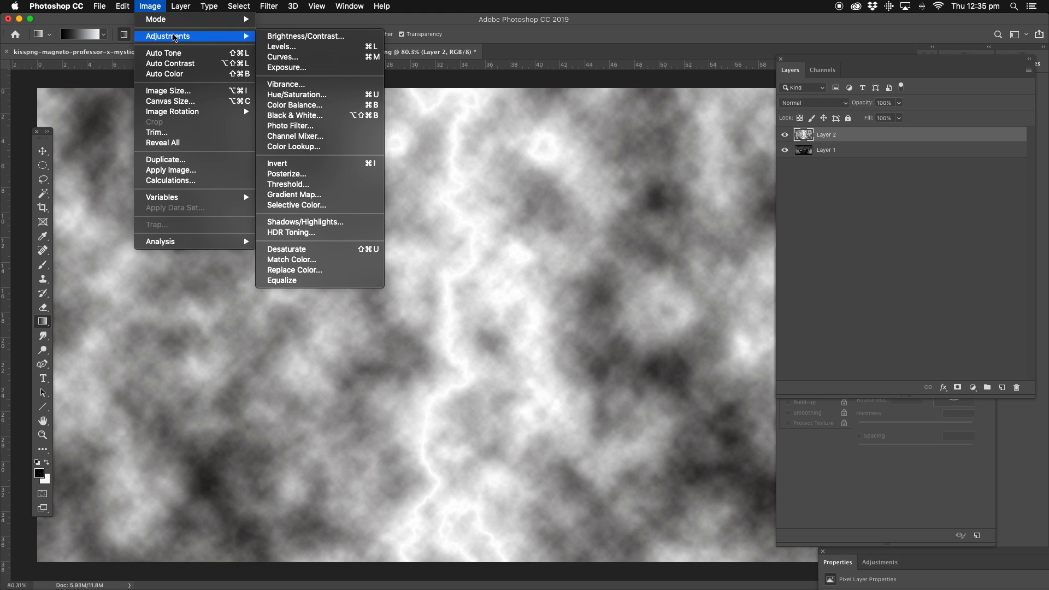
mouse_move(281, 47)
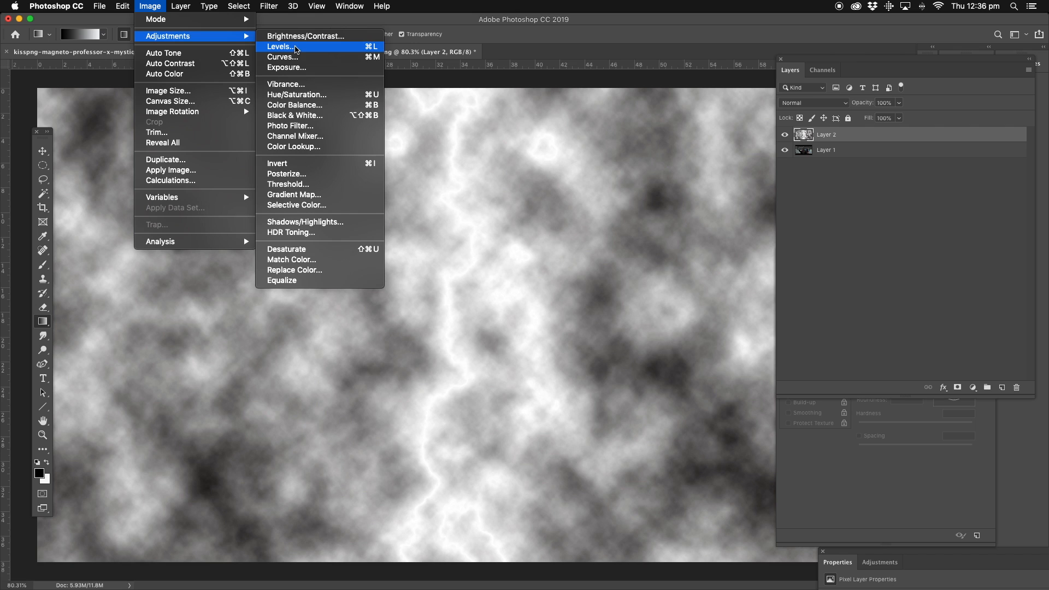
mouse_move(327, 51)
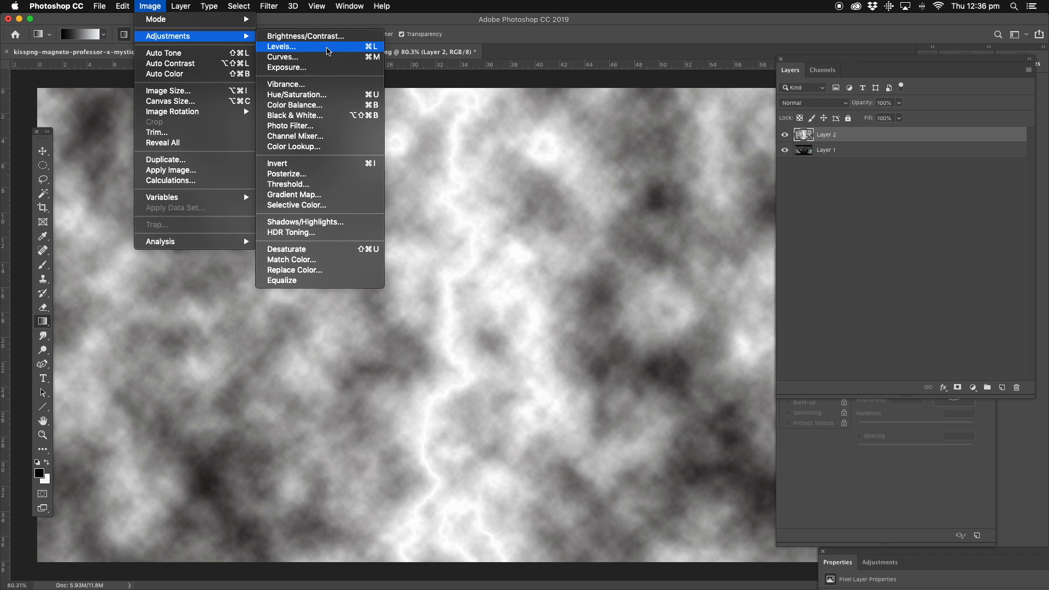
left_click(282, 47)
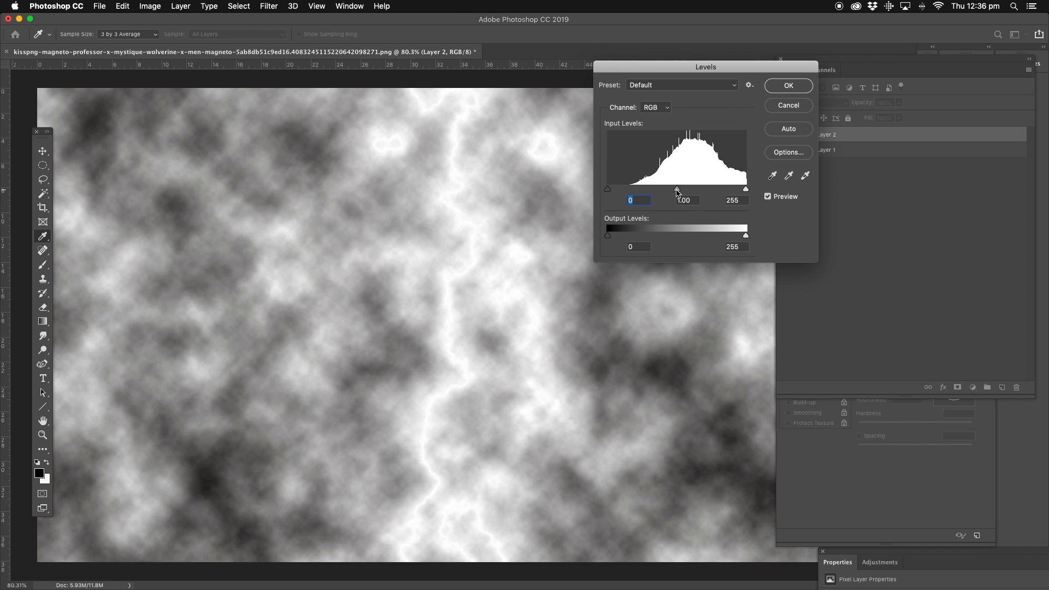
left_click_drag(677, 188, 687, 188)
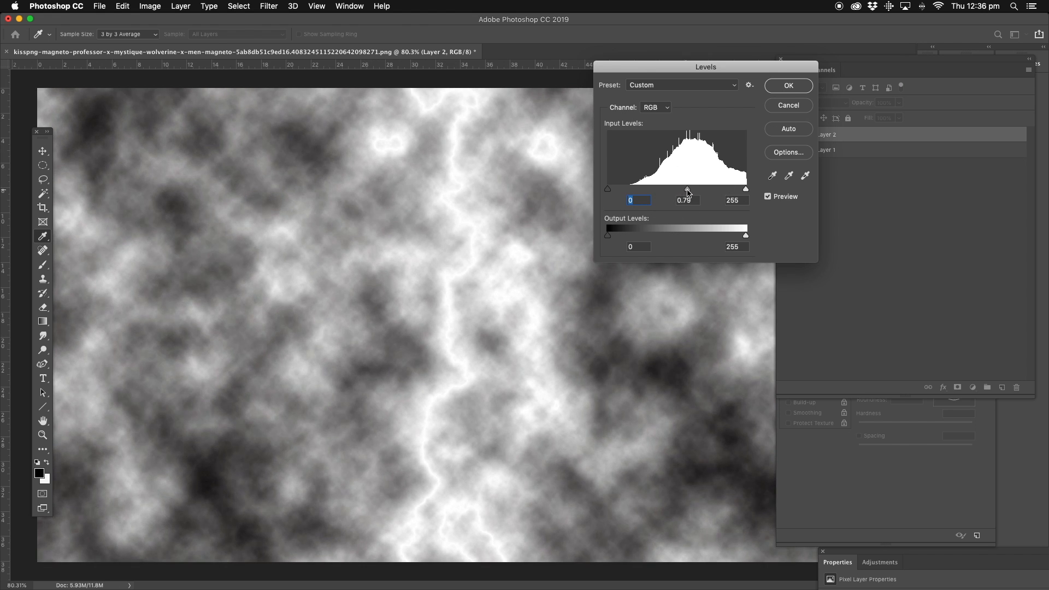
left_click_drag(688, 188, 716, 188)
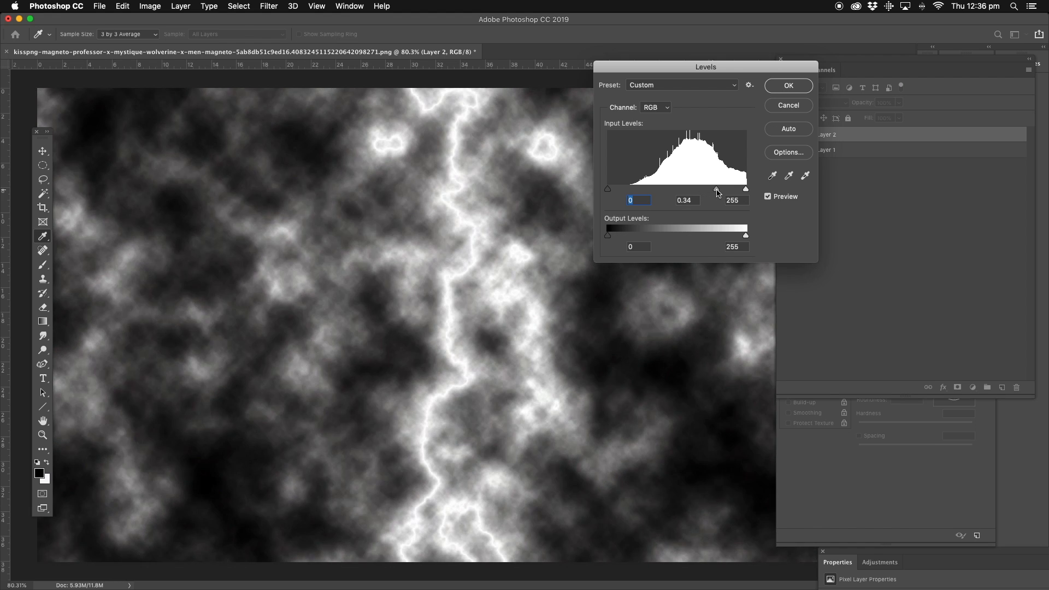
left_click_drag(717, 189, 733, 189)
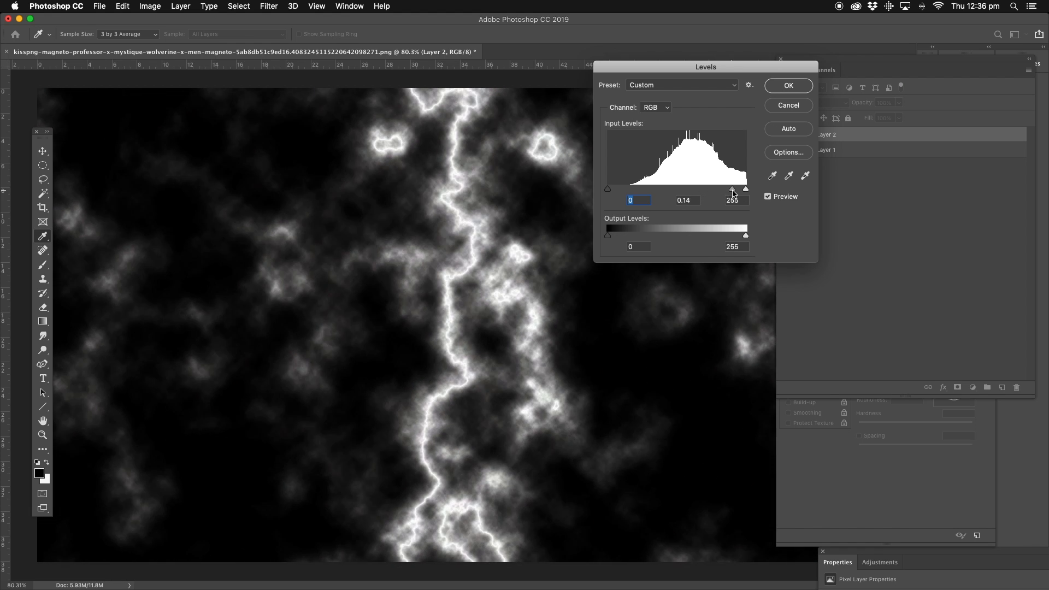
left_click_drag(731, 189, 741, 189)
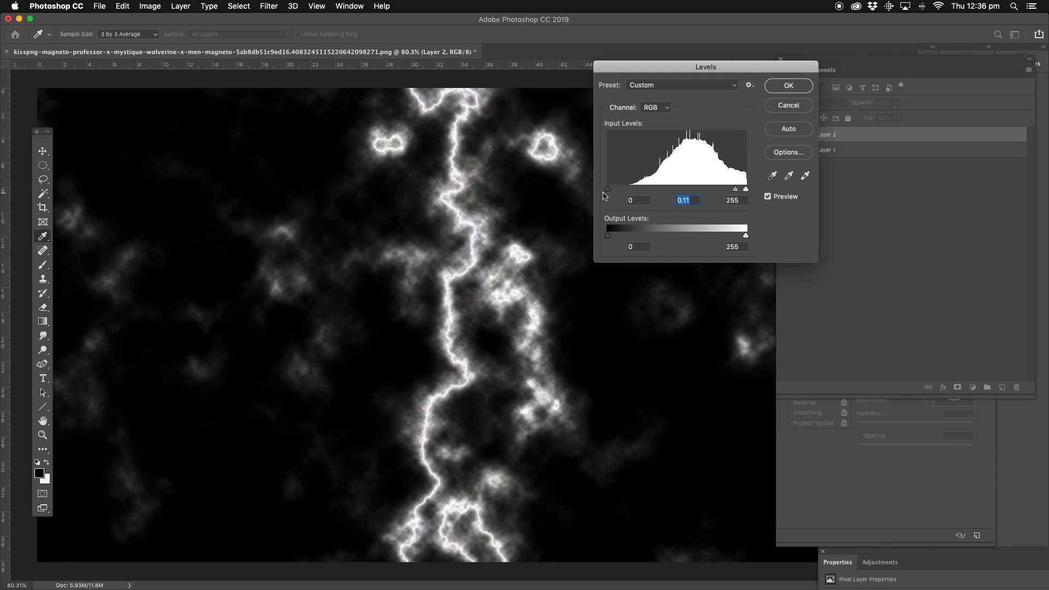
left_click(639, 200)
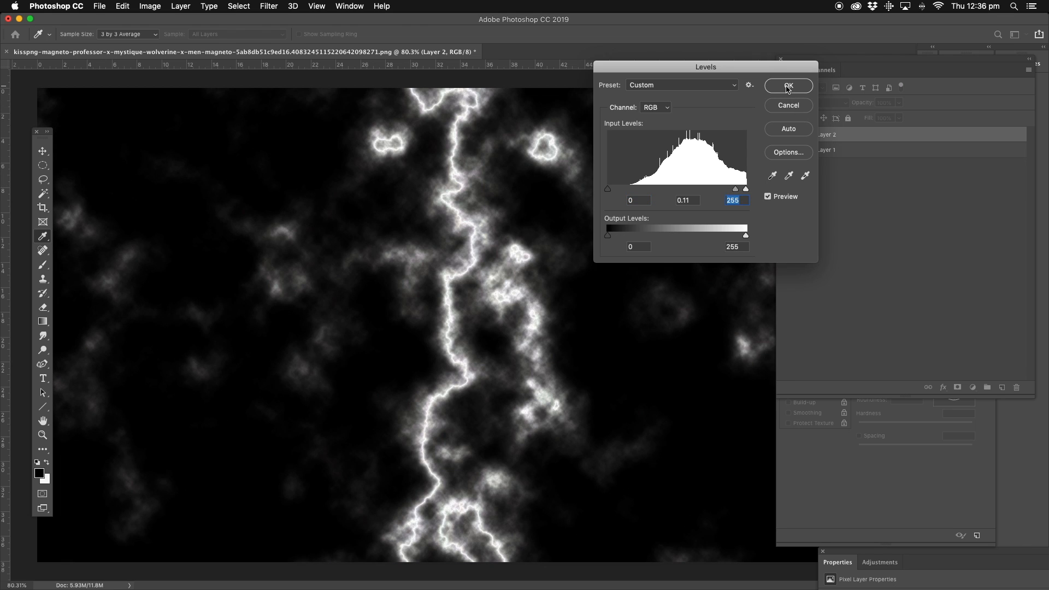
left_click(788, 85)
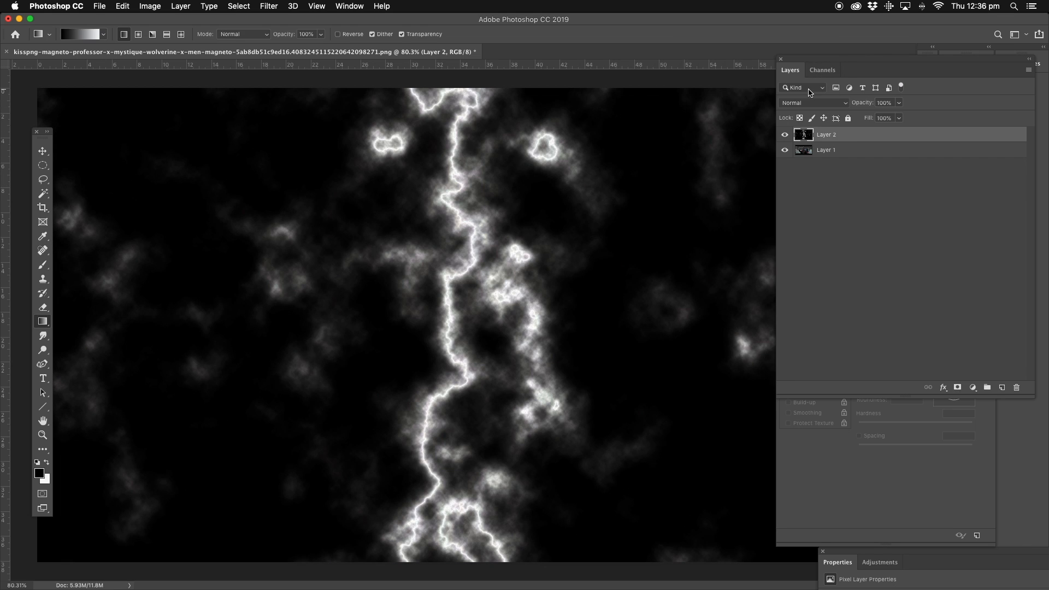
mouse_move(609, 253)
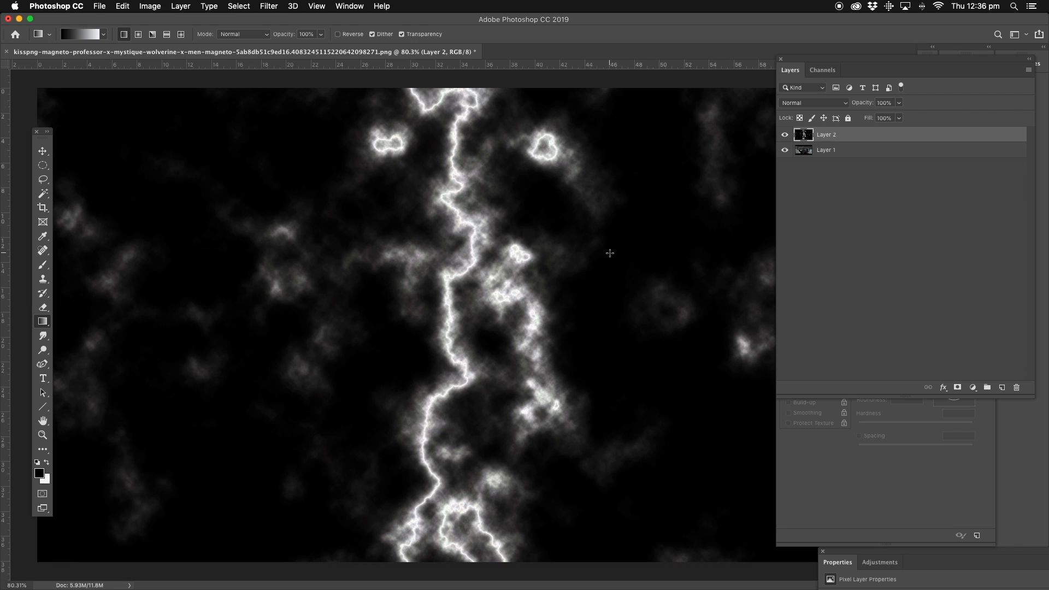
mouse_move(365, 261)
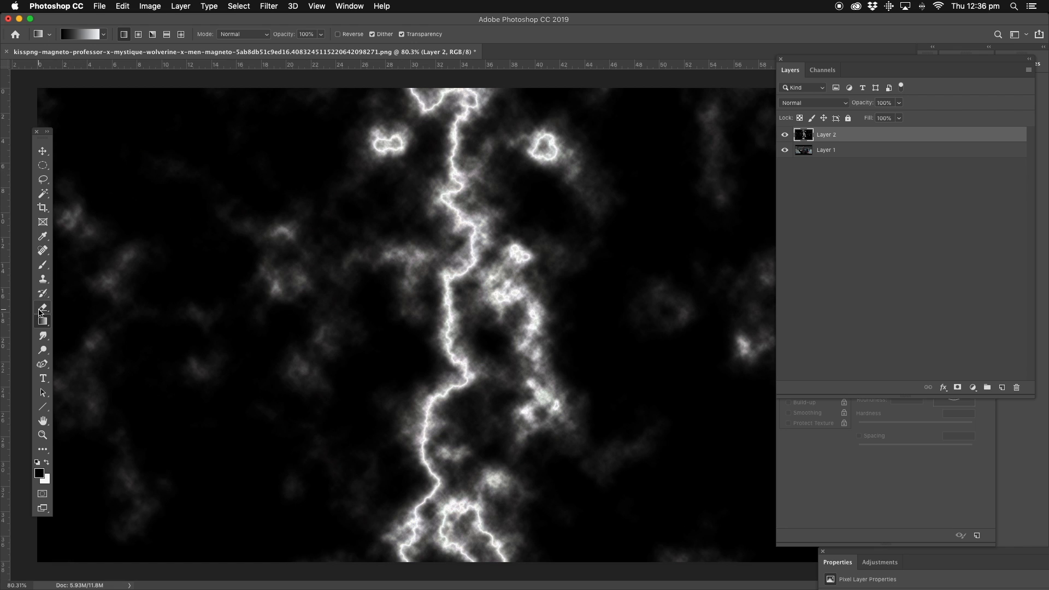
Switch from the Eraser to the Move tool ready to reposition the layer
left_click(42, 310)
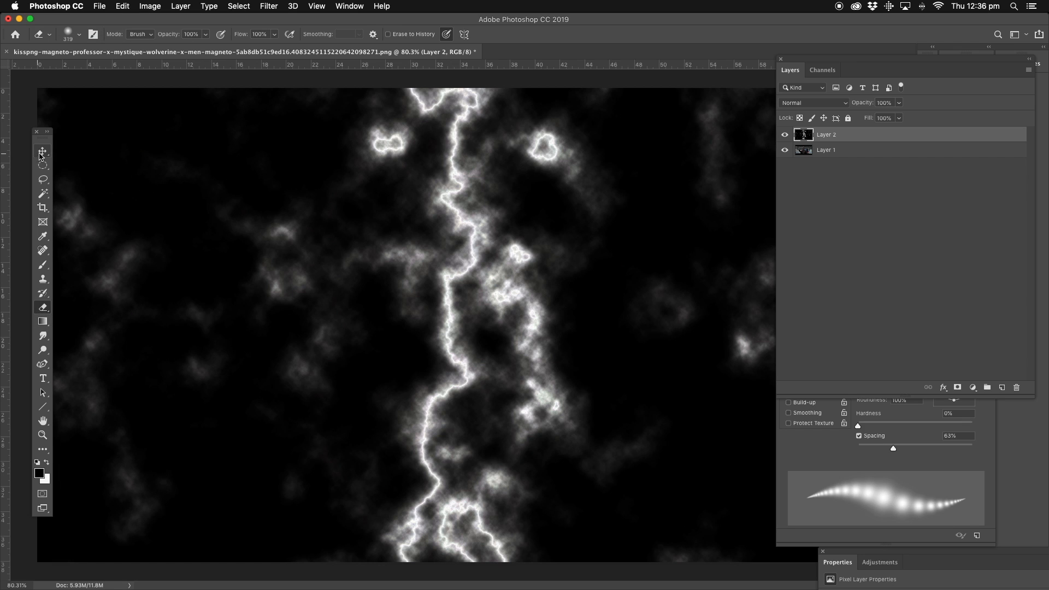
left_click(41, 151)
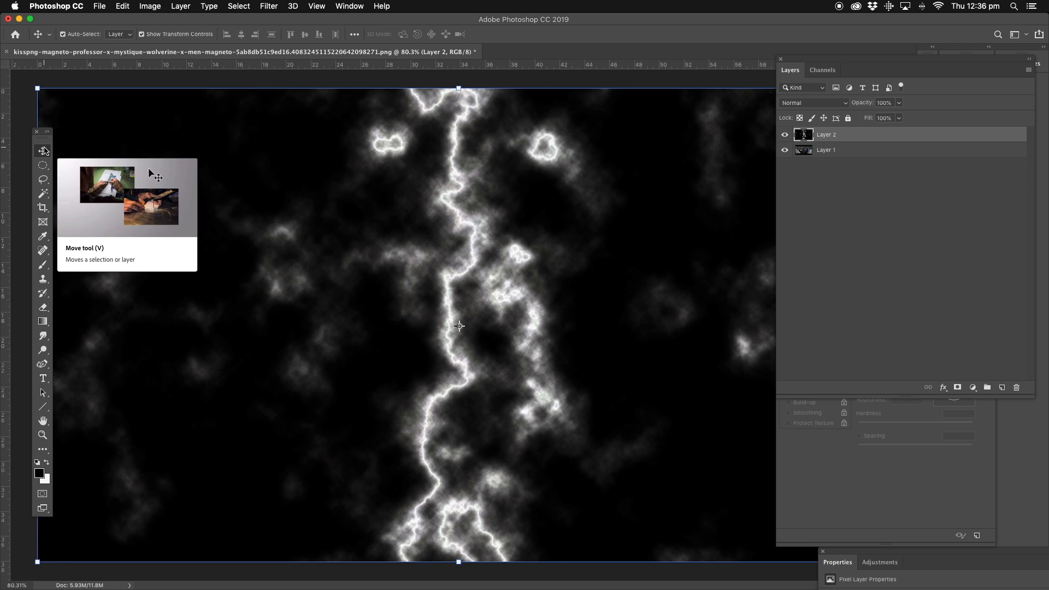
mouse_move(92, 146)
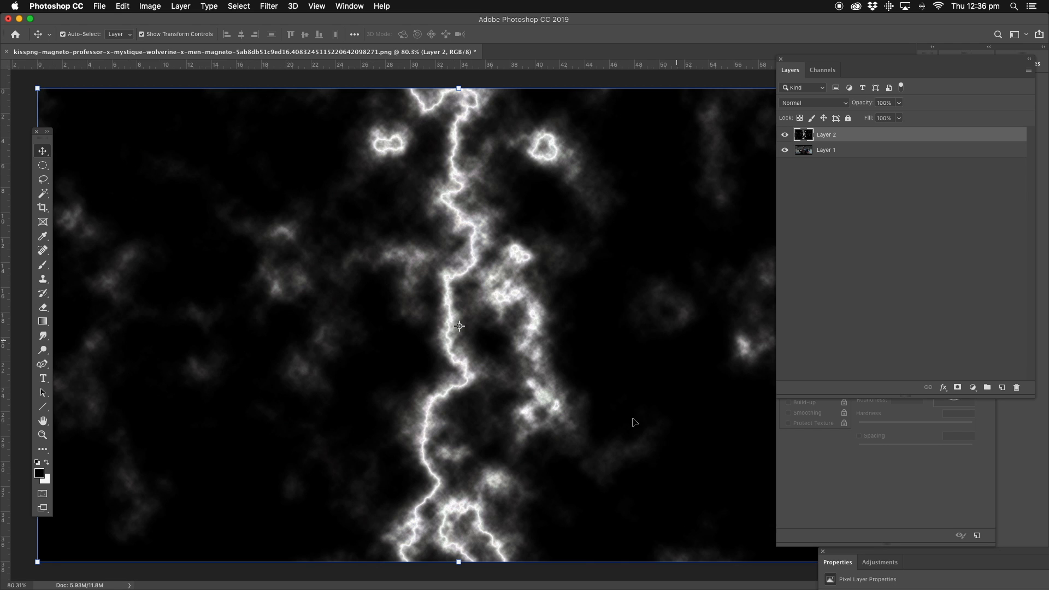
mouse_move(115, 125)
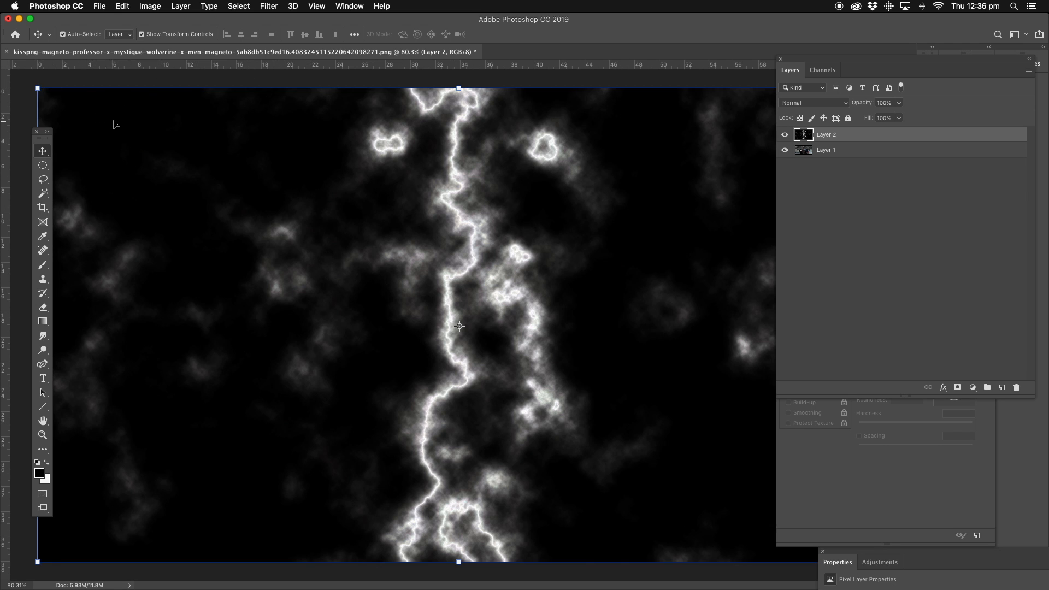
mouse_move(608, 214)
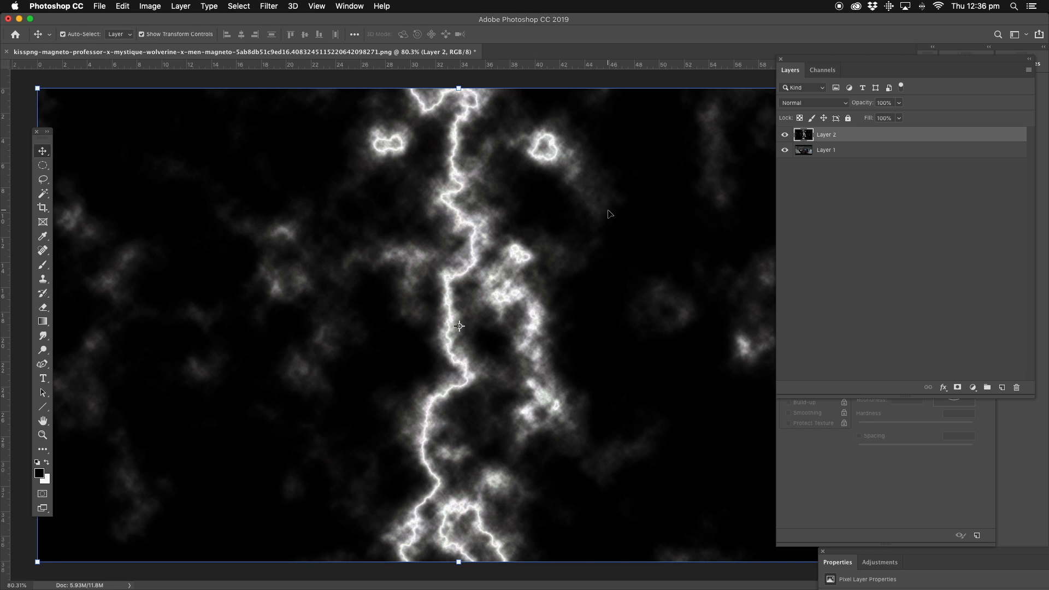
Rotate the lightning layer 90° clockwise so the bolt runs horizontally, then pick the Lasso tool
left_click(150, 7)
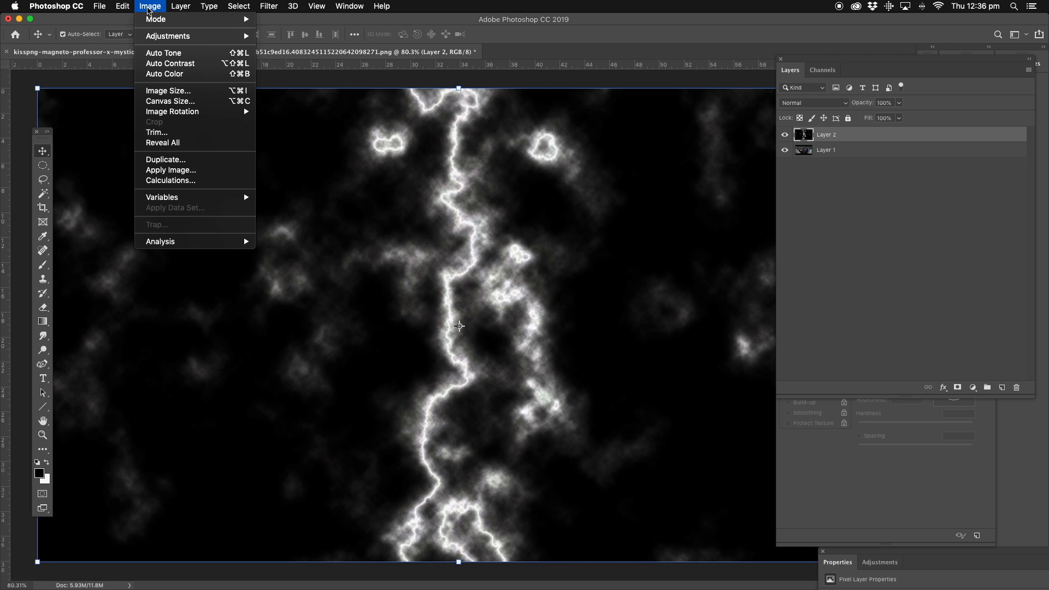
left_click(121, 6)
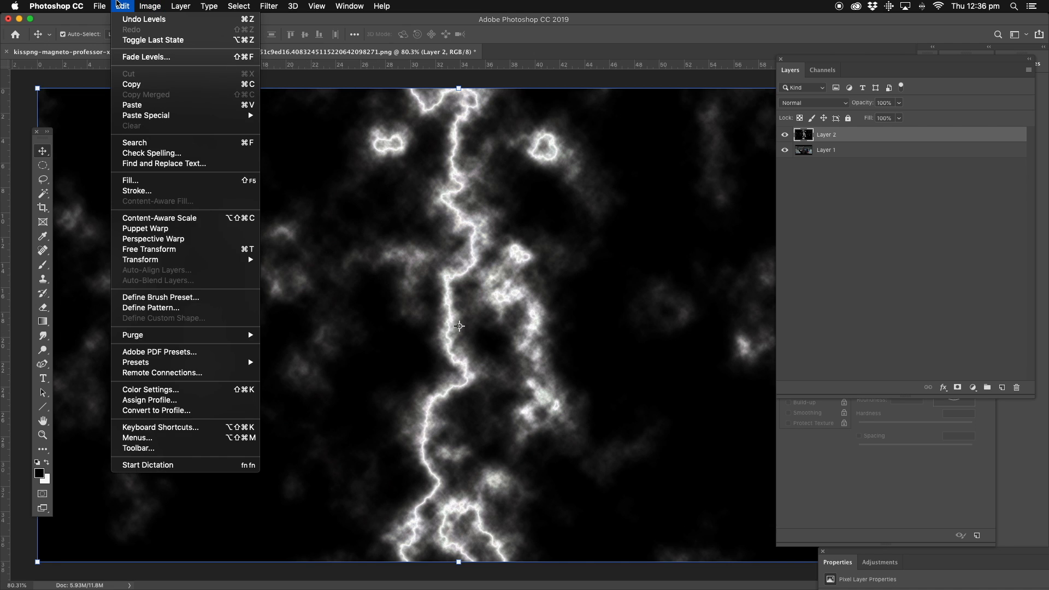
mouse_move(186, 269)
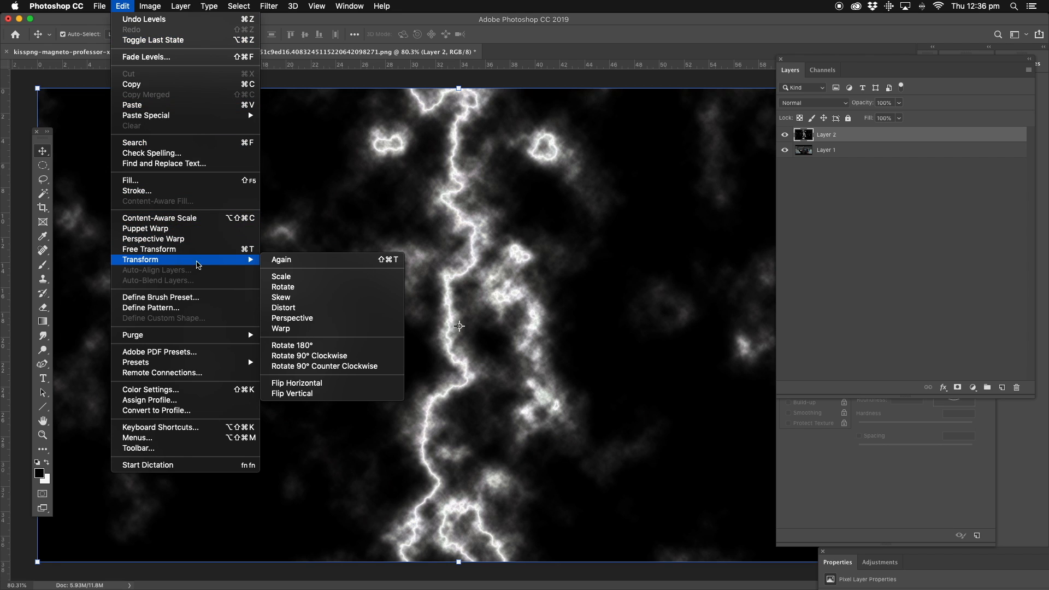
mouse_move(334, 356)
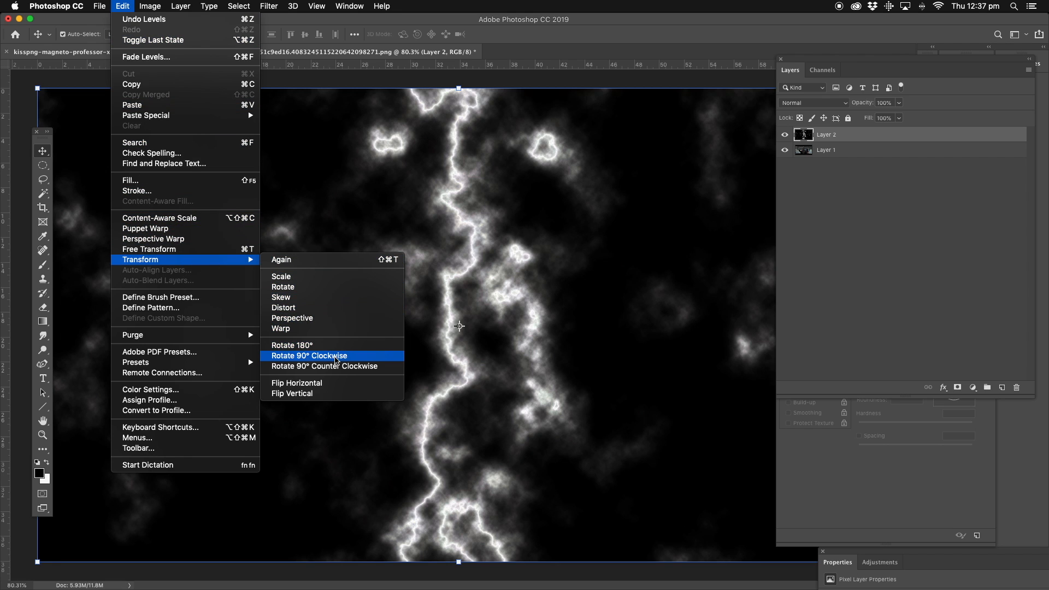
mouse_move(367, 360)
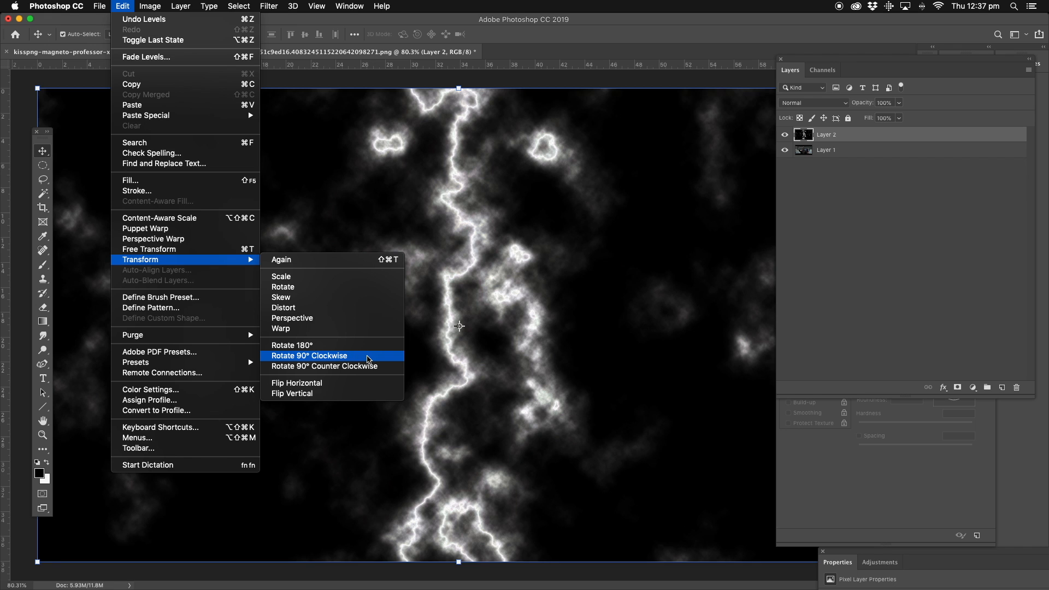
left_click(309, 355)
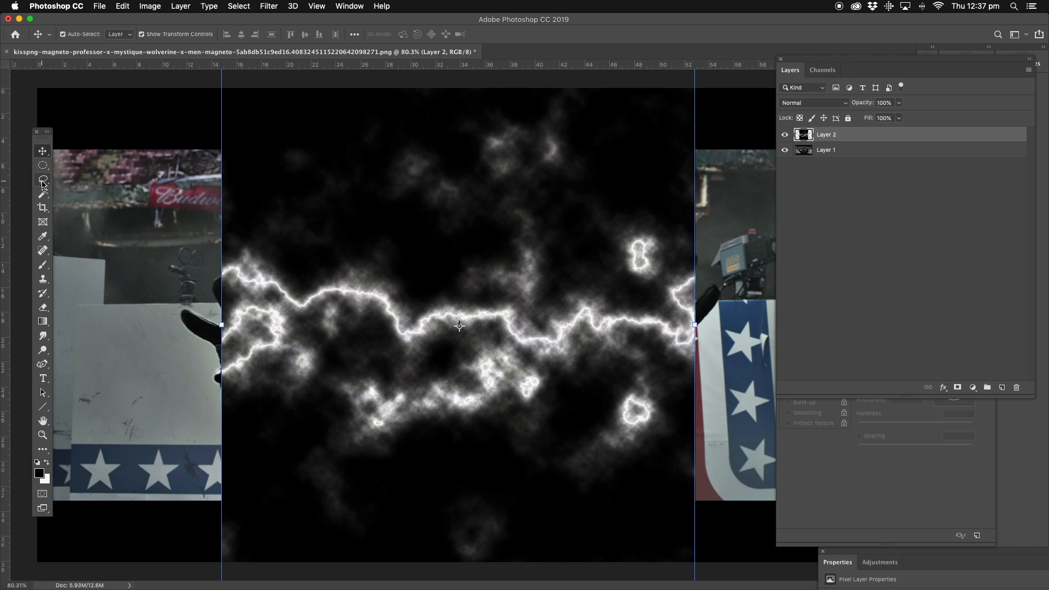
left_click(43, 180)
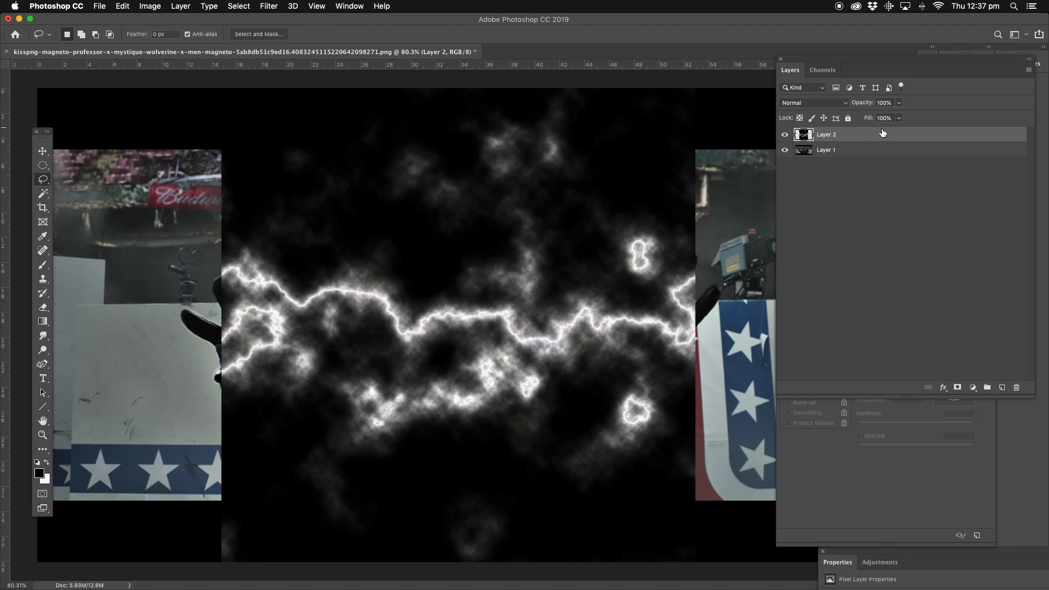
mouse_move(152, 9)
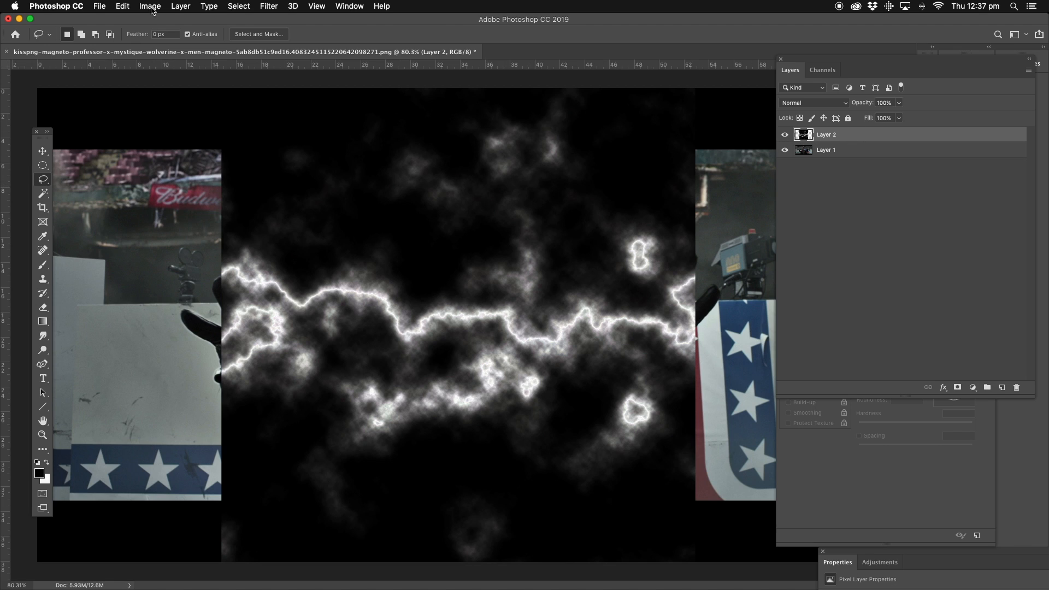
Open Hue/Saturation on the lightning layer with Colorize turned on
left_click(150, 7)
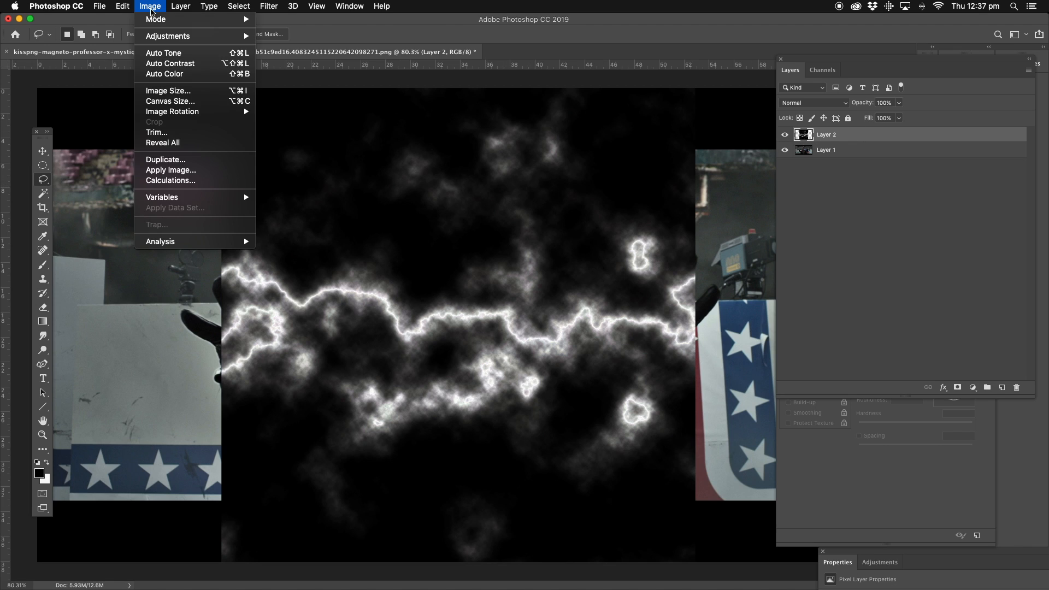
mouse_move(168, 36)
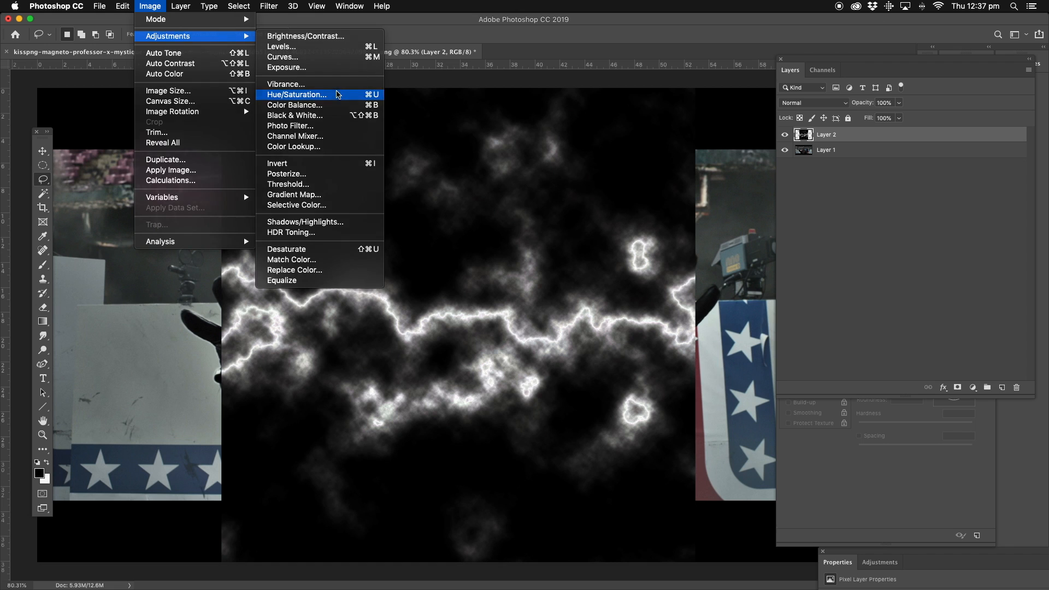
left_click(297, 94)
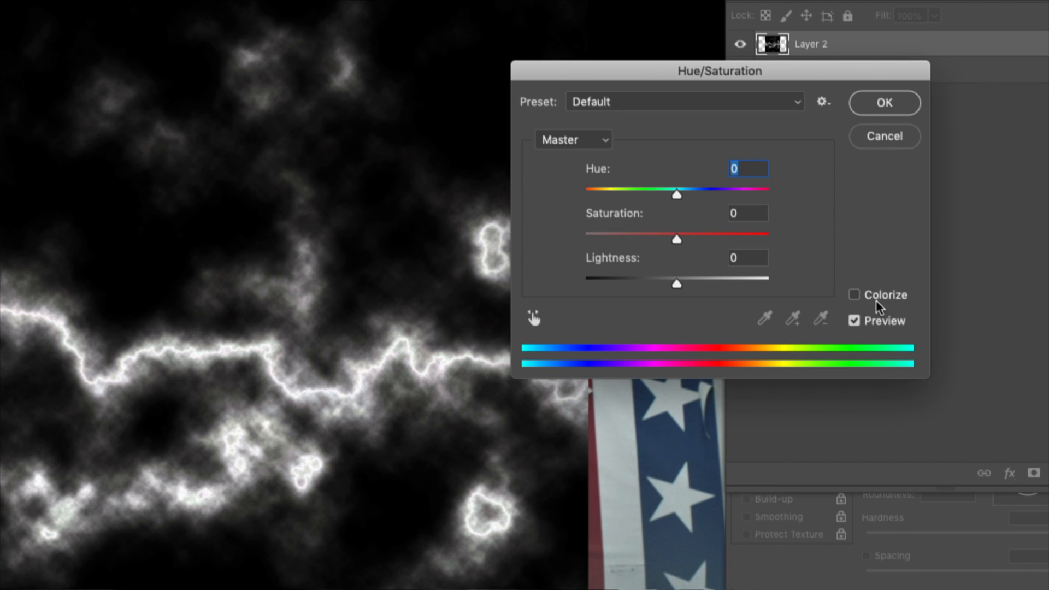
left_click(854, 294)
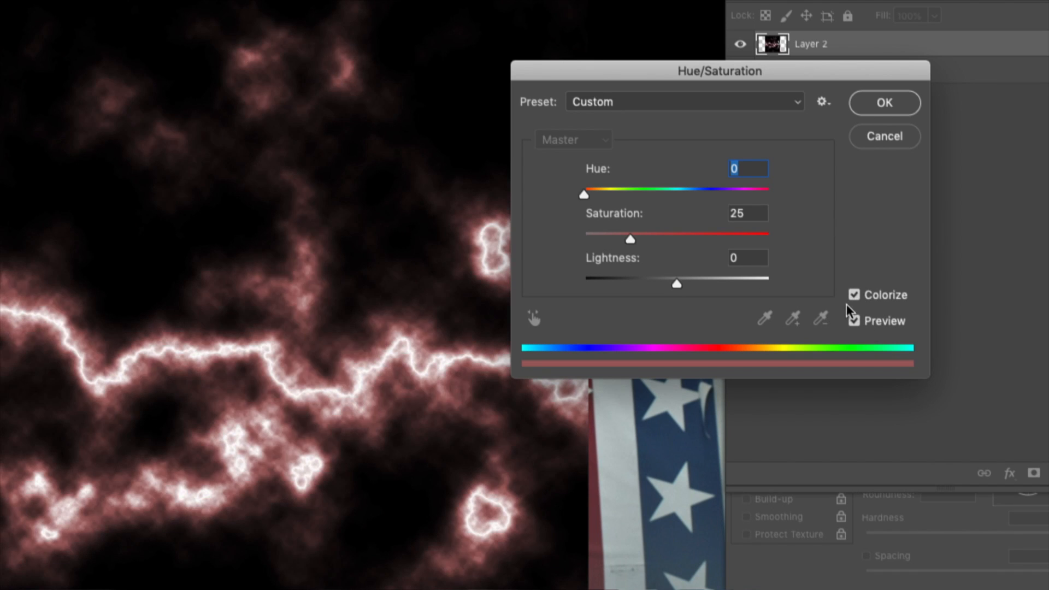
mouse_move(682, 214)
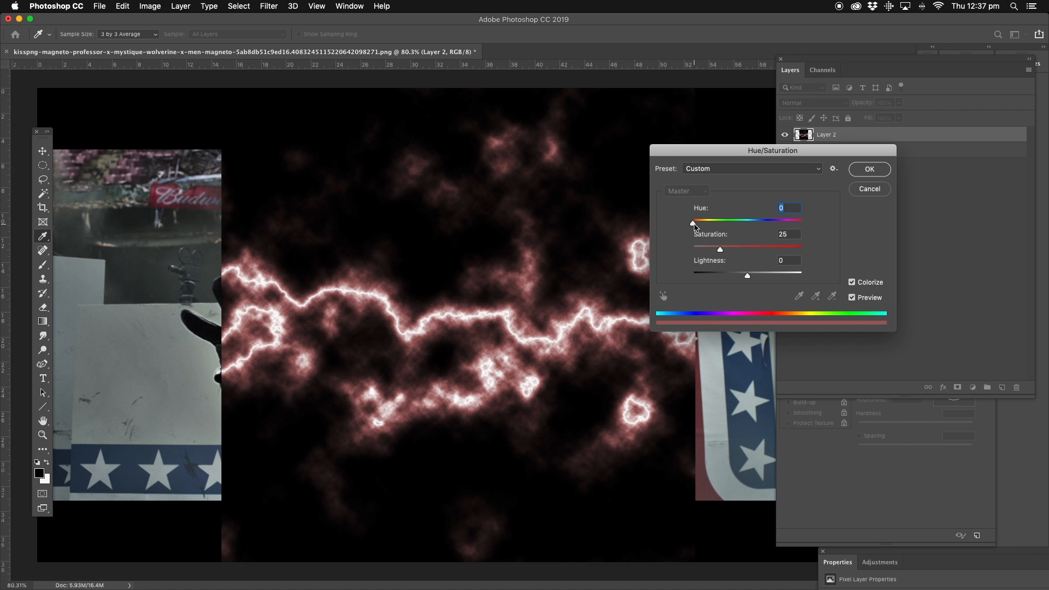
Tint the lightning blue-violet: Hue 252, Saturation 86, Lightness -2, and apply
left_click_drag(693, 222, 736, 222)
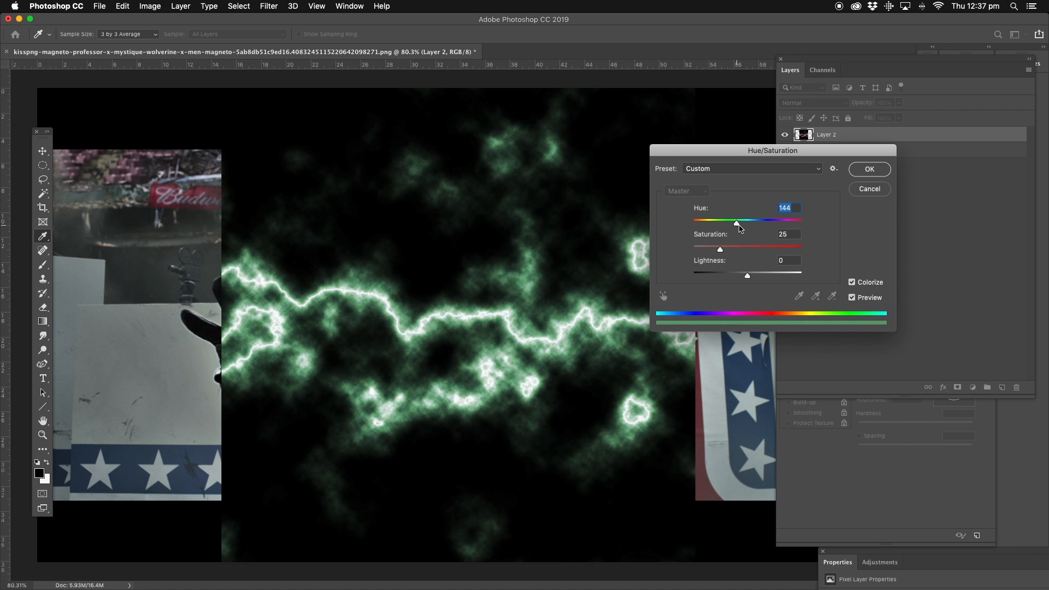
left_click_drag(735, 222, 765, 222)
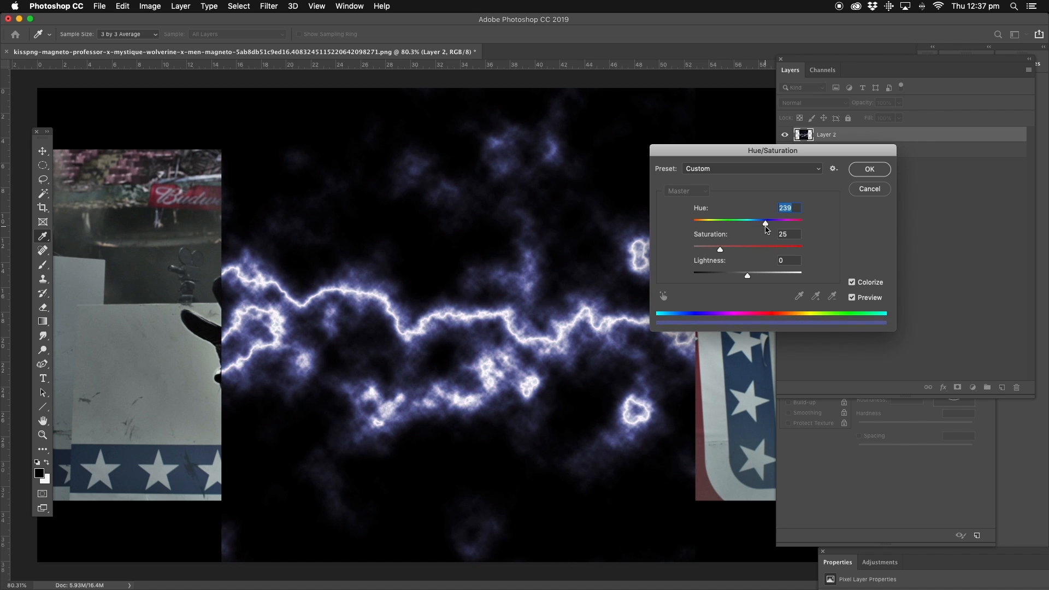
left_click_drag(765, 222, 769, 221)
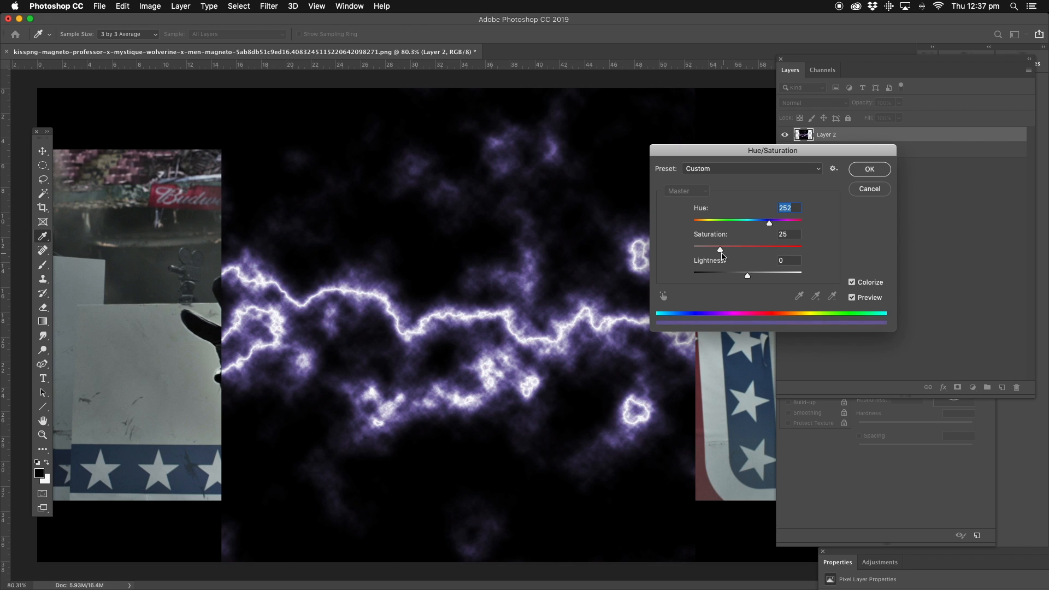
left_click_drag(719, 246, 726, 246)
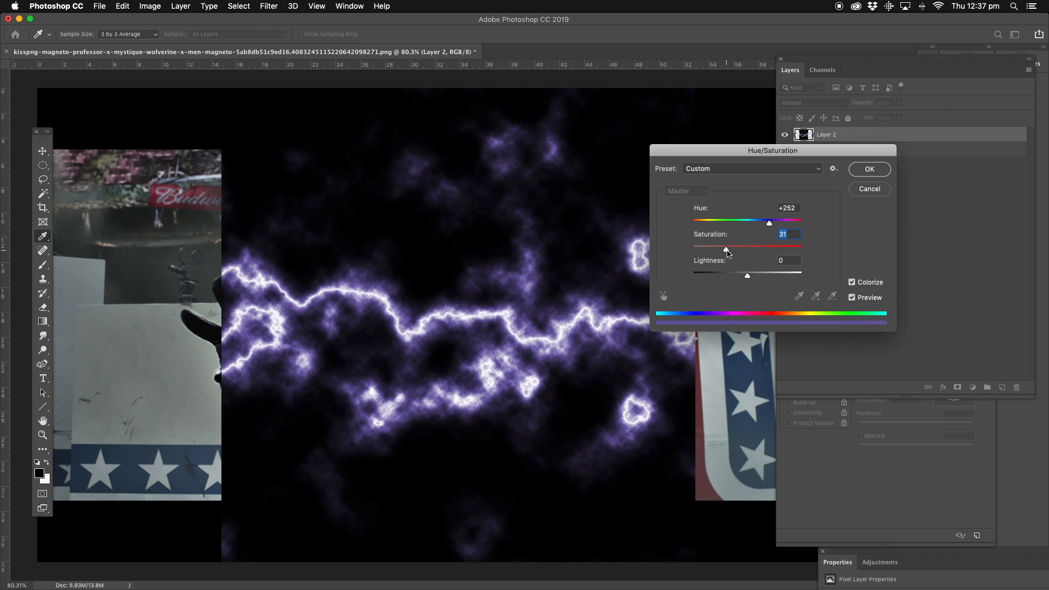
left_click_drag(728, 246, 775, 246)
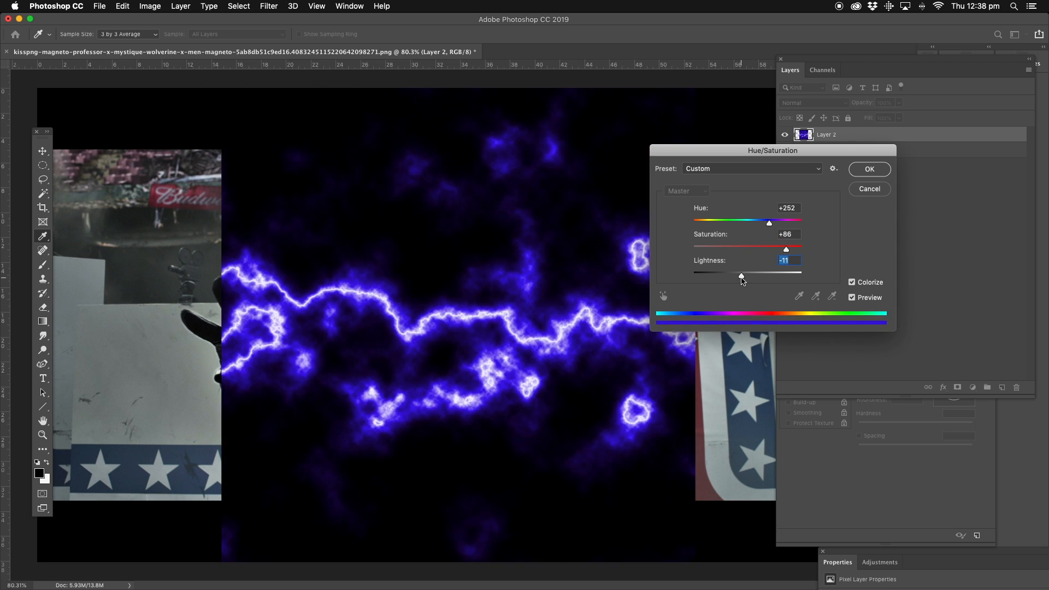
left_click_drag(741, 276, 745, 275)
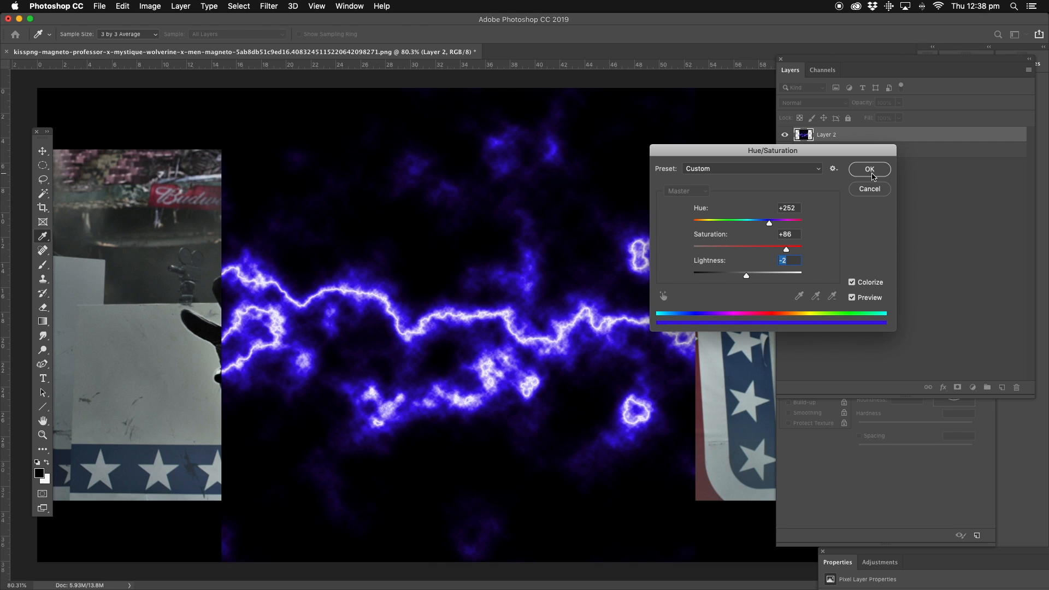
left_click(869, 169)
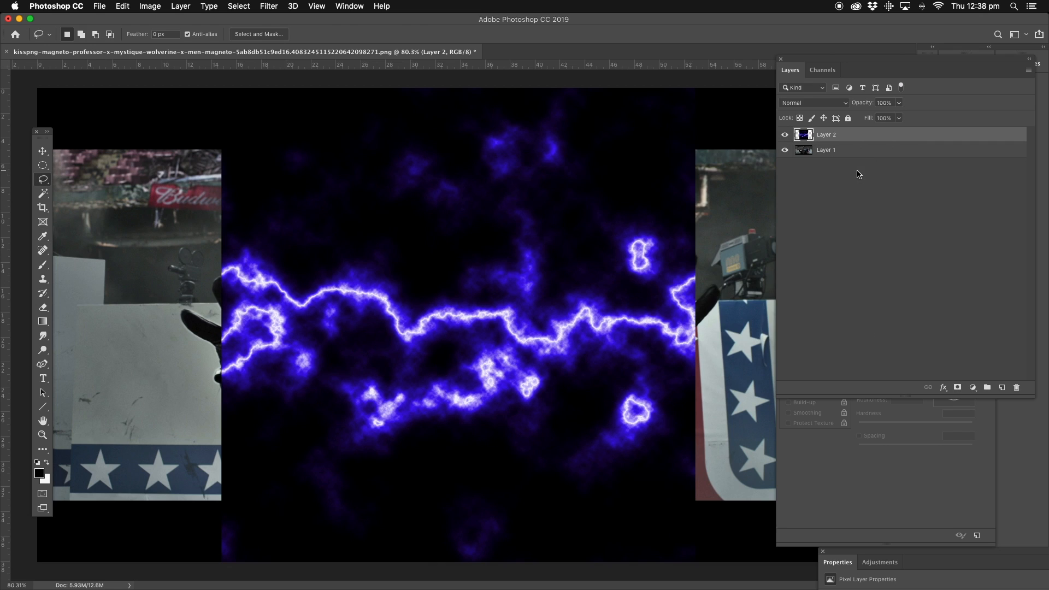
mouse_move(275, 205)
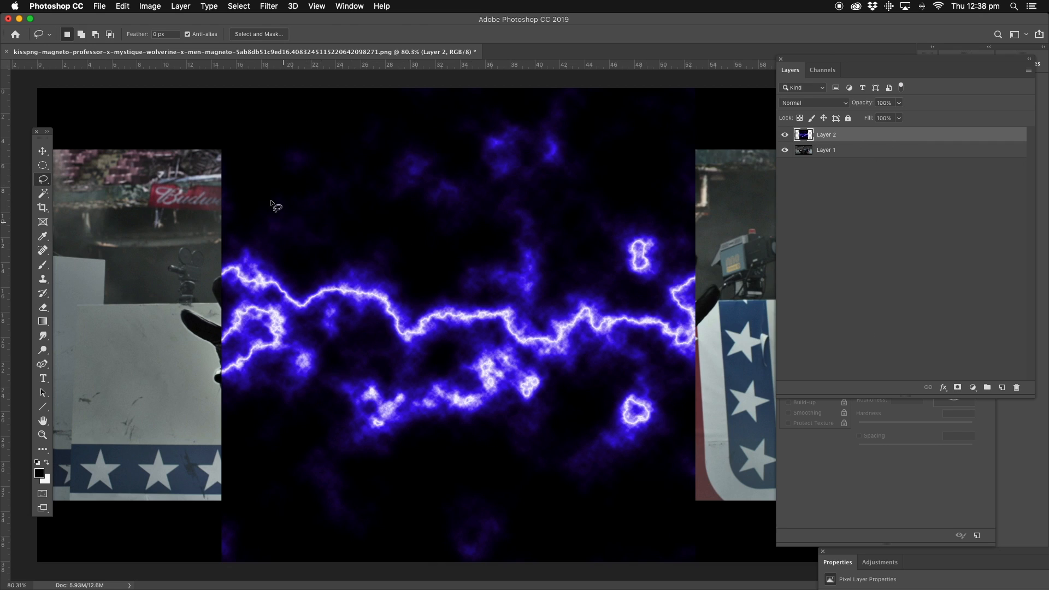
mouse_move(627, 294)
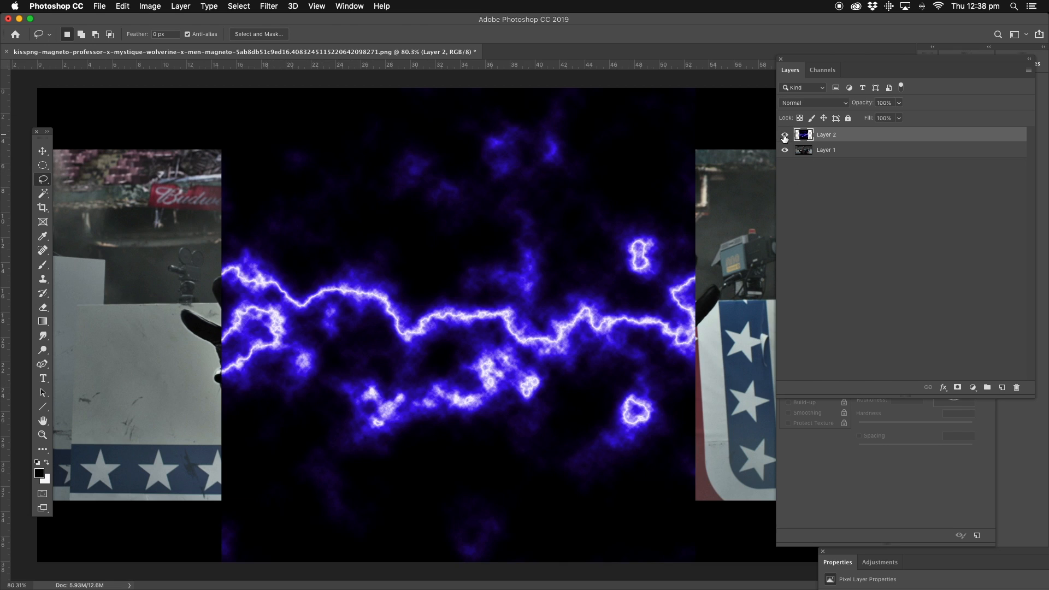
Set up a soft Eraser about 214 px wide with 0% hardness
left_click(785, 135)
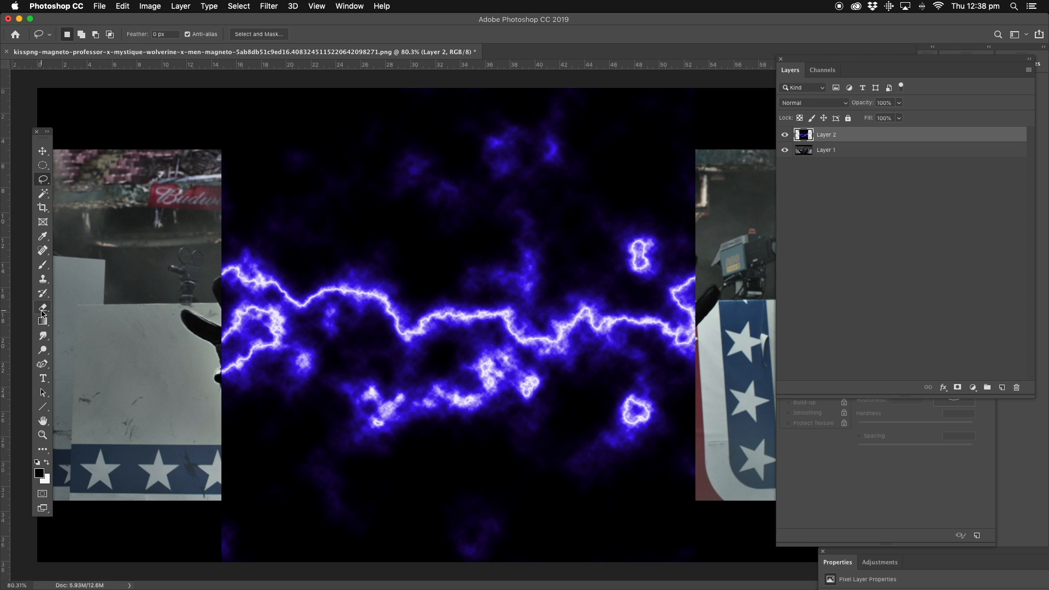
left_click(43, 307)
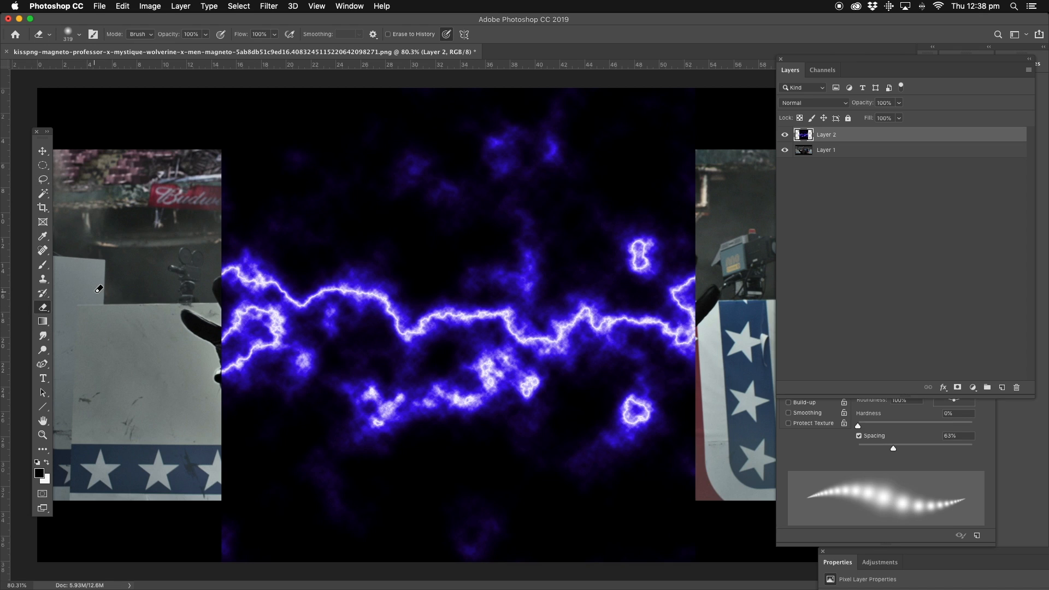
left_click(374, 34)
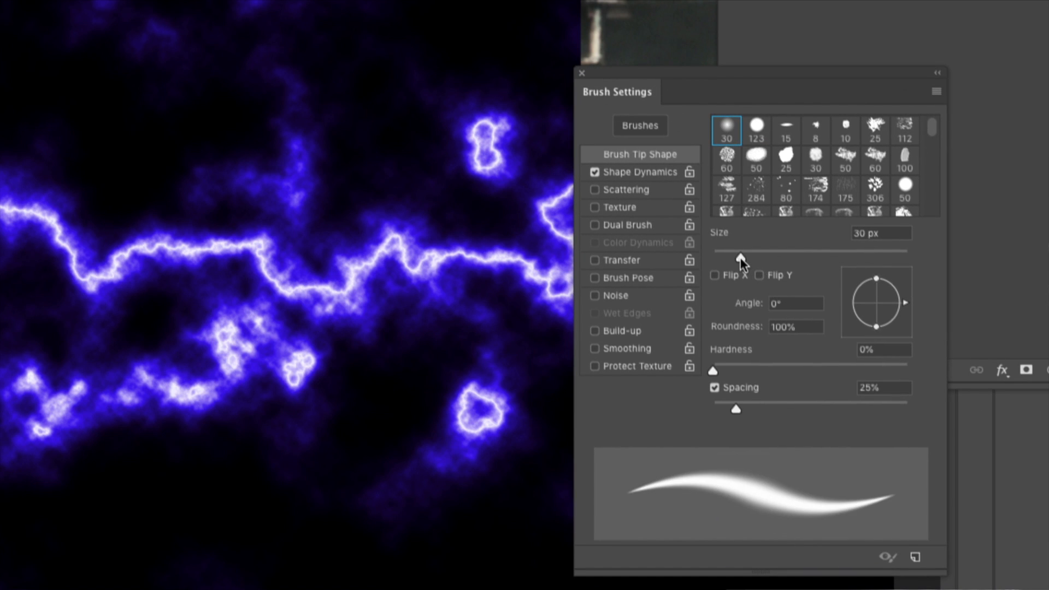
left_click_drag(740, 251, 848, 252)
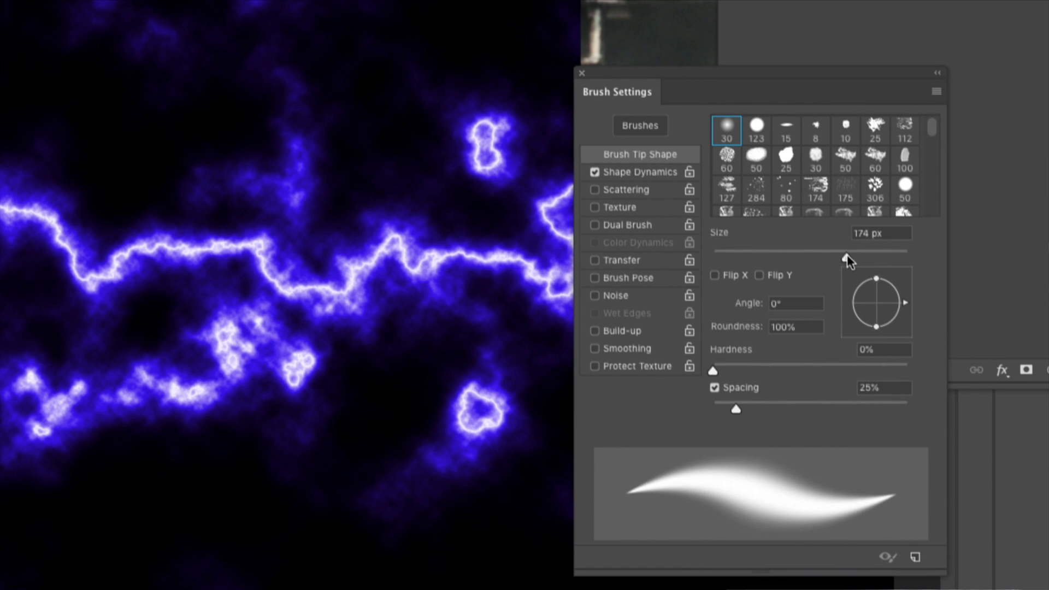
left_click_drag(846, 258, 860, 258)
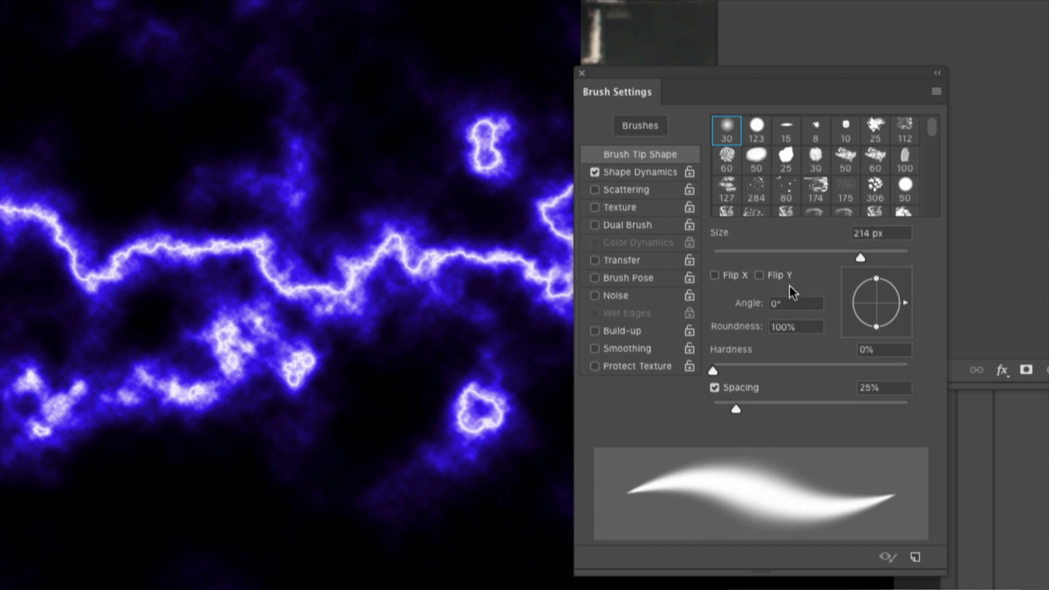
mouse_move(798, 294)
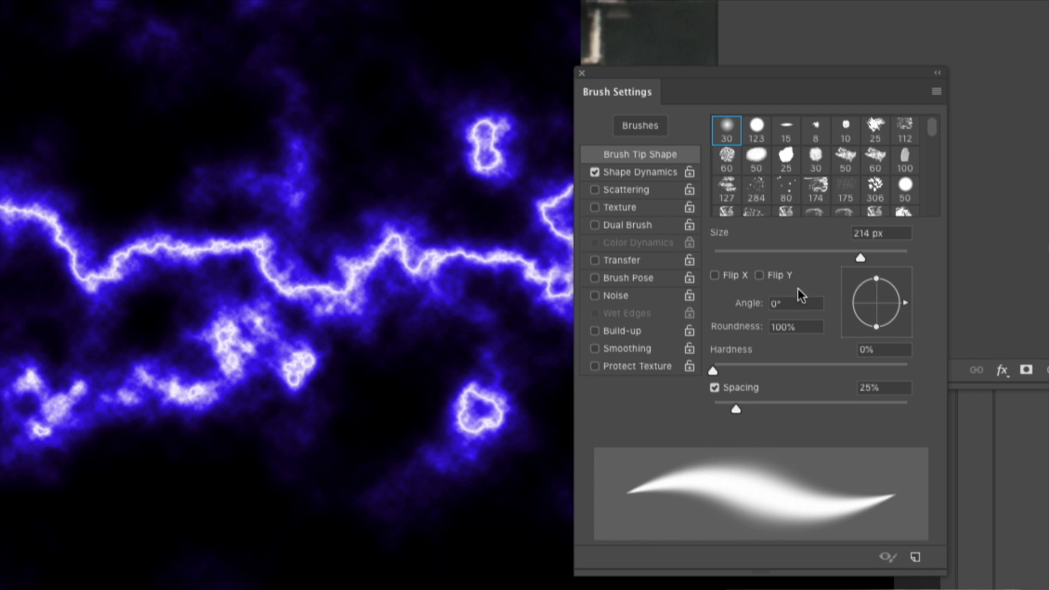
mouse_move(711, 376)
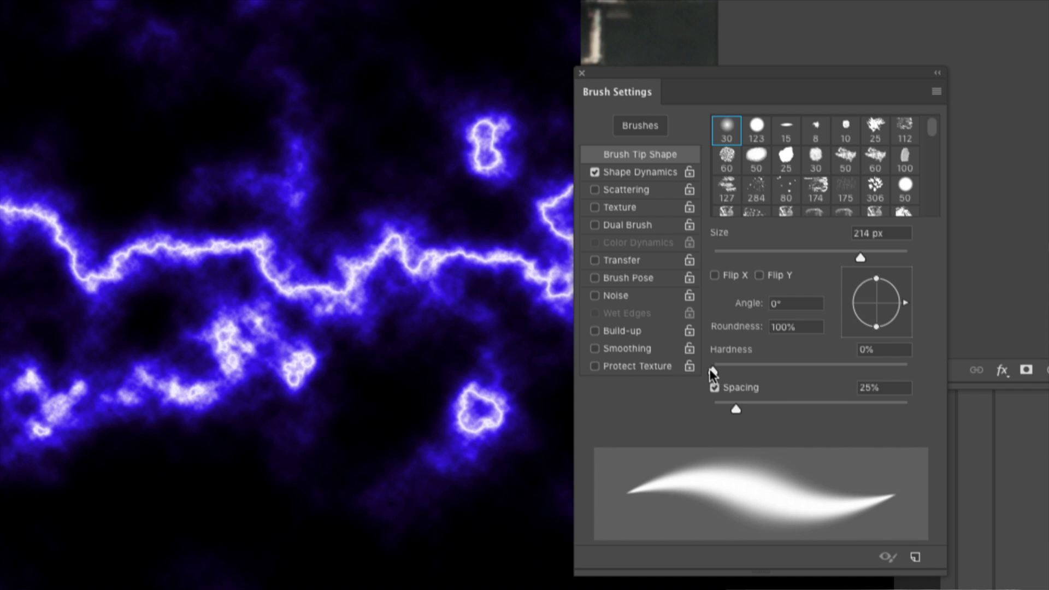
mouse_move(667, 376)
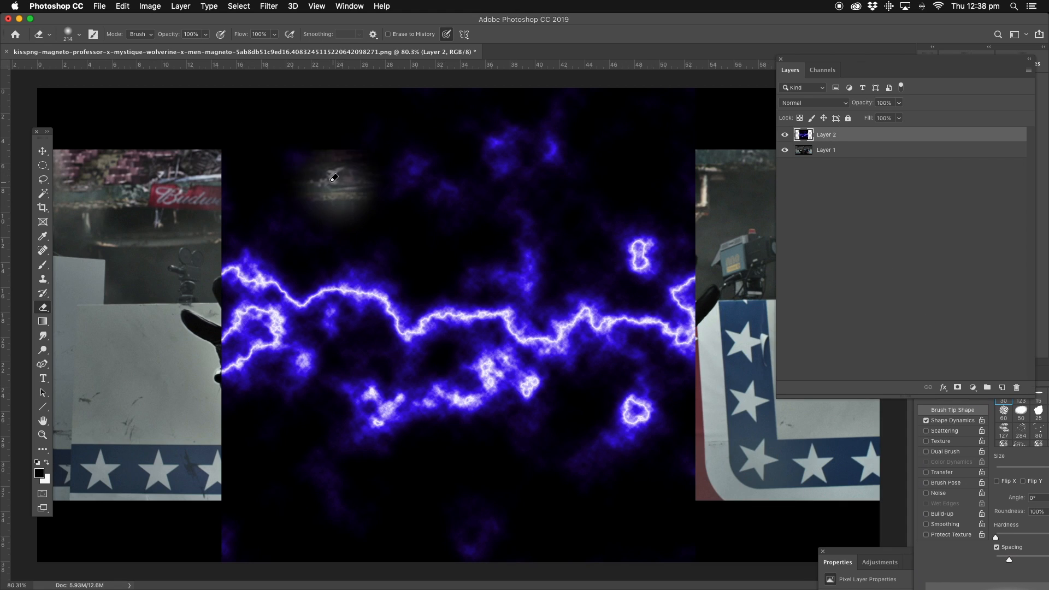
Erase the dark areas above and below the lightning to reveal Magneto's helmet, gloves and body
left_click_drag(334, 177, 432, 216)
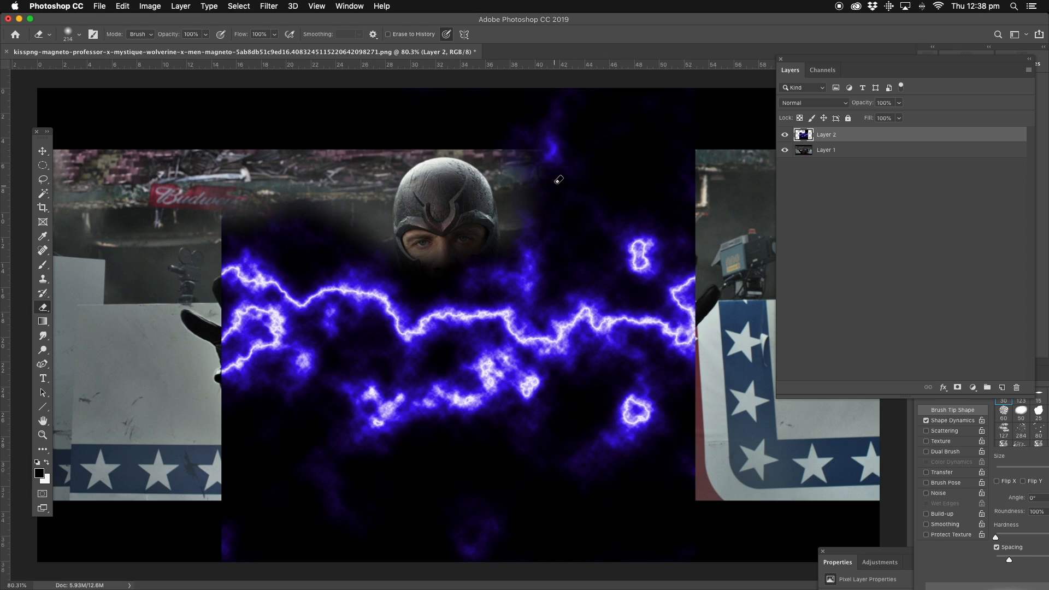
mouse_move(561, 24)
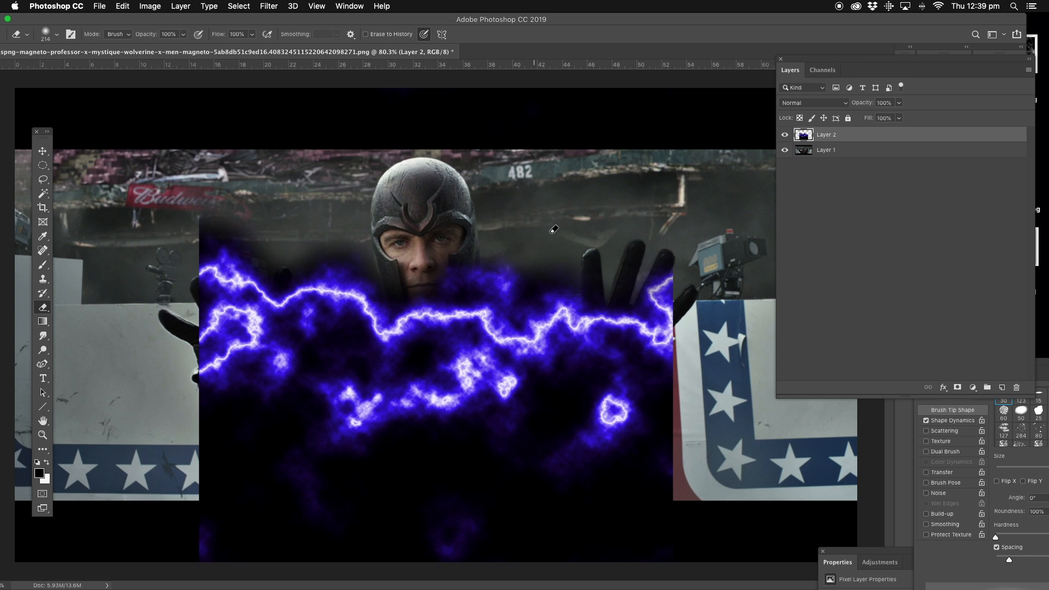
mouse_move(228, 201)
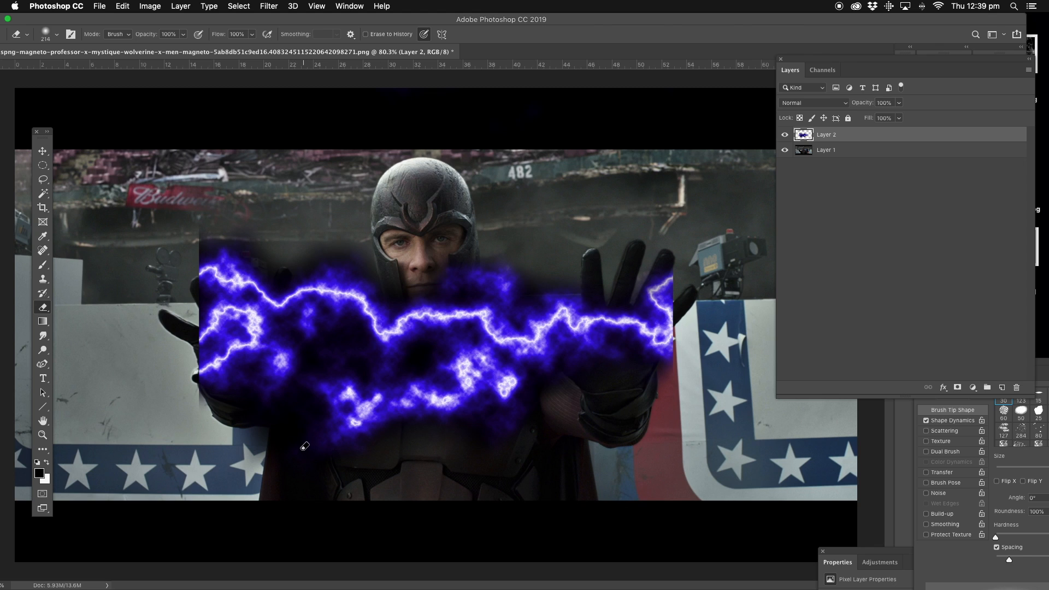
left_click_drag(305, 447, 538, 458)
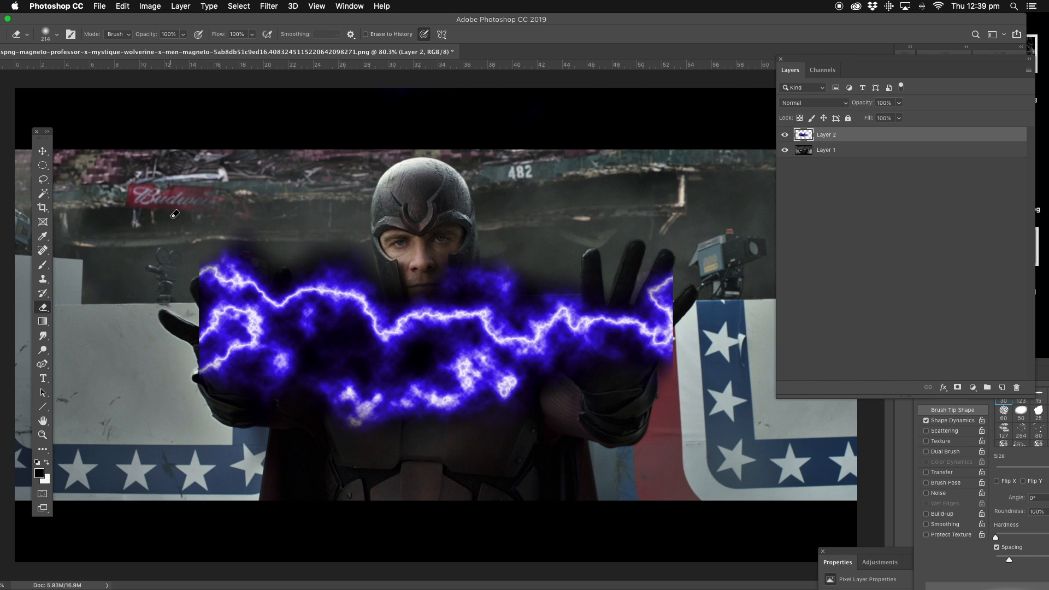
mouse_move(64, 231)
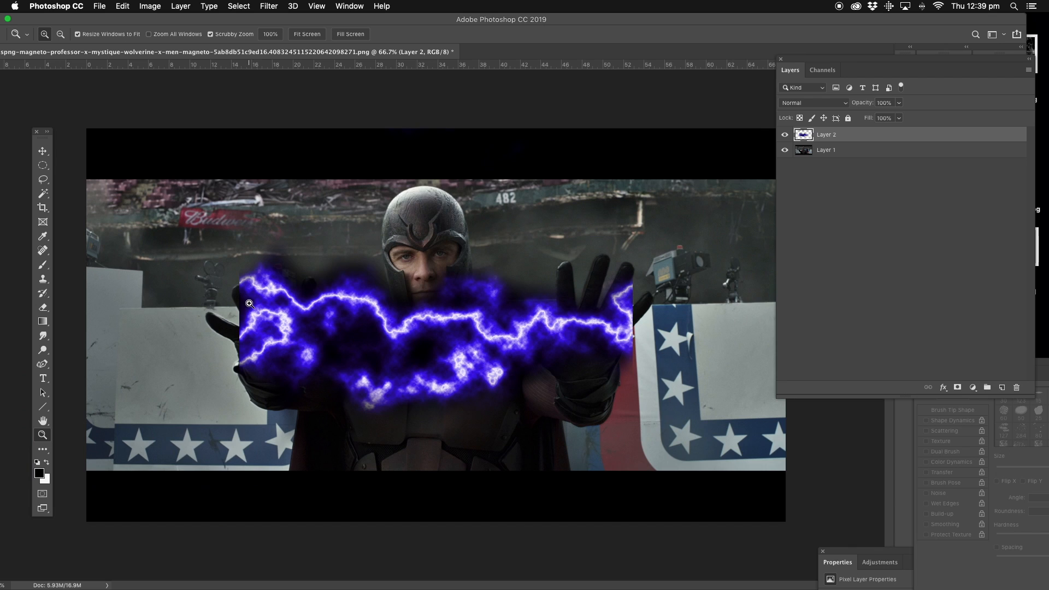
Drag the lightning layer downward so the bolt runs beneath Magneto's raised hands
left_click(41, 151)
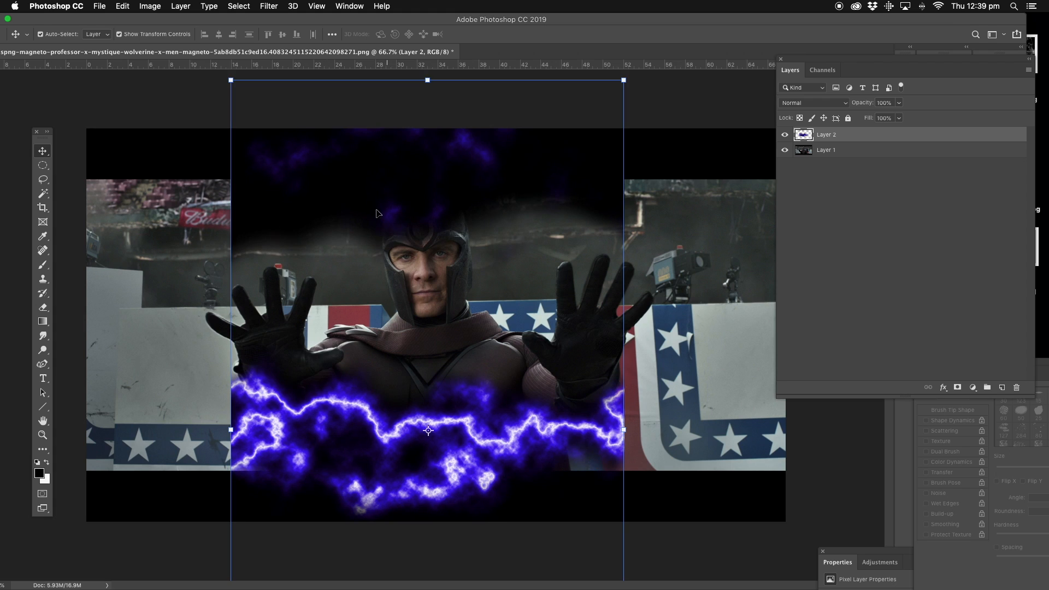
Cut away a lasso-selected dark patch from the lightning layer via Edit > Cut
left_click(42, 165)
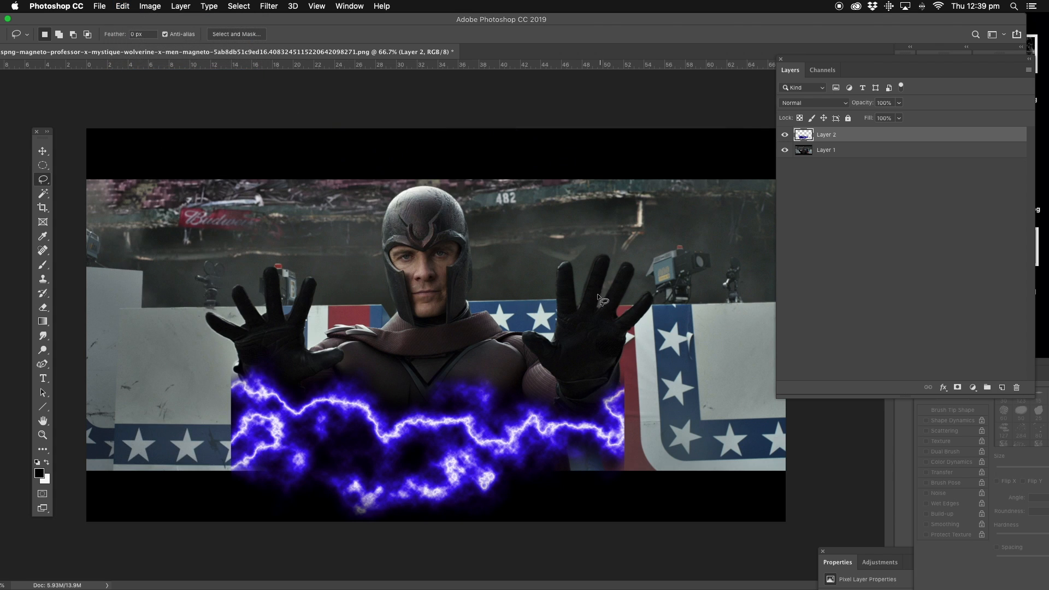
left_click(41, 151)
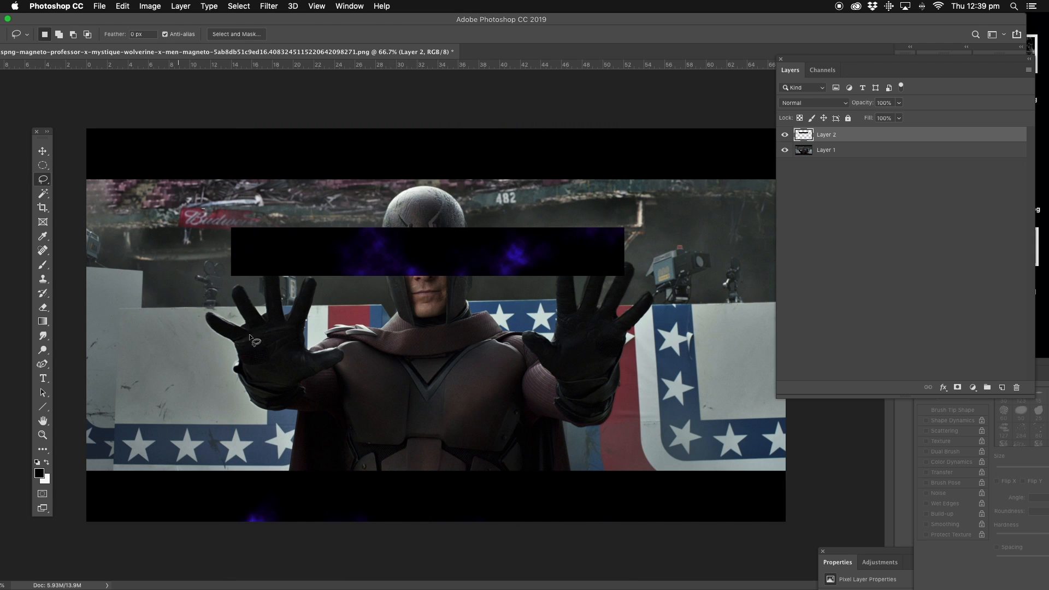
left_click(121, 7)
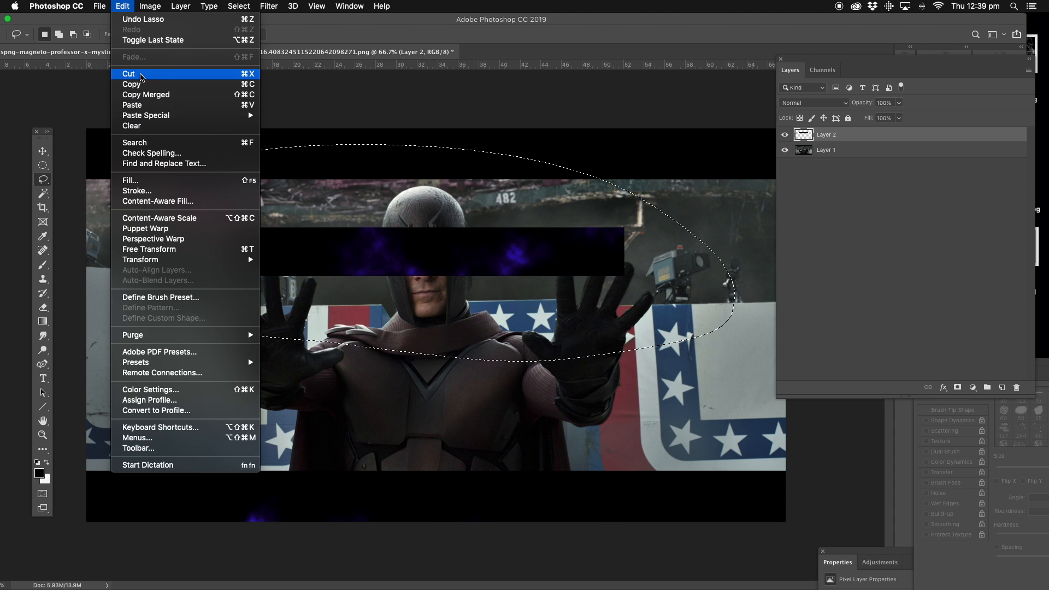
left_click(129, 74)
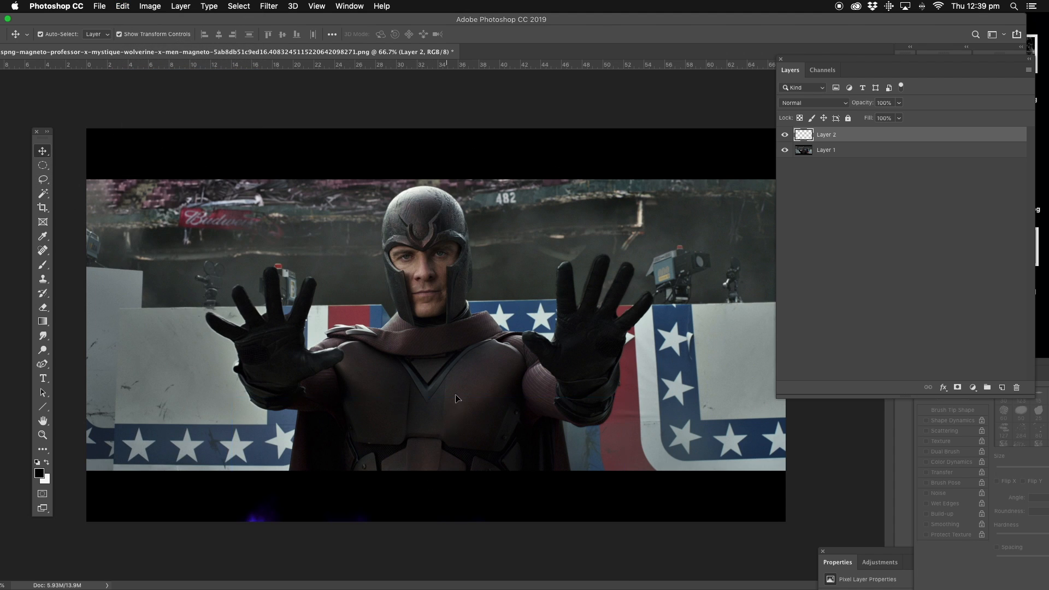
Reselect Layer 2 and cut out another leftover dark patch of the lightning
left_click(827, 149)
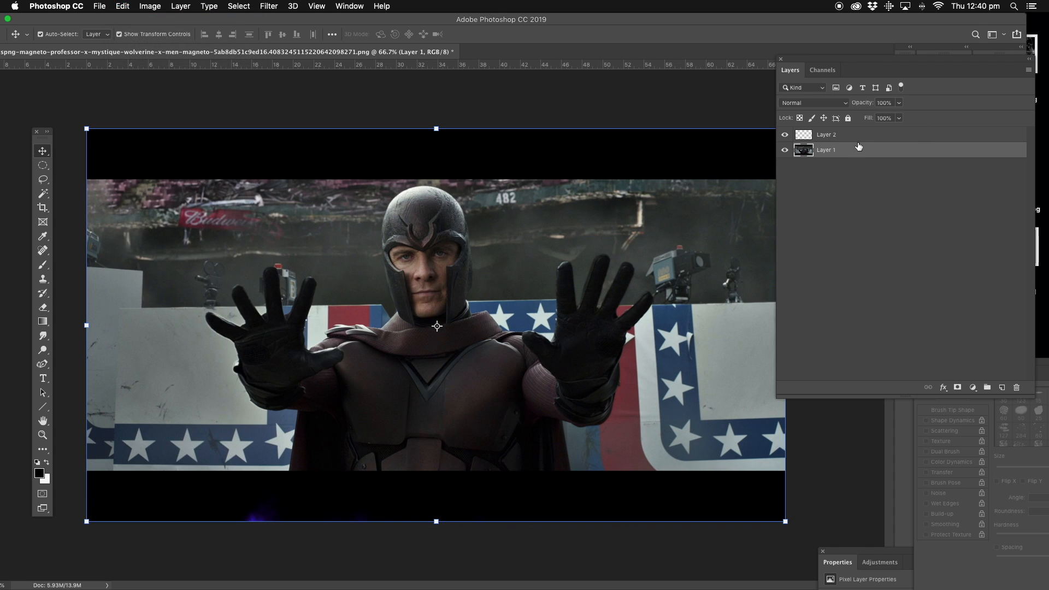
left_click(826, 135)
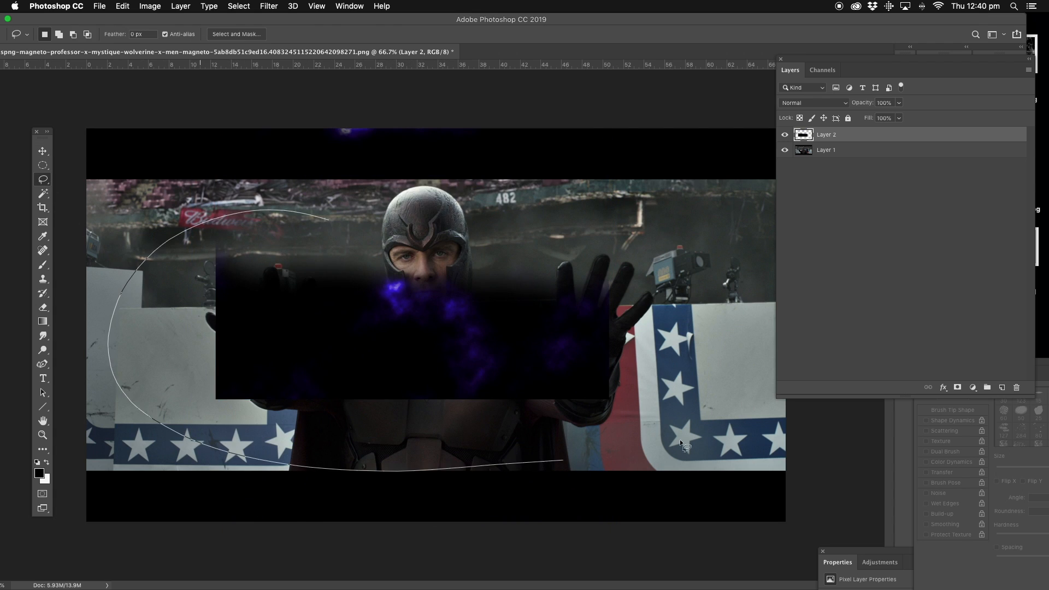
left_click(122, 6)
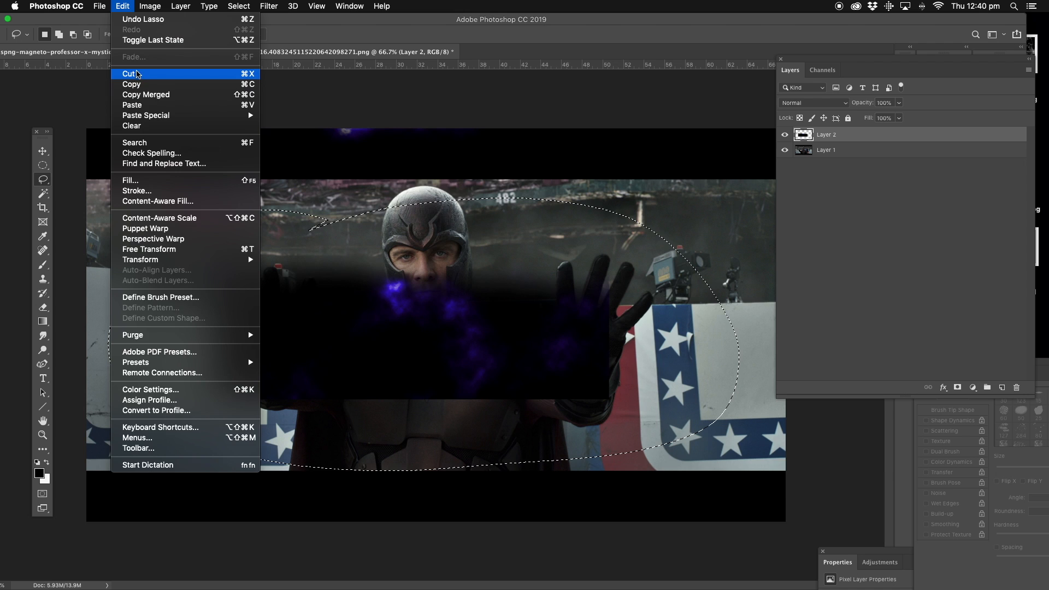
left_click(128, 74)
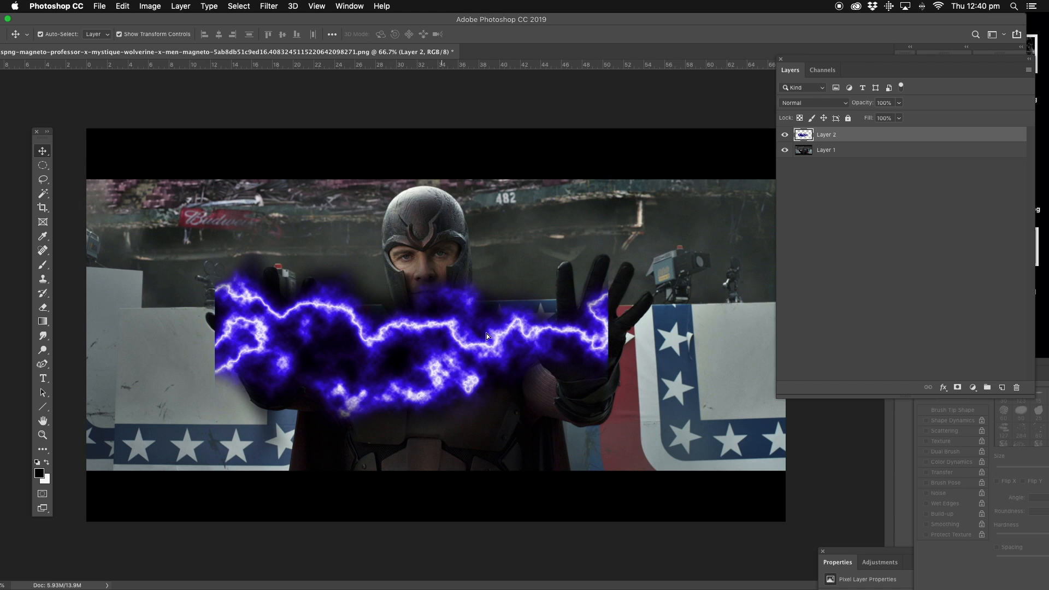
Free-transform the lightning narrower so it spans between Magneto's hands and commit it
left_click_drag(488, 336, 327, 350)
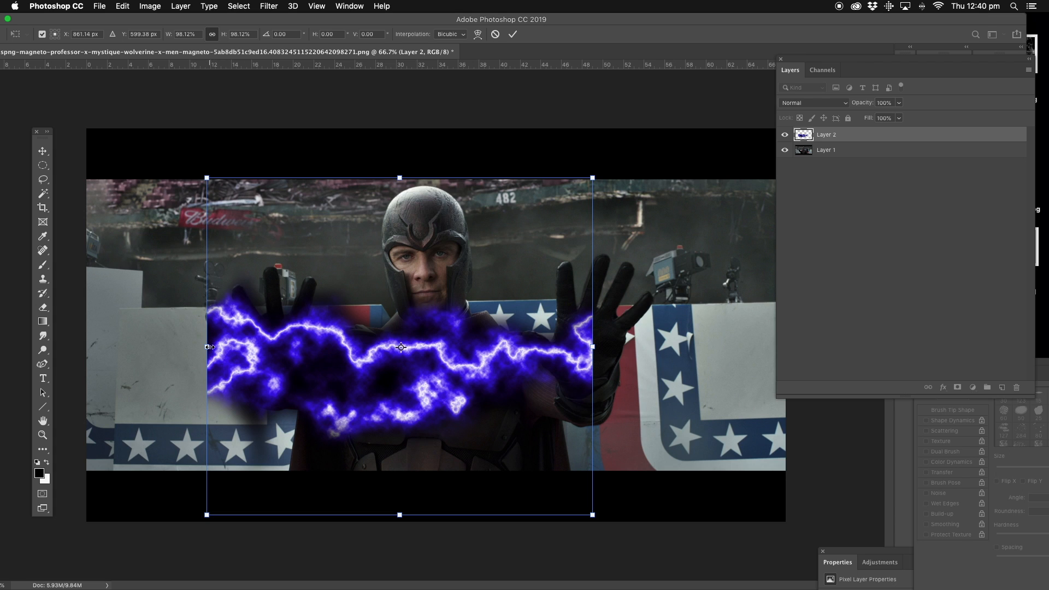
left_click_drag(207, 346, 280, 346)
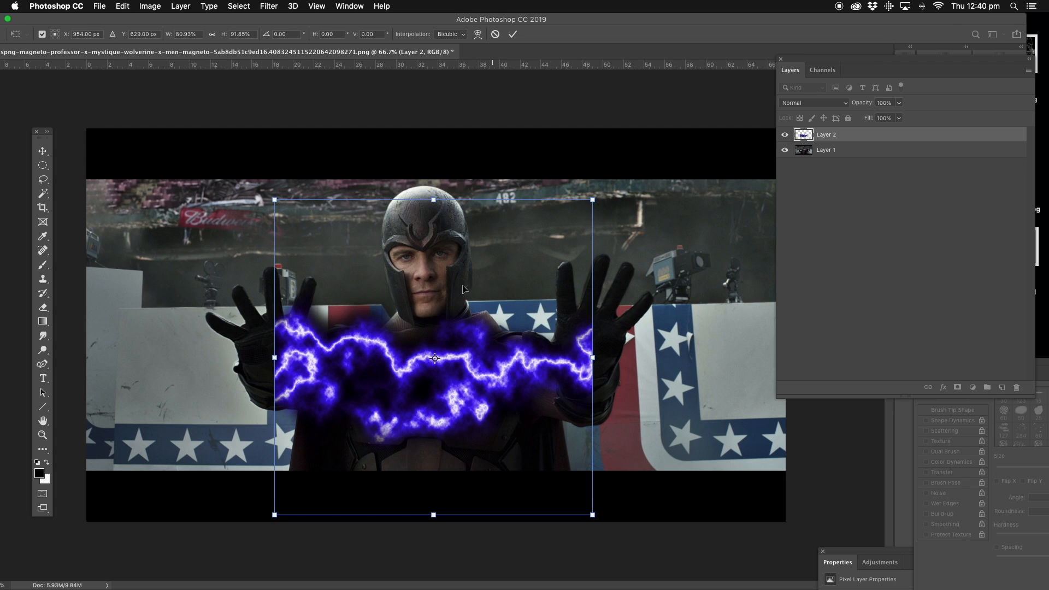
left_click(41, 151)
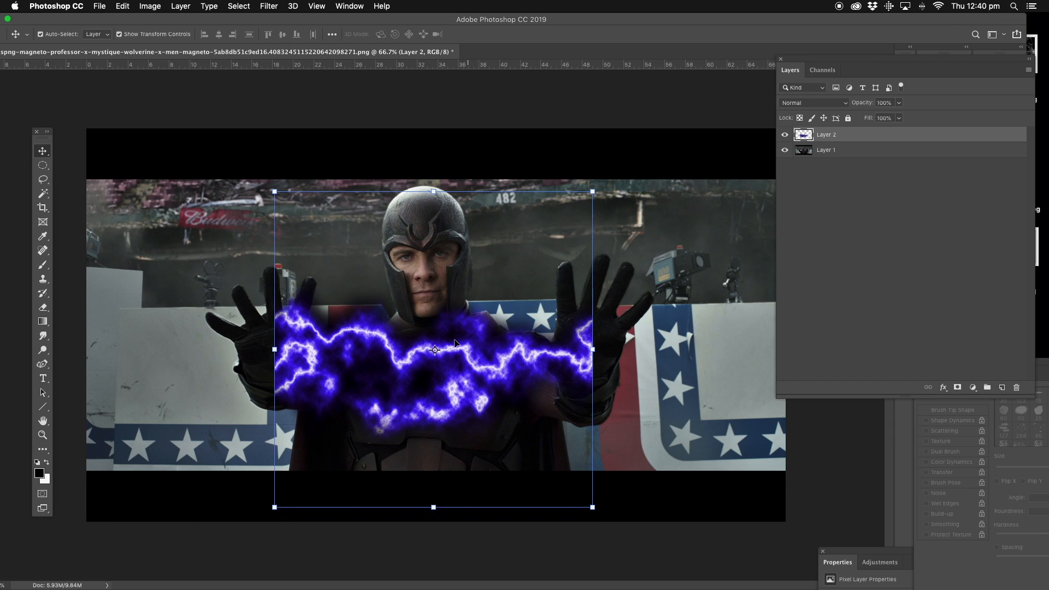
left_click(42, 435)
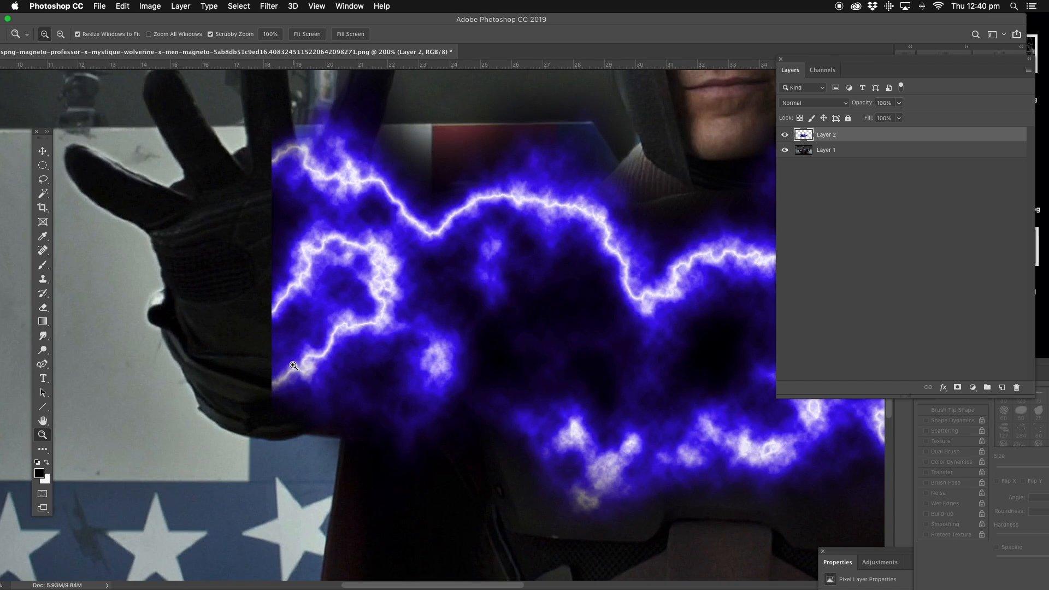
With a smaller soft Eraser brush, erase the lightning edge over the left glove
left_click(43, 307)
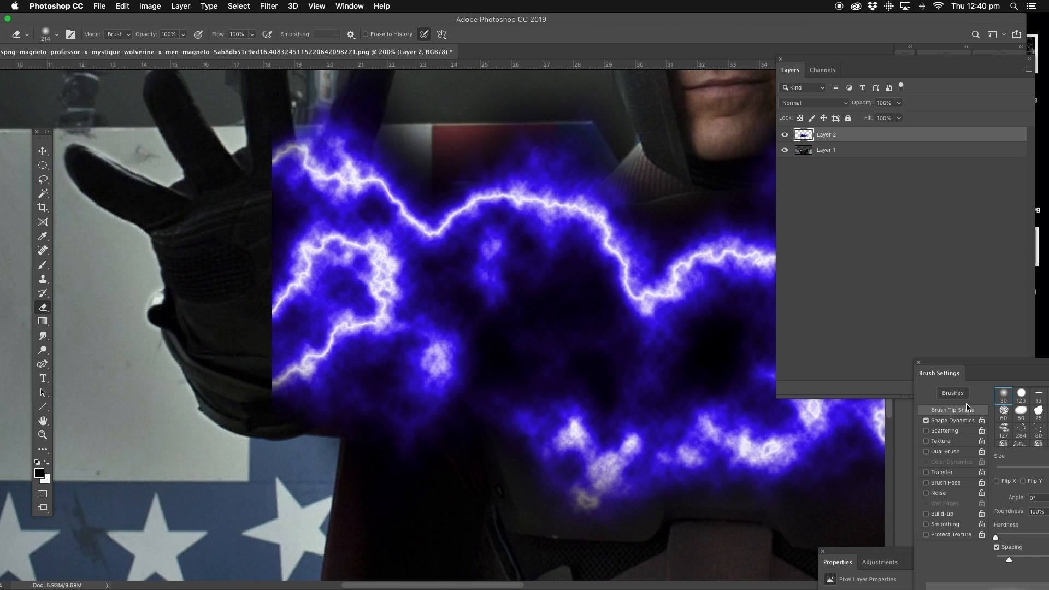
left_click_drag(941, 372, 787, 175)
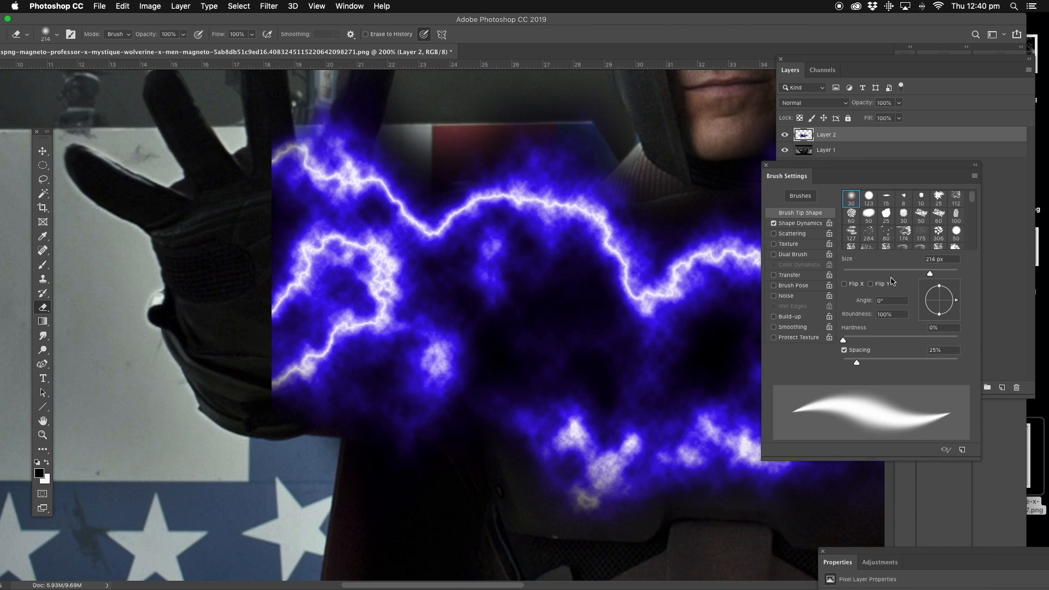
left_click_drag(962, 272, 885, 273)
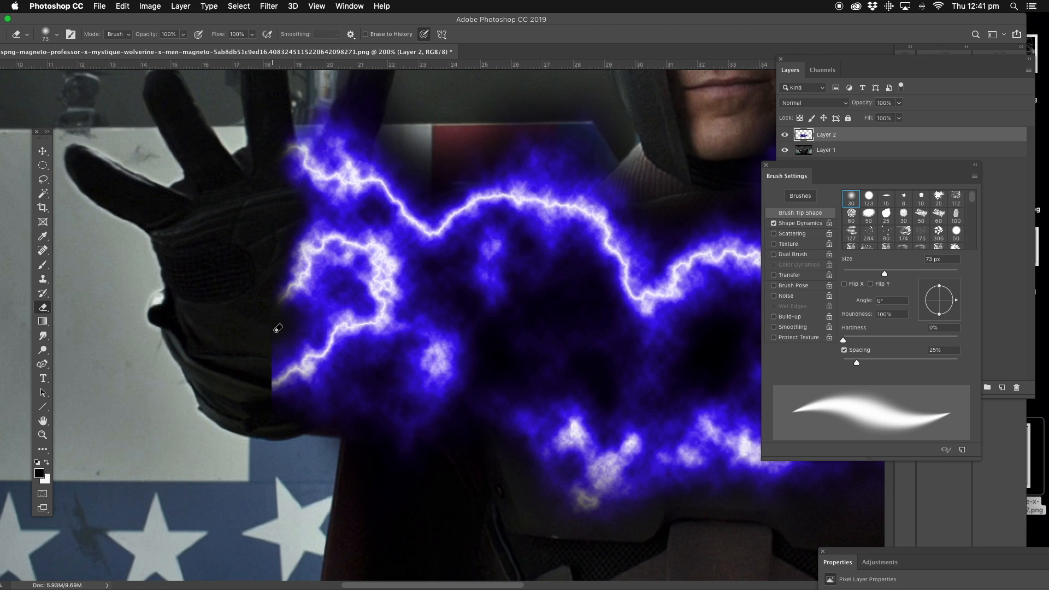
left_click_drag(279, 328, 380, 388)
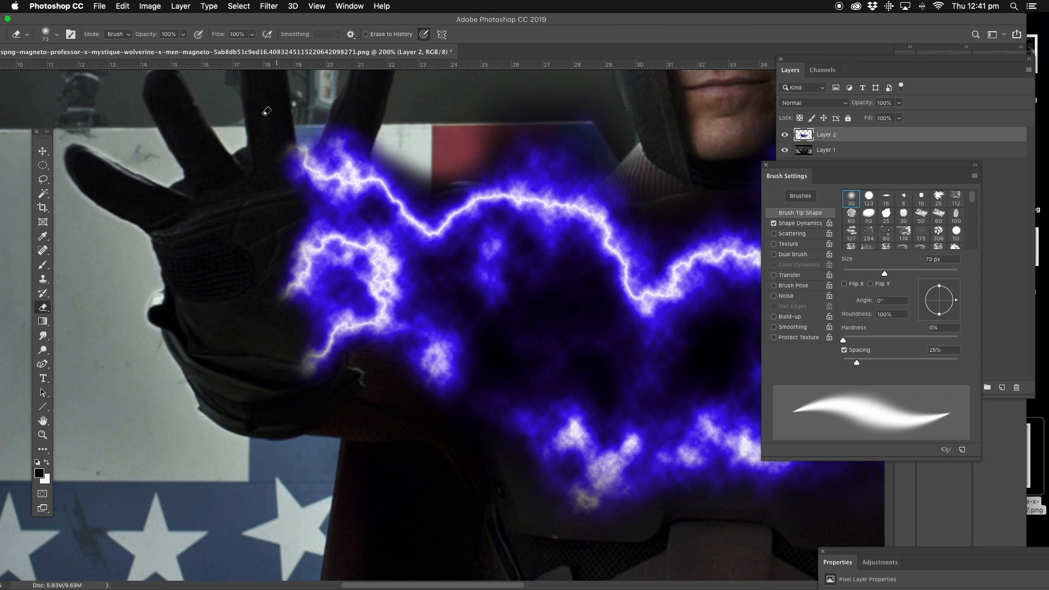
mouse_move(576, 251)
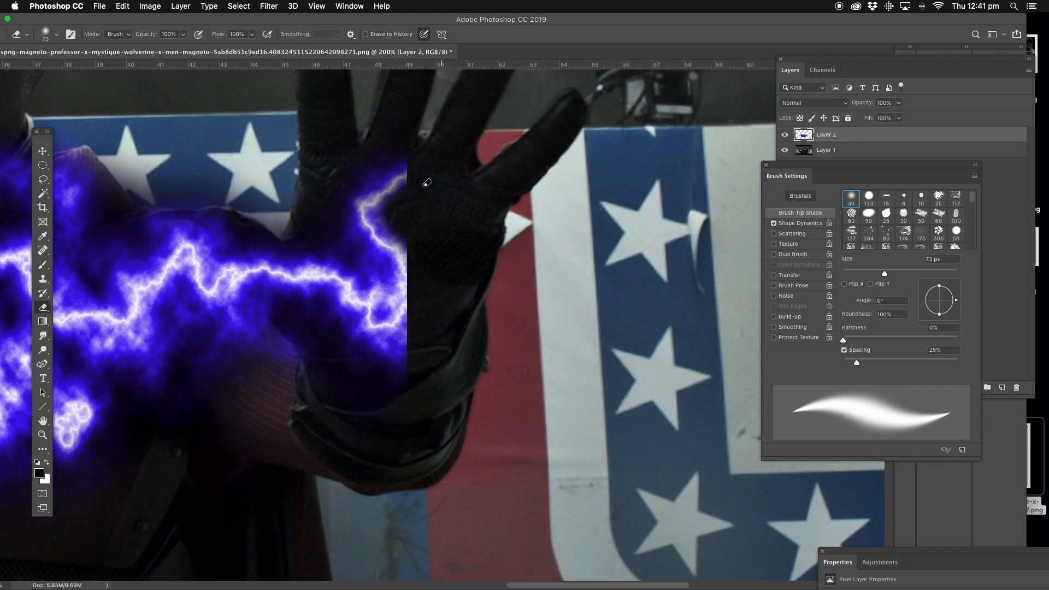
Erase the lightning edges over the right glove so the fingers sit in front of the bolt
left_click_drag(428, 182, 404, 392)
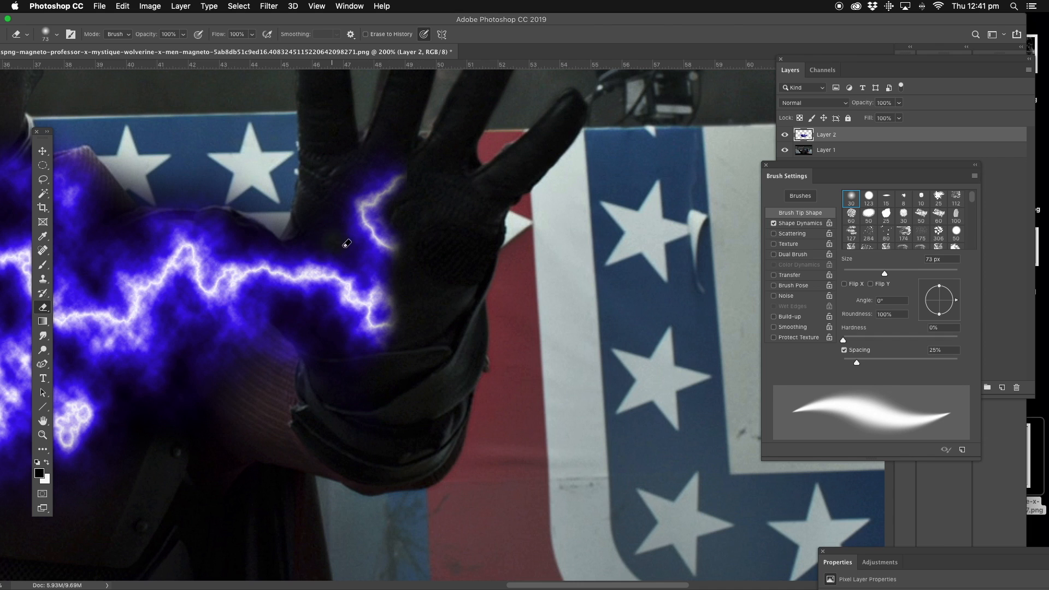
left_click_drag(346, 243, 413, 222)
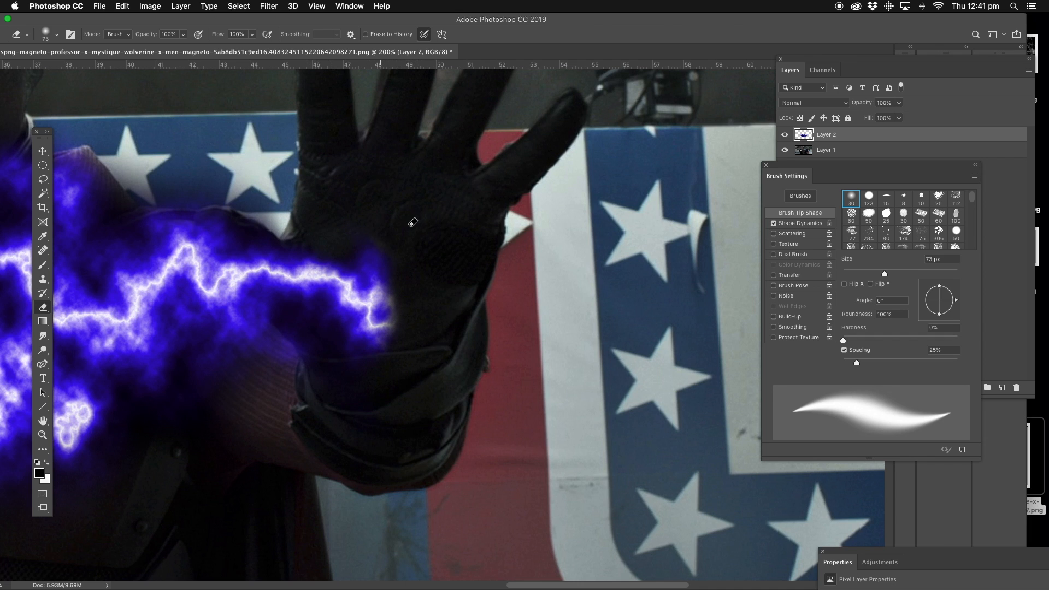
left_click_drag(413, 222, 288, 352)
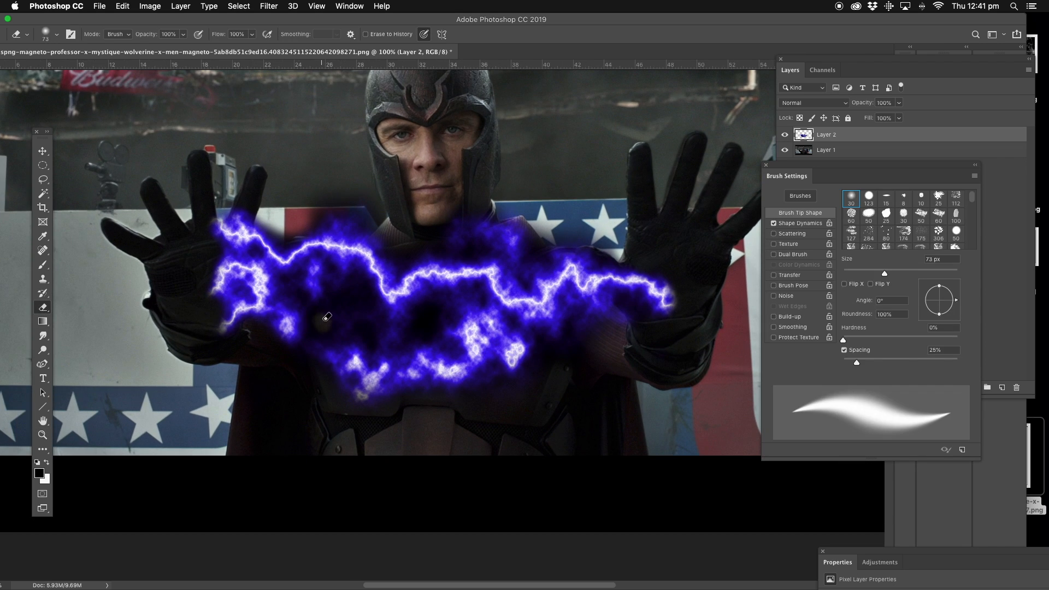
left_click_drag(327, 317, 365, 318)
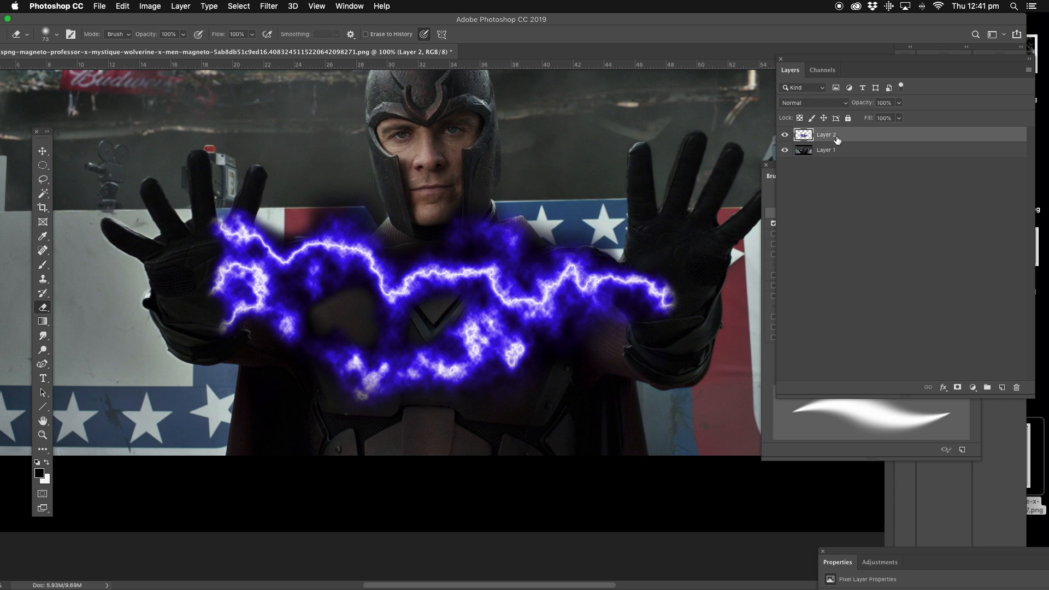
Duplicate Layer 2 as 'Layer 2 copy', hide the copy and keep the original Layer 2 active
right_click(826, 134)
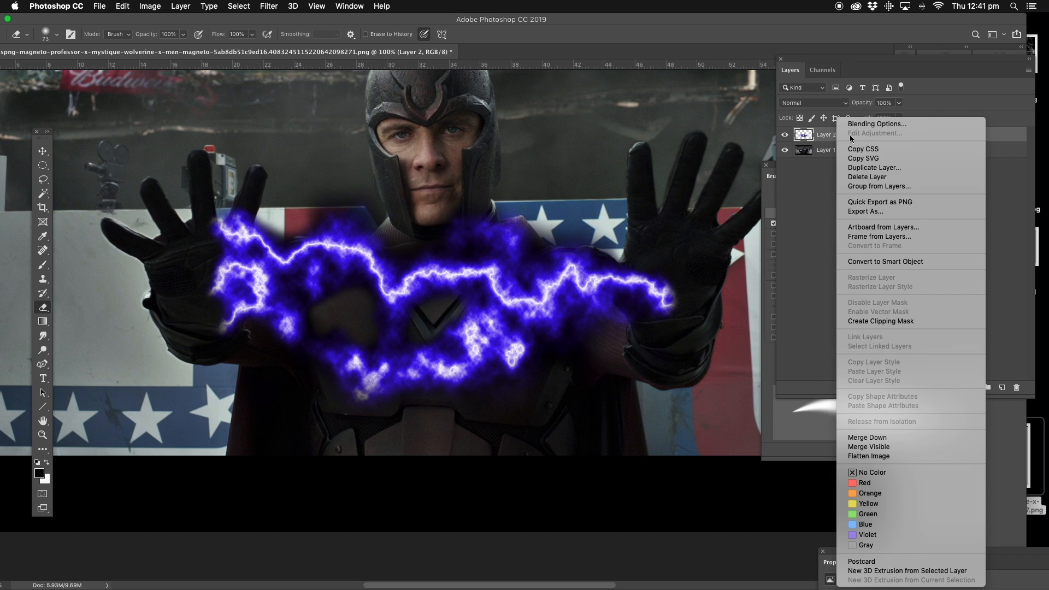
mouse_move(892, 168)
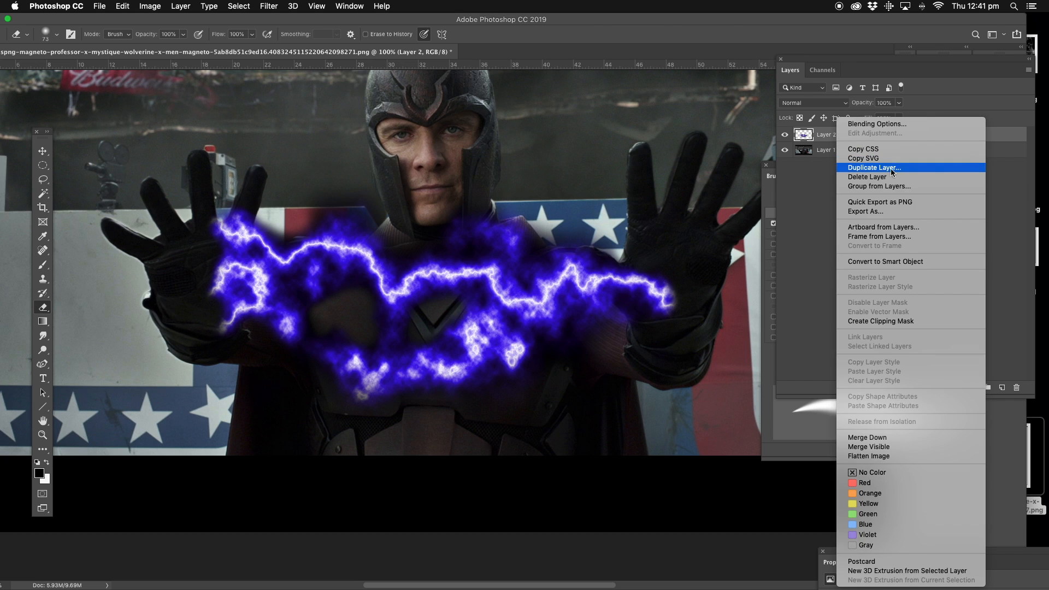
left_click(875, 167)
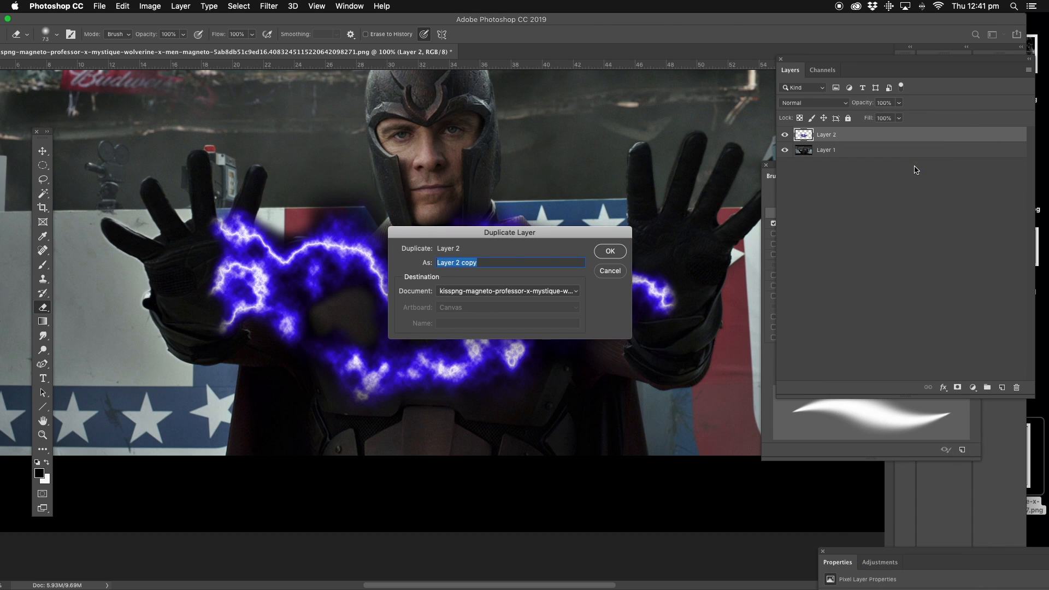
left_click(609, 251)
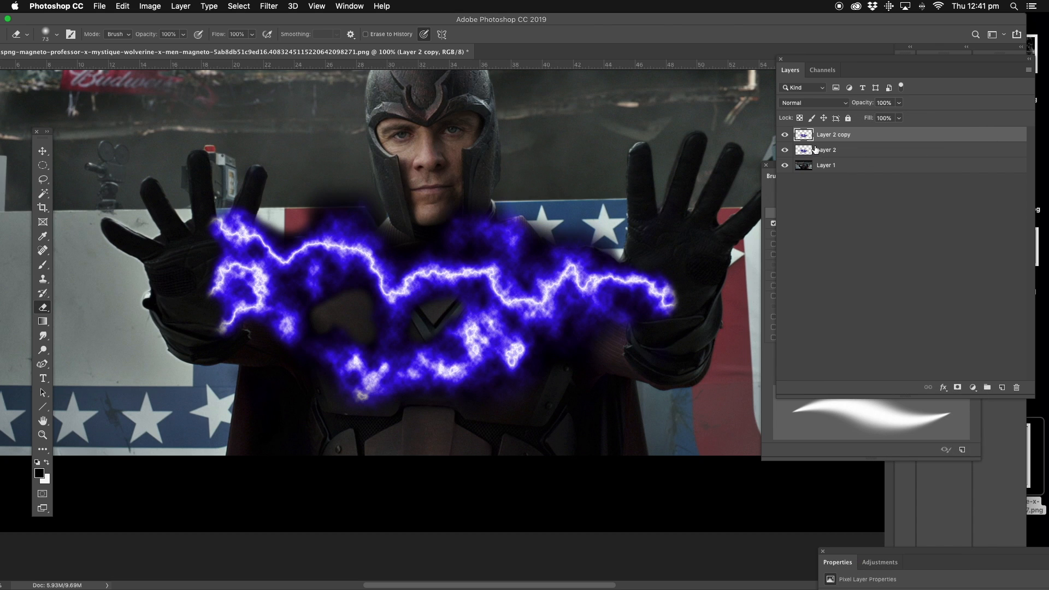
left_click(826, 150)
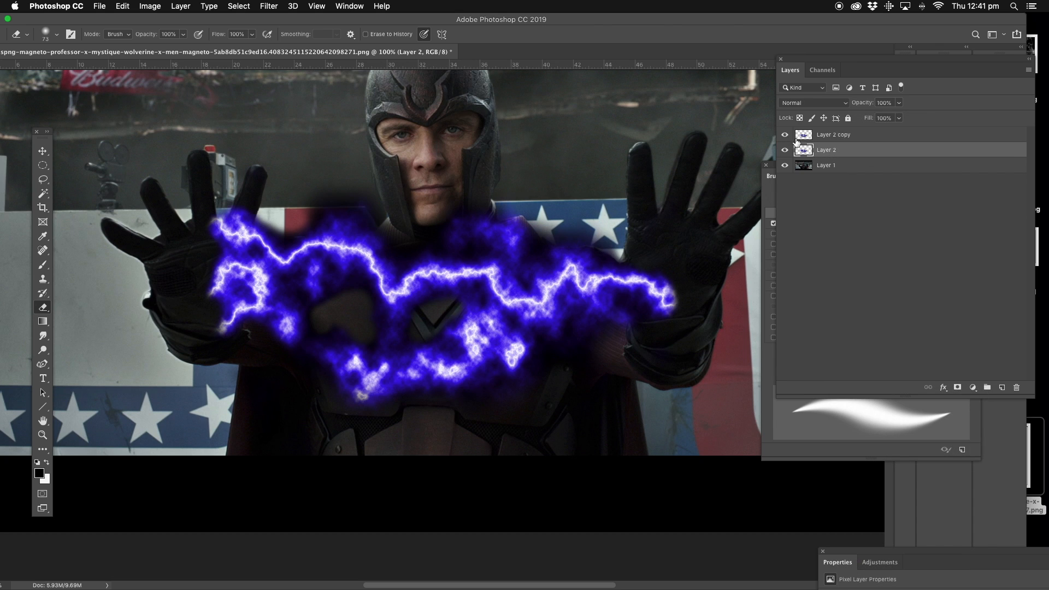
left_click(785, 135)
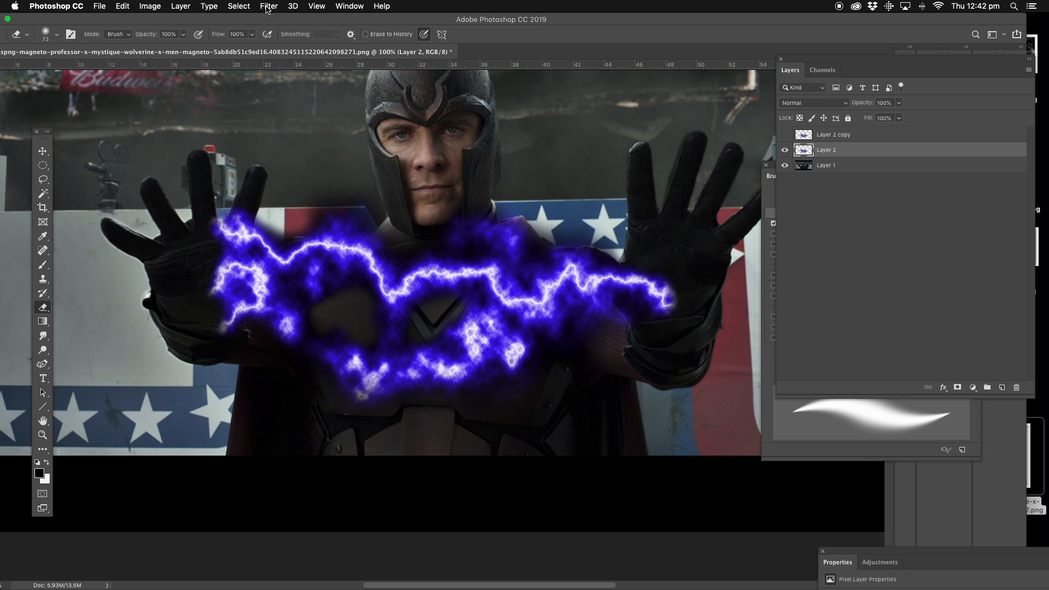
Apply a Gaussian Blur of about 10.1 px radius to the lower lightning layer
left_click(269, 7)
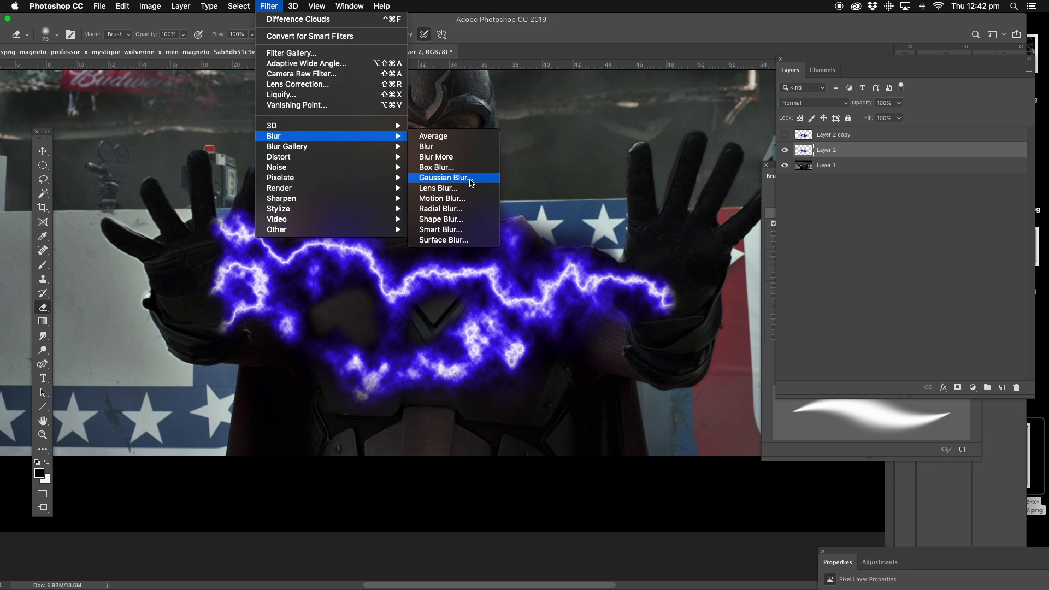
left_click(443, 177)
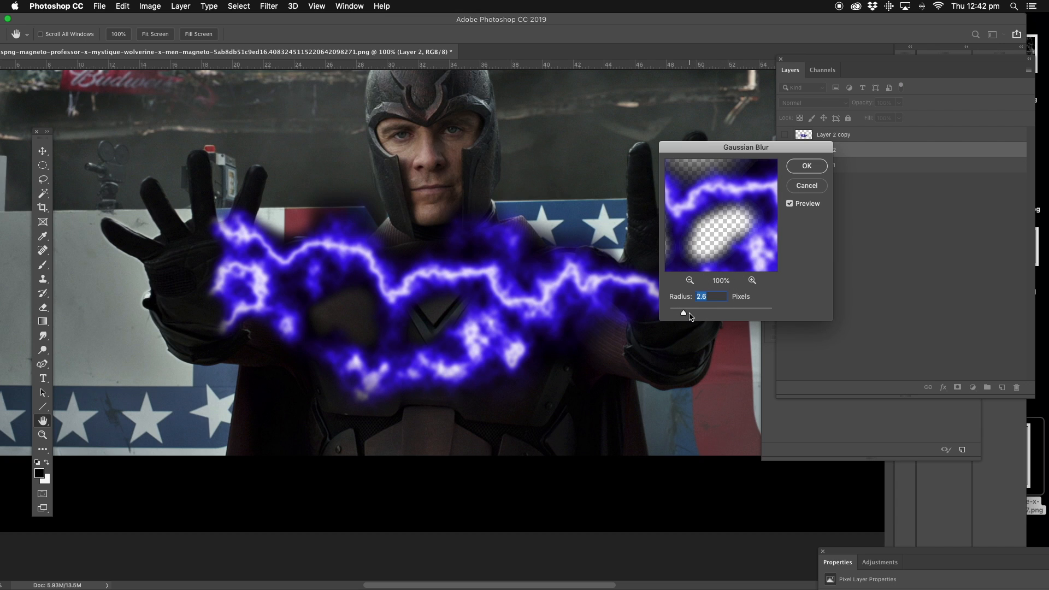
left_click_drag(683, 314, 696, 314)
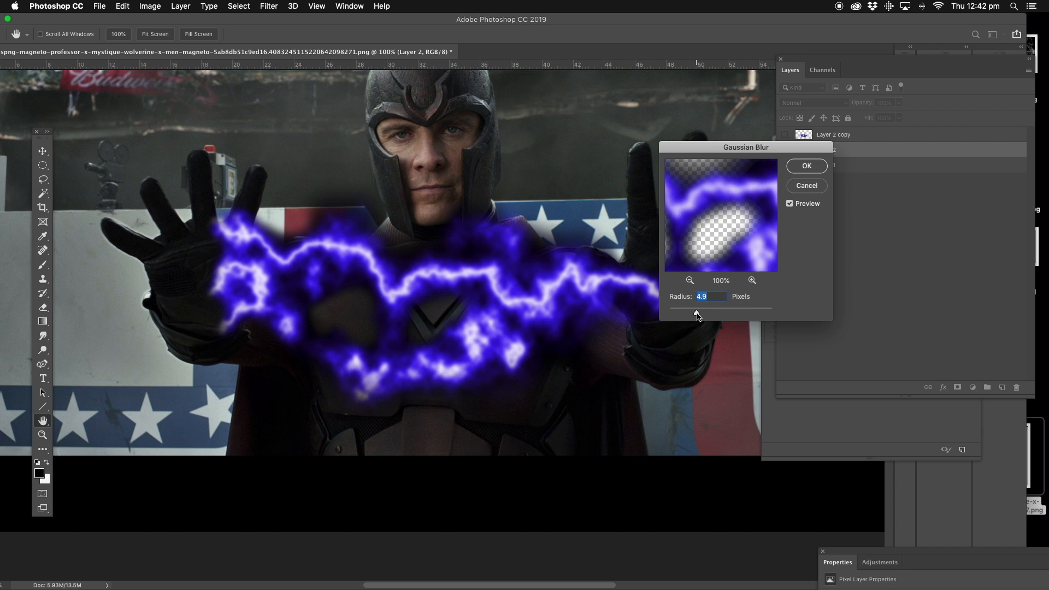
left_click_drag(697, 313, 700, 314)
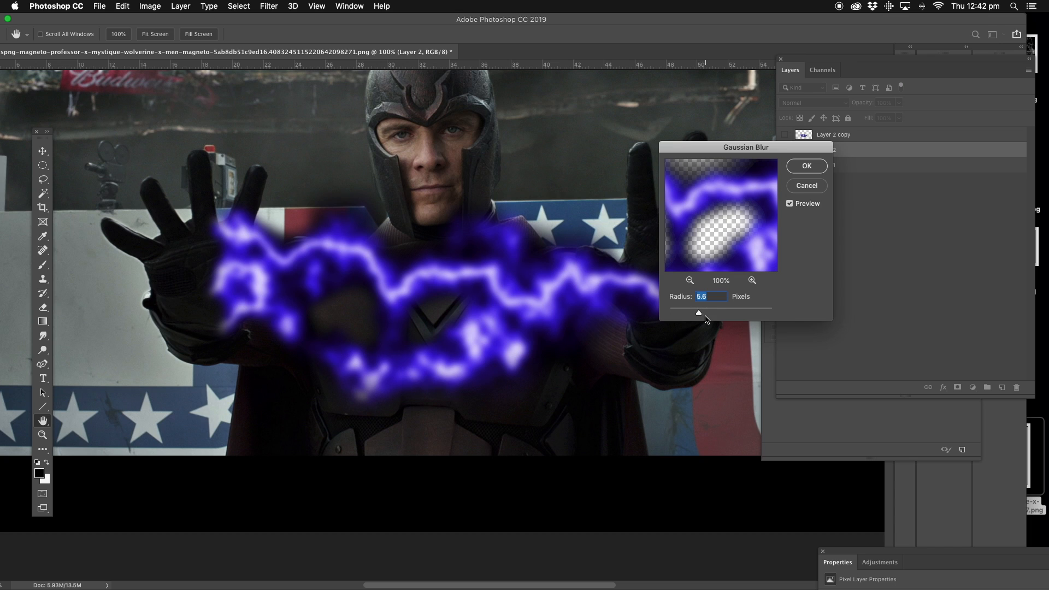
left_click_drag(700, 313, 710, 314)
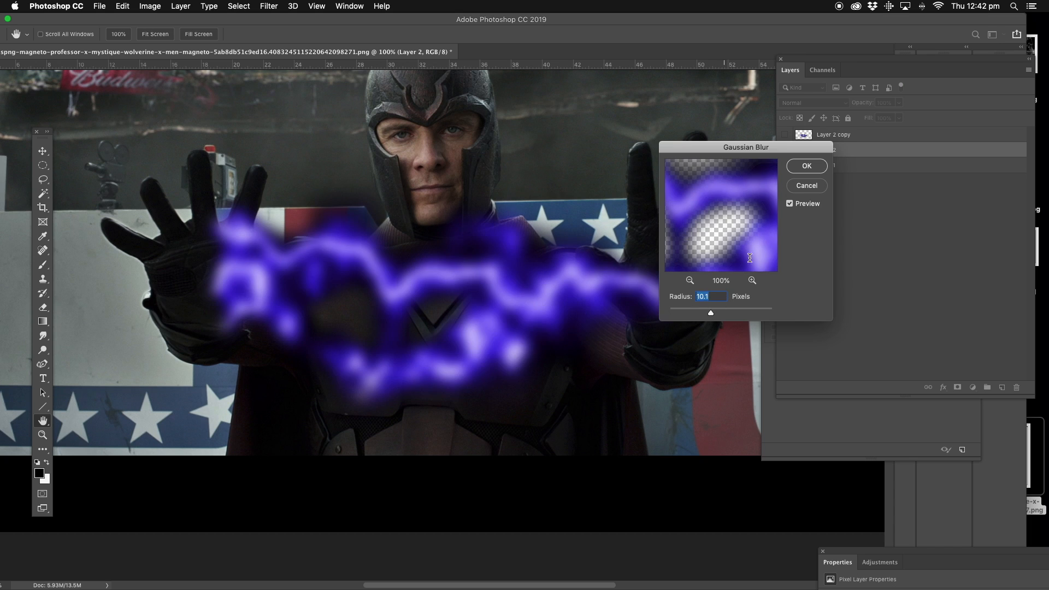
left_click(806, 167)
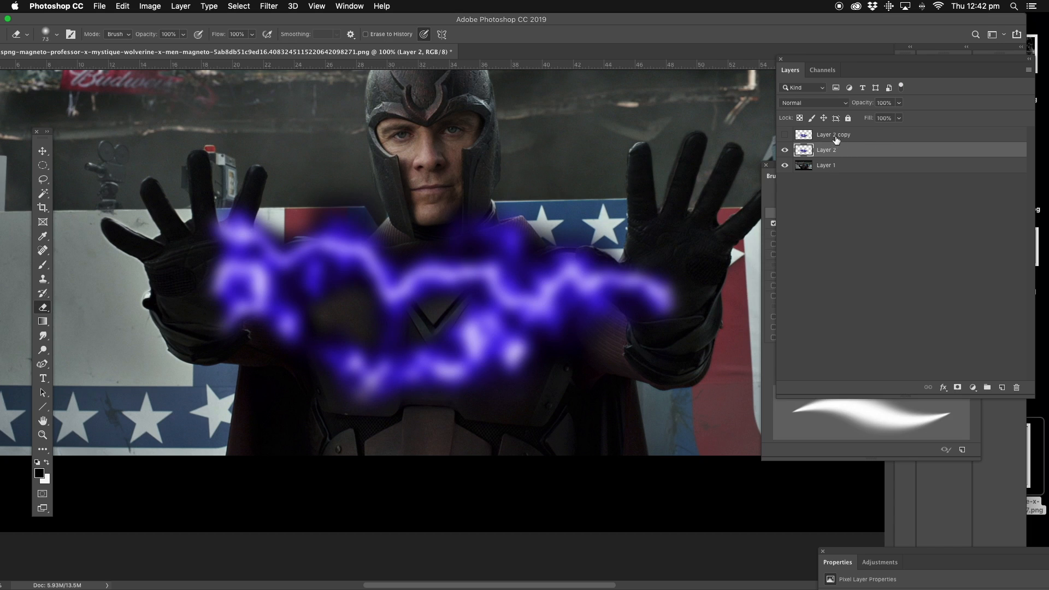
Make Layer 2 copy visible again so the crisp bolt sits above the blurred glow
left_click(784, 135)
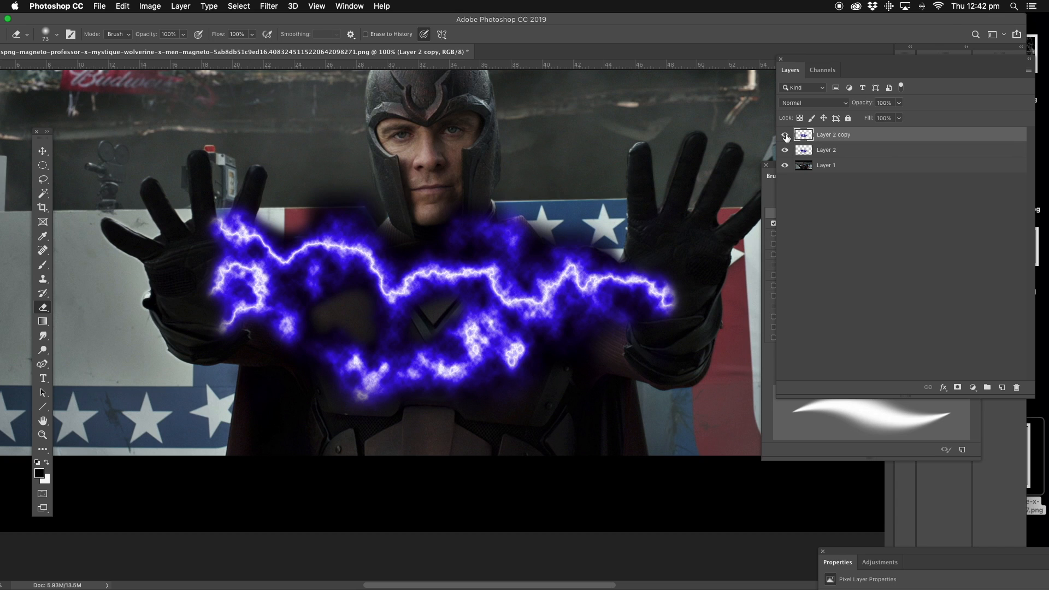
mouse_move(584, 162)
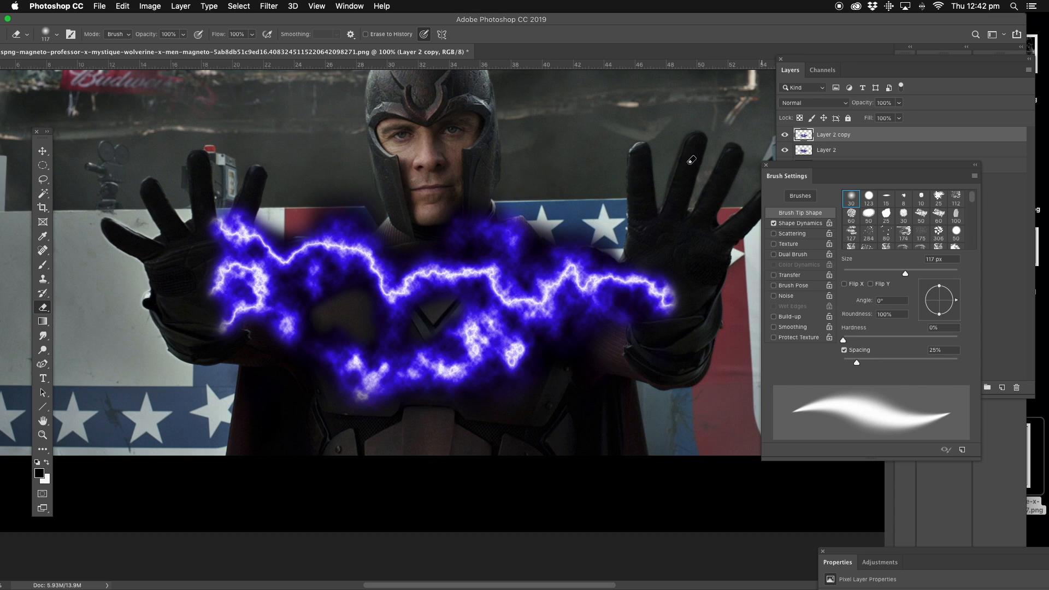
left_click(41, 435)
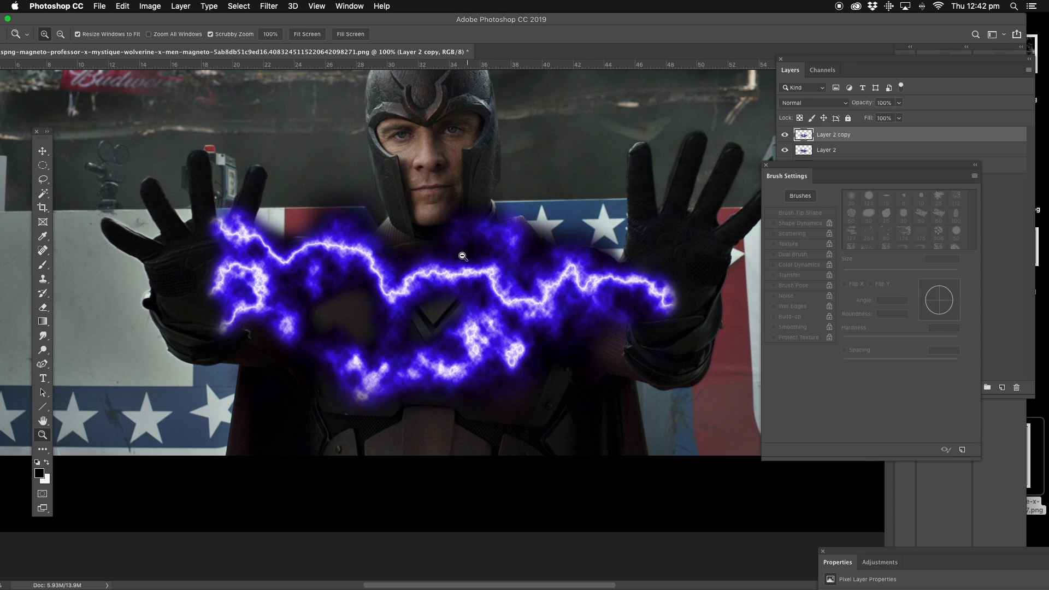